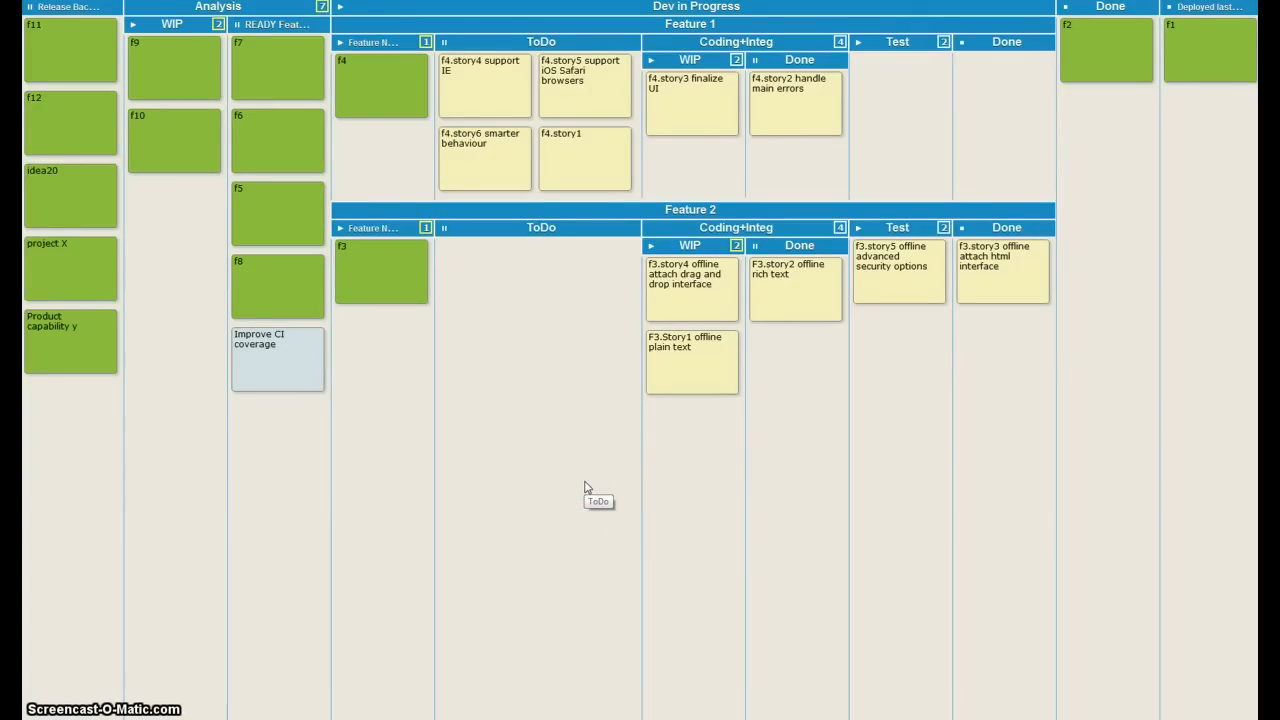
mouse_move(588, 488)
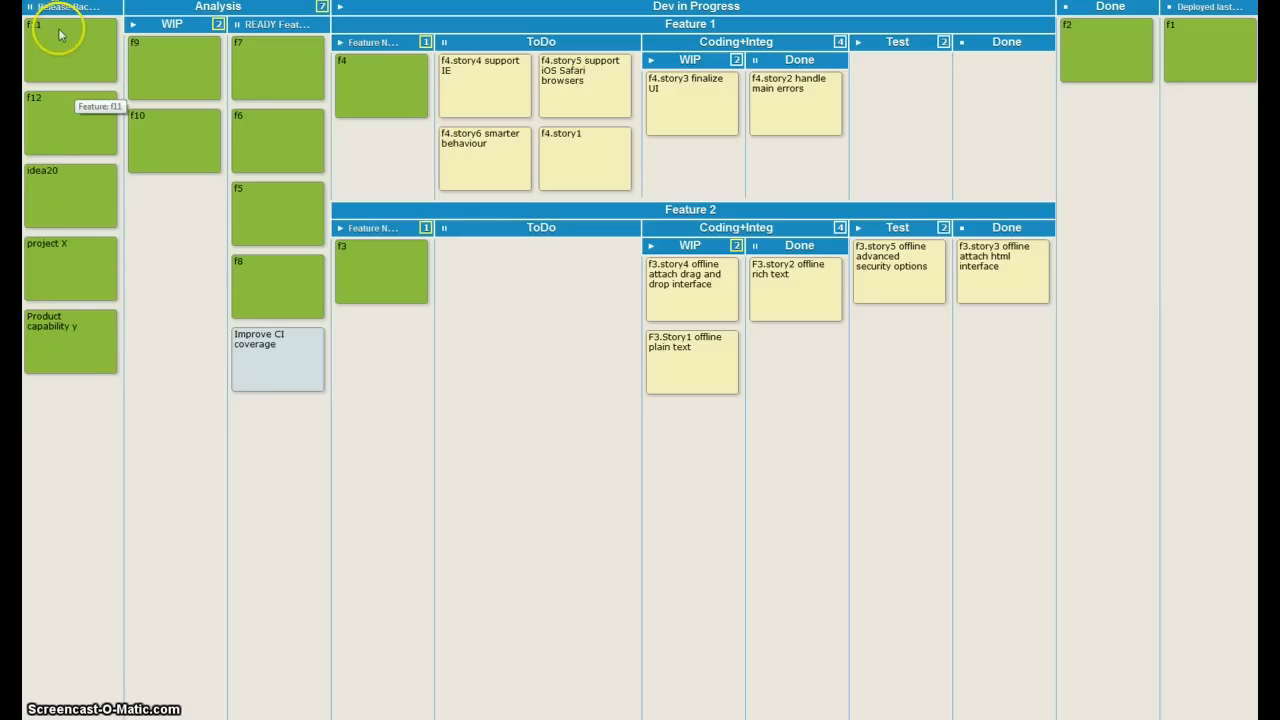
mouse_move(50, 320)
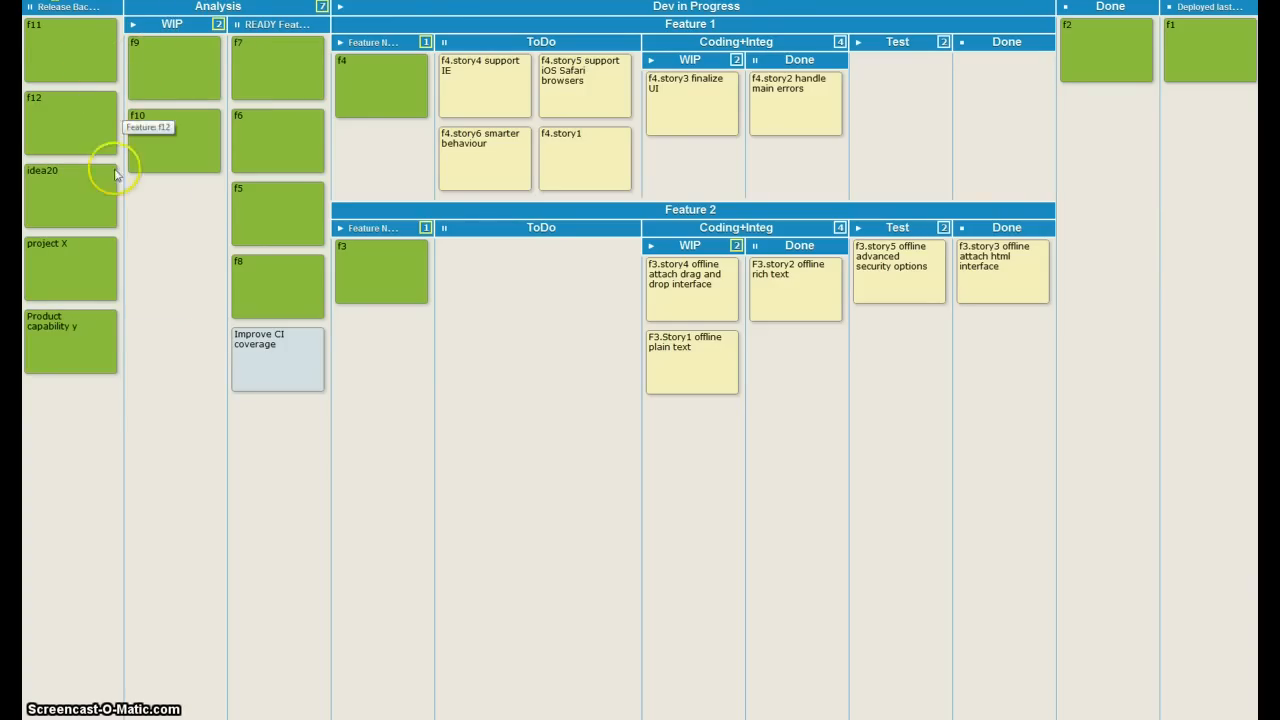
mouse_move(168, 452)
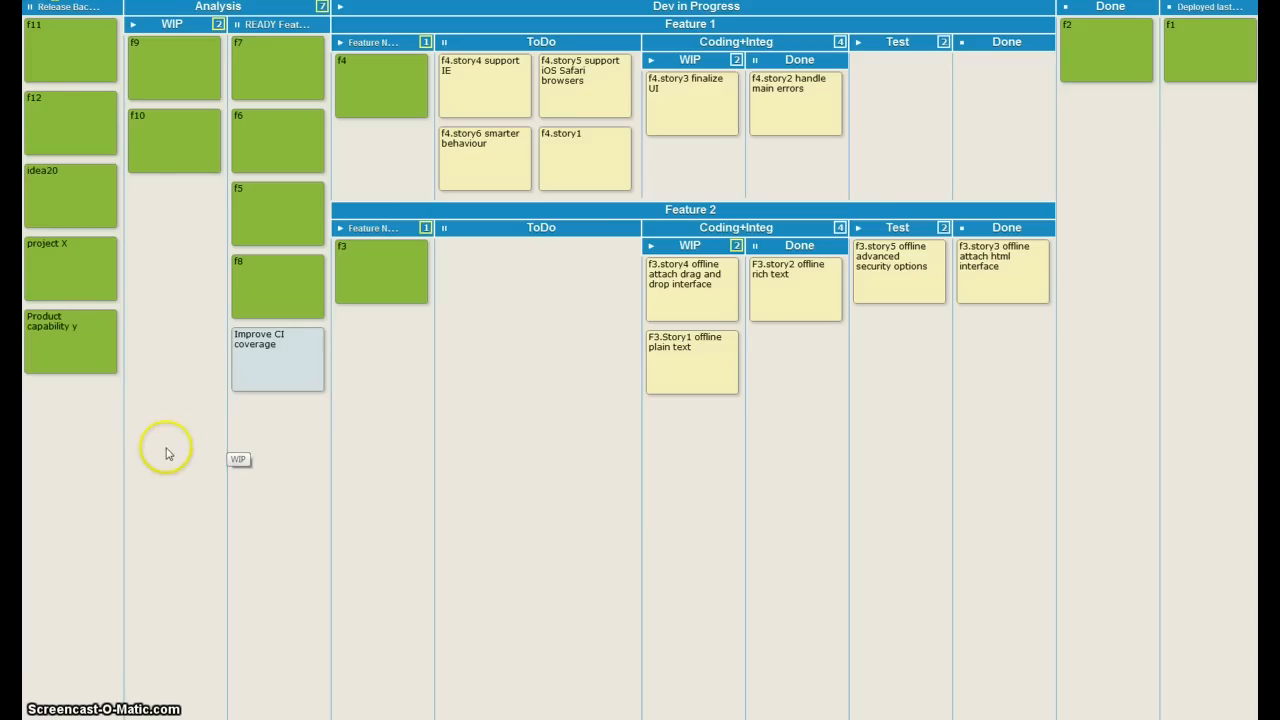
mouse_move(208, 450)
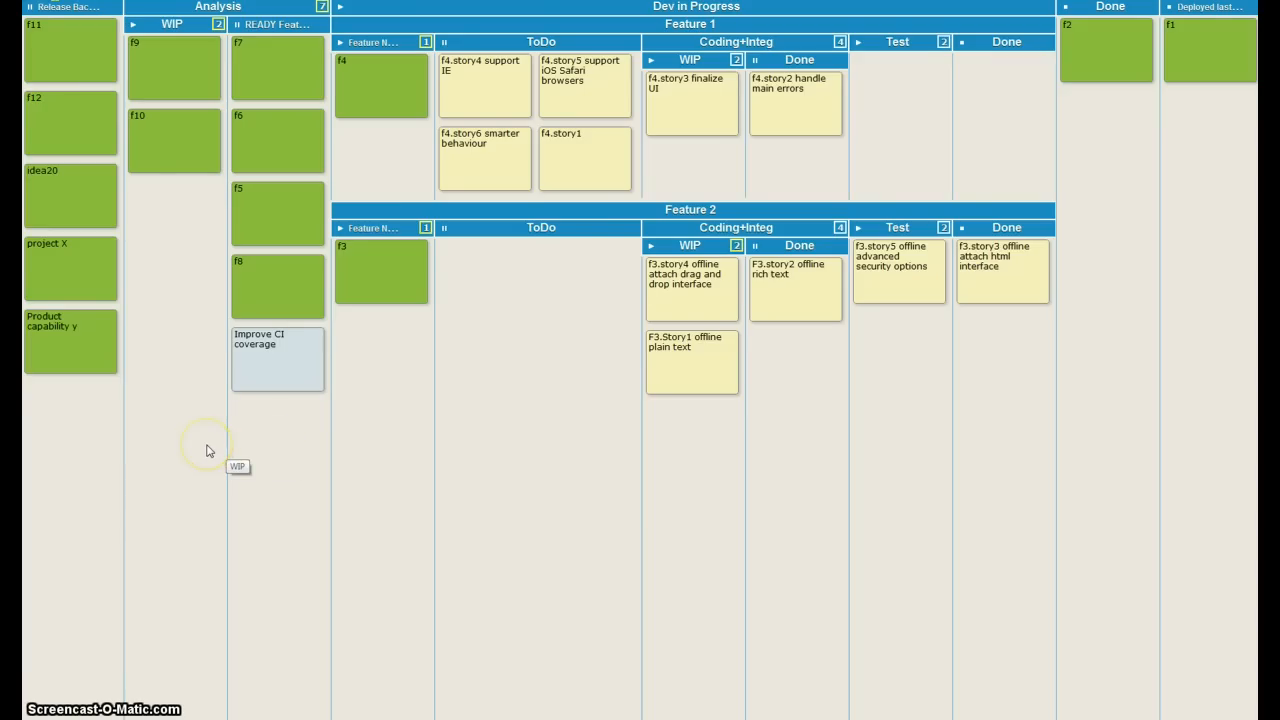
mouse_move(160, 60)
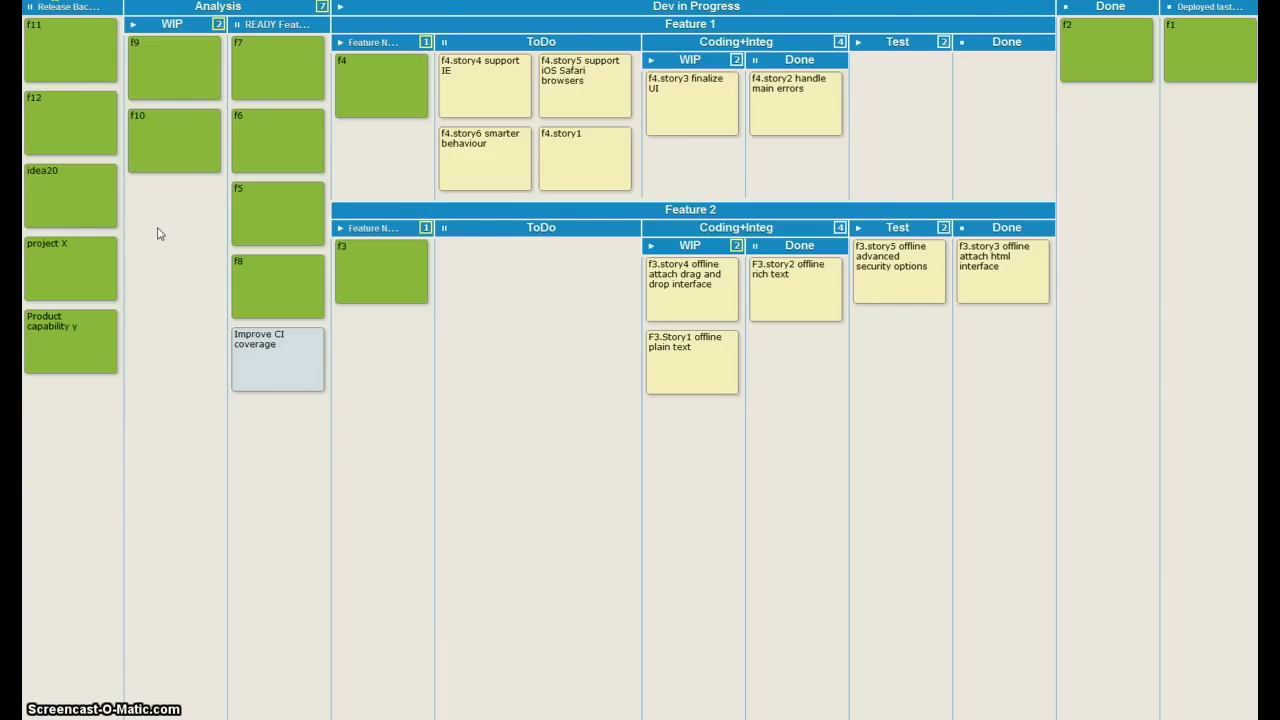
mouse_move(158, 234)
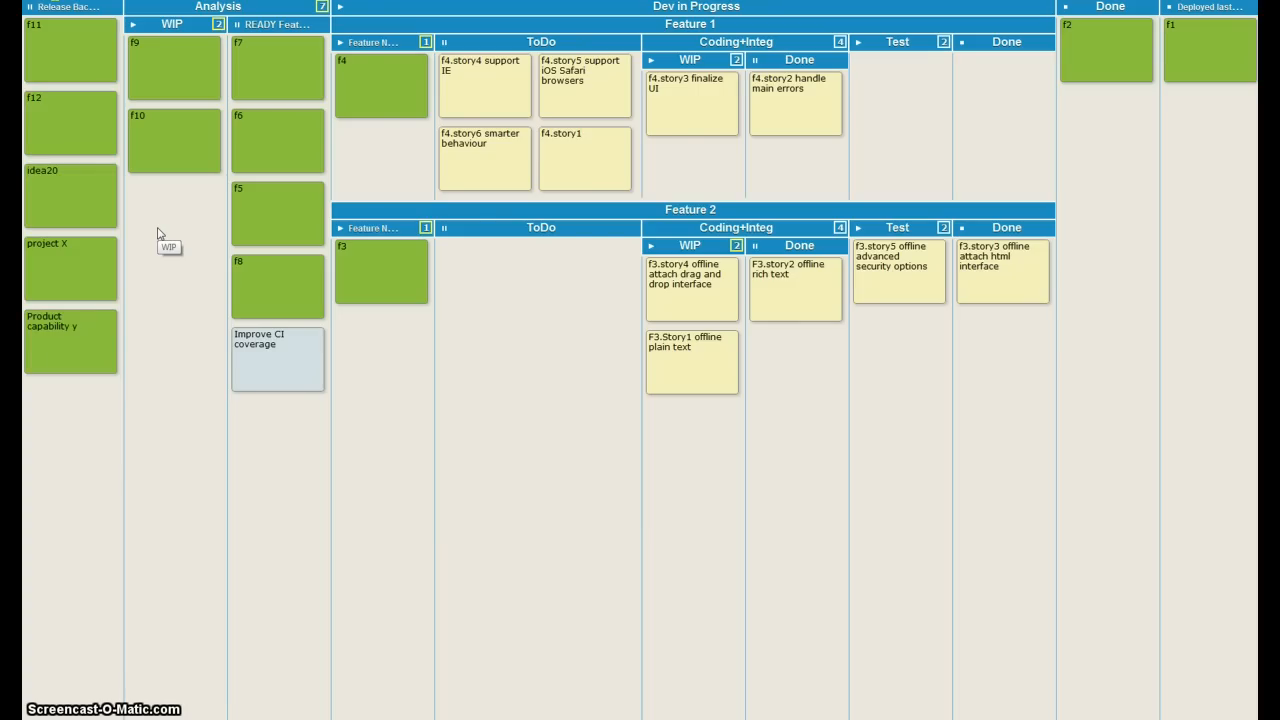
mouse_move(160, 232)
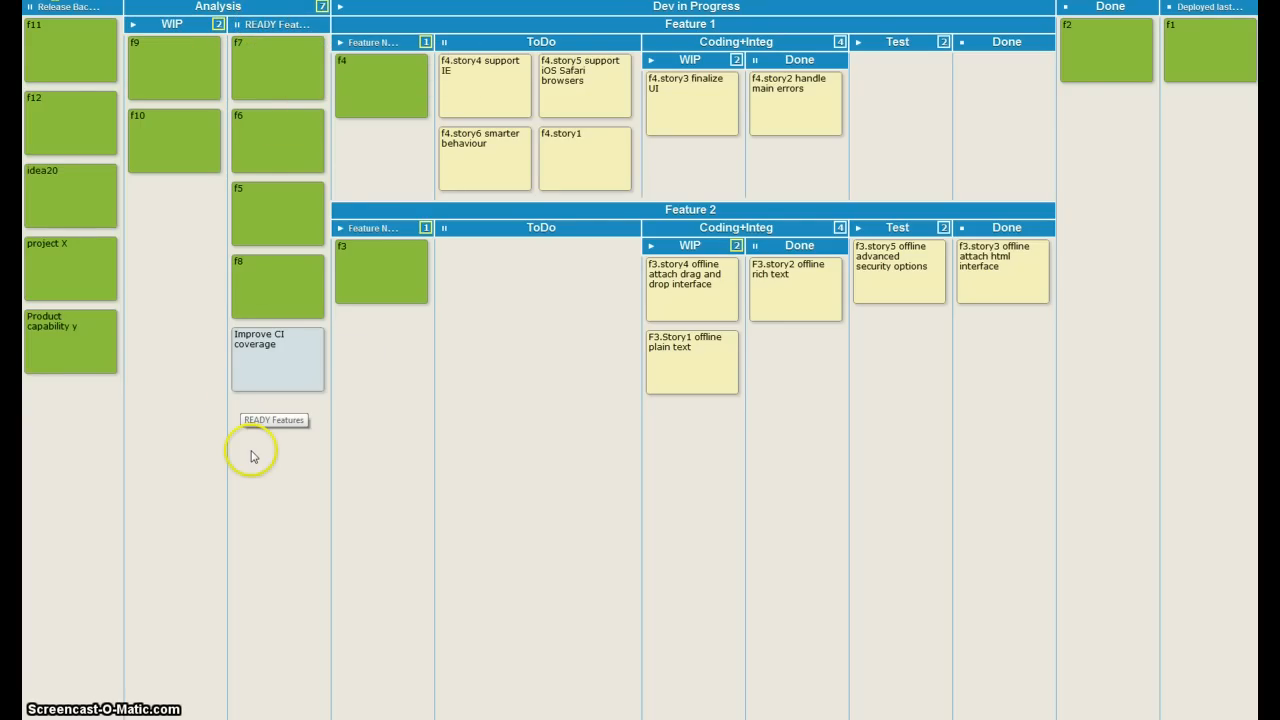
mouse_move(248, 530)
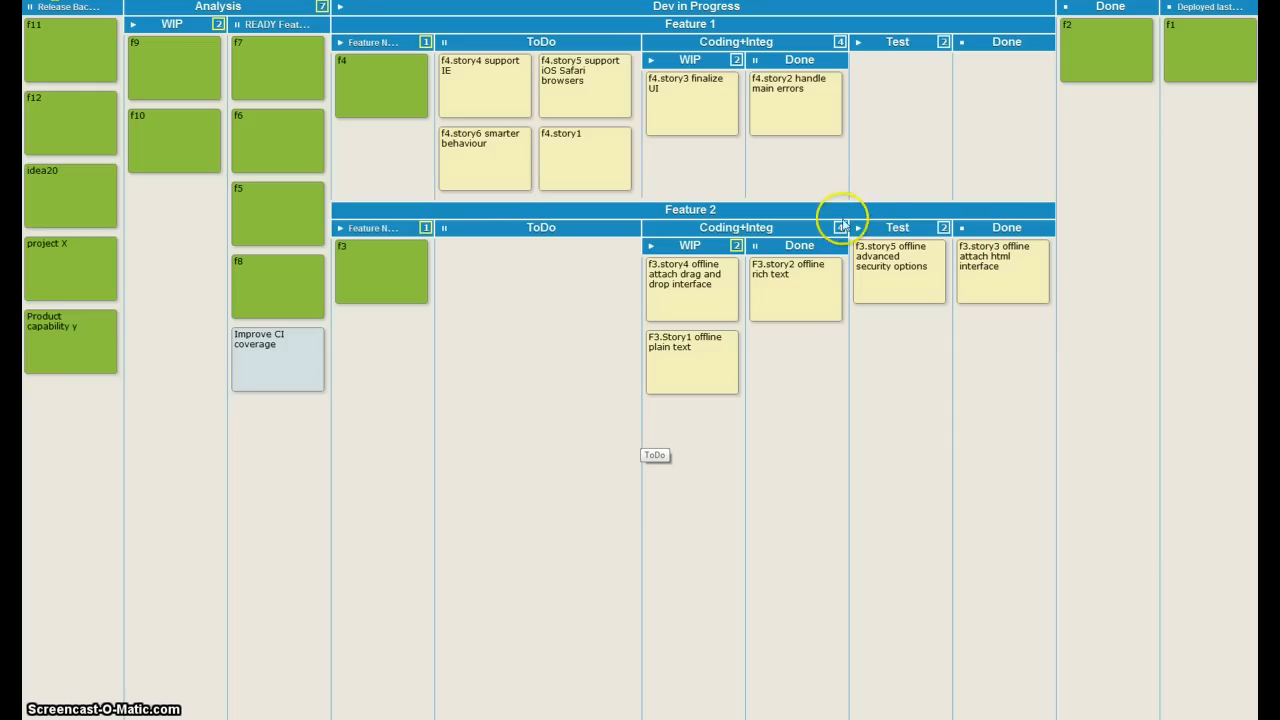
mouse_move(392, 152)
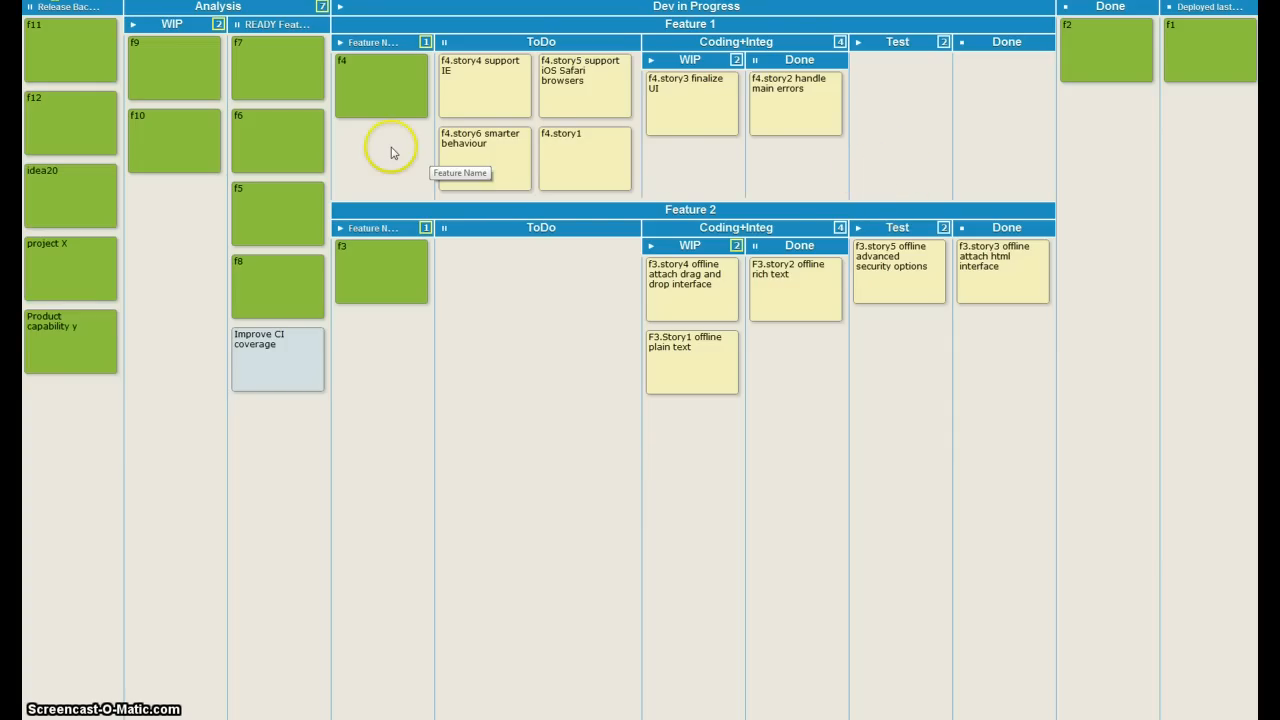
mouse_move(380, 82)
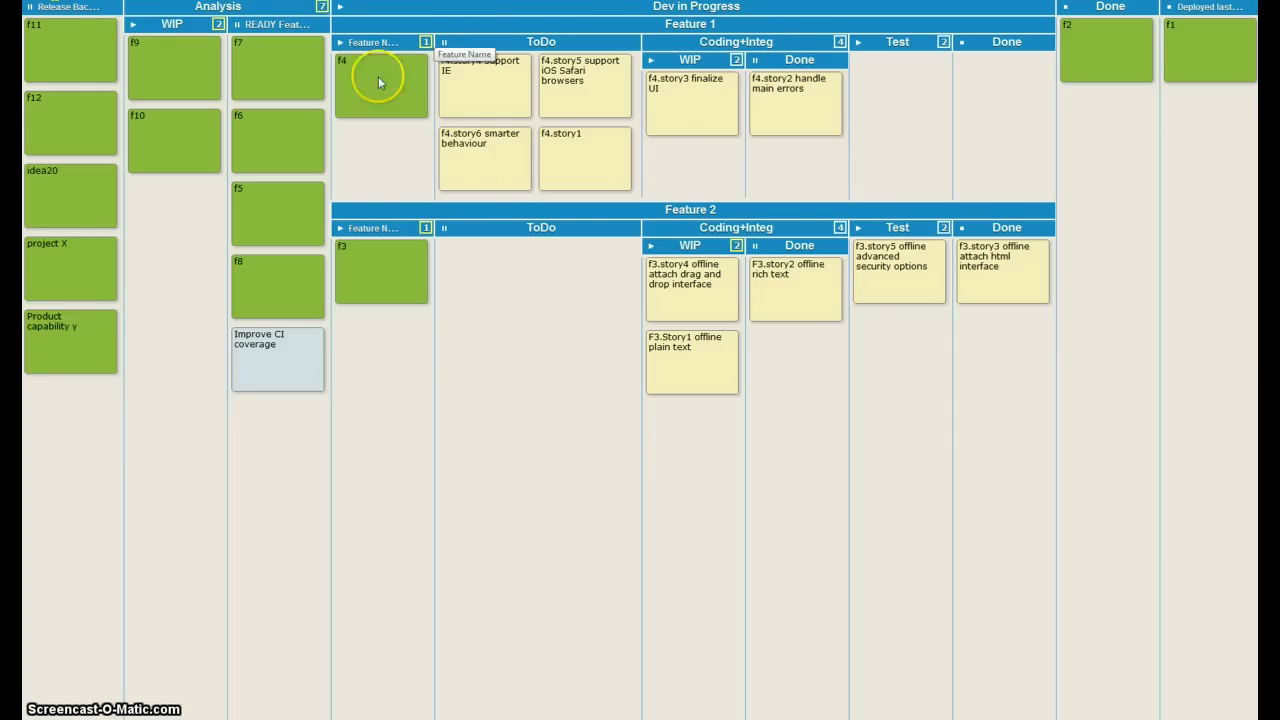
mouse_move(376, 68)
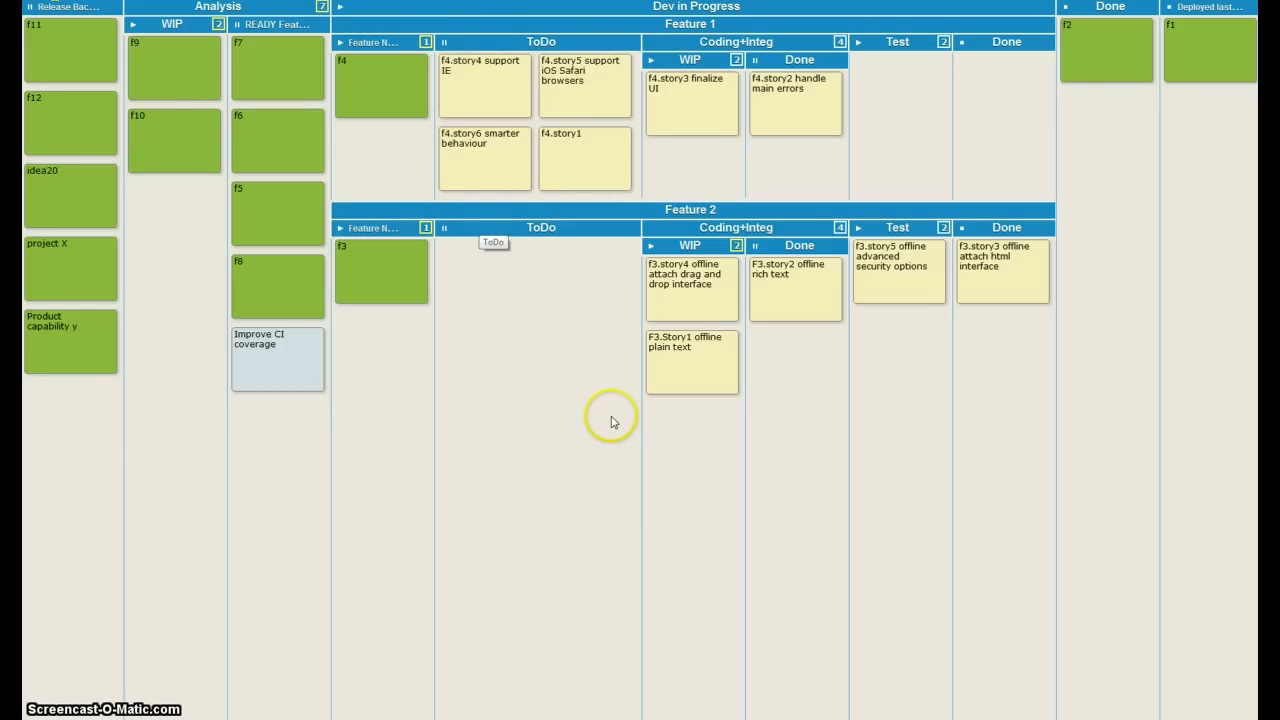
mouse_move(610, 428)
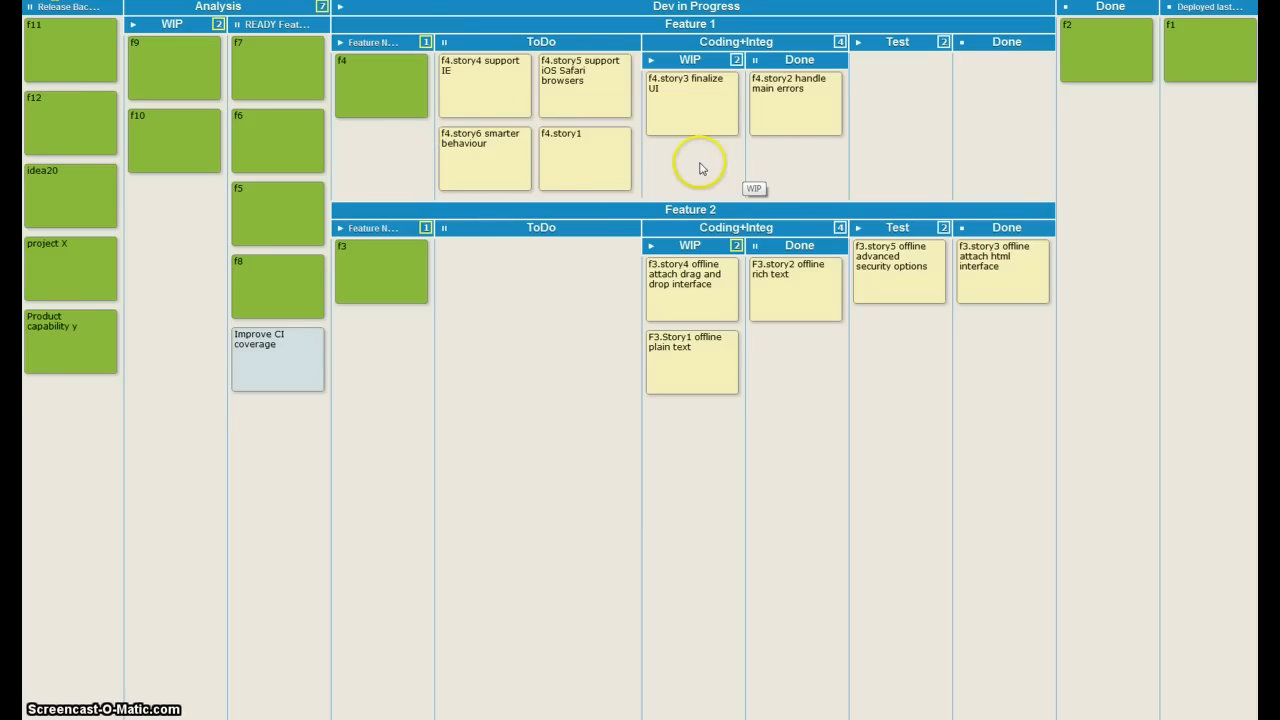
mouse_move(684, 160)
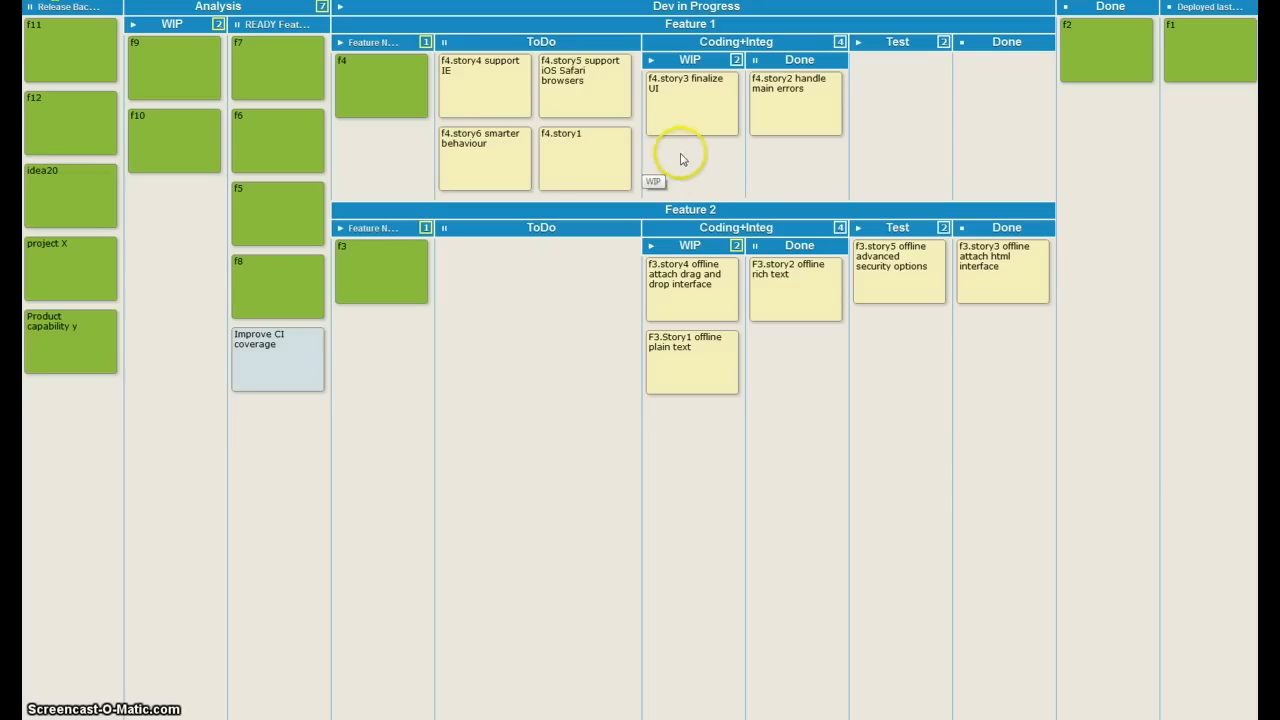
mouse_move(700, 164)
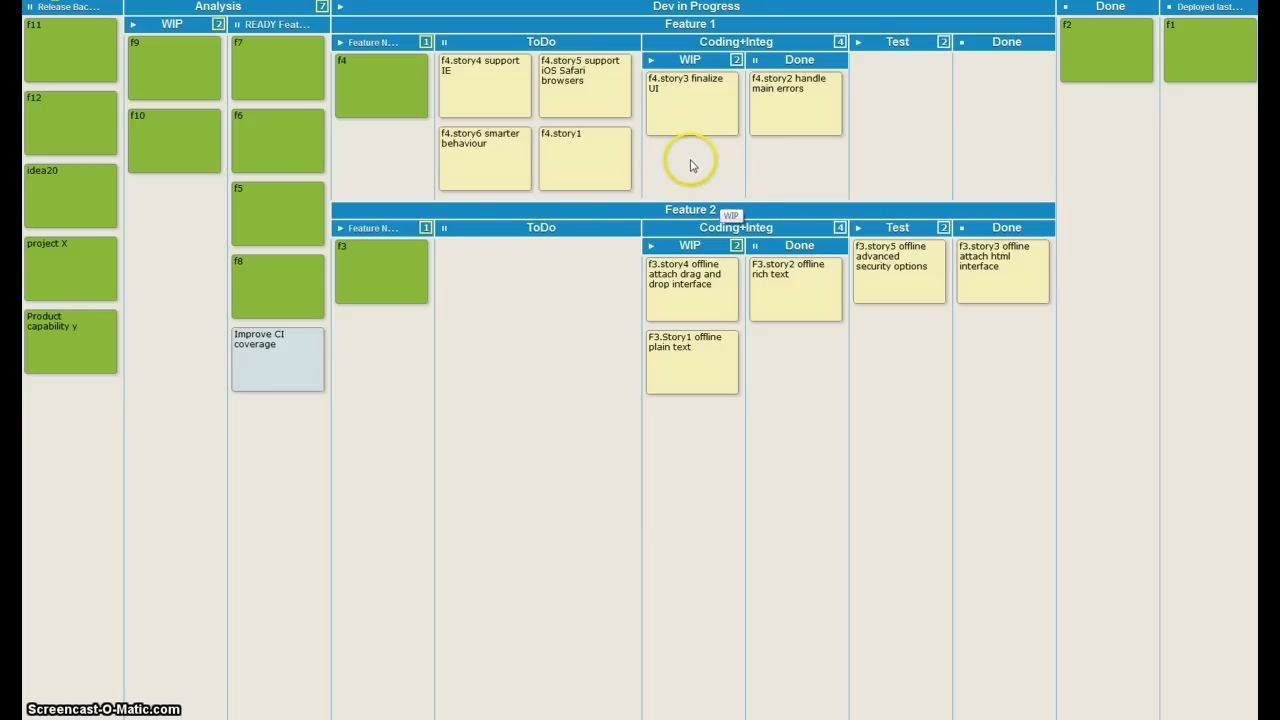
mouse_move(790, 158)
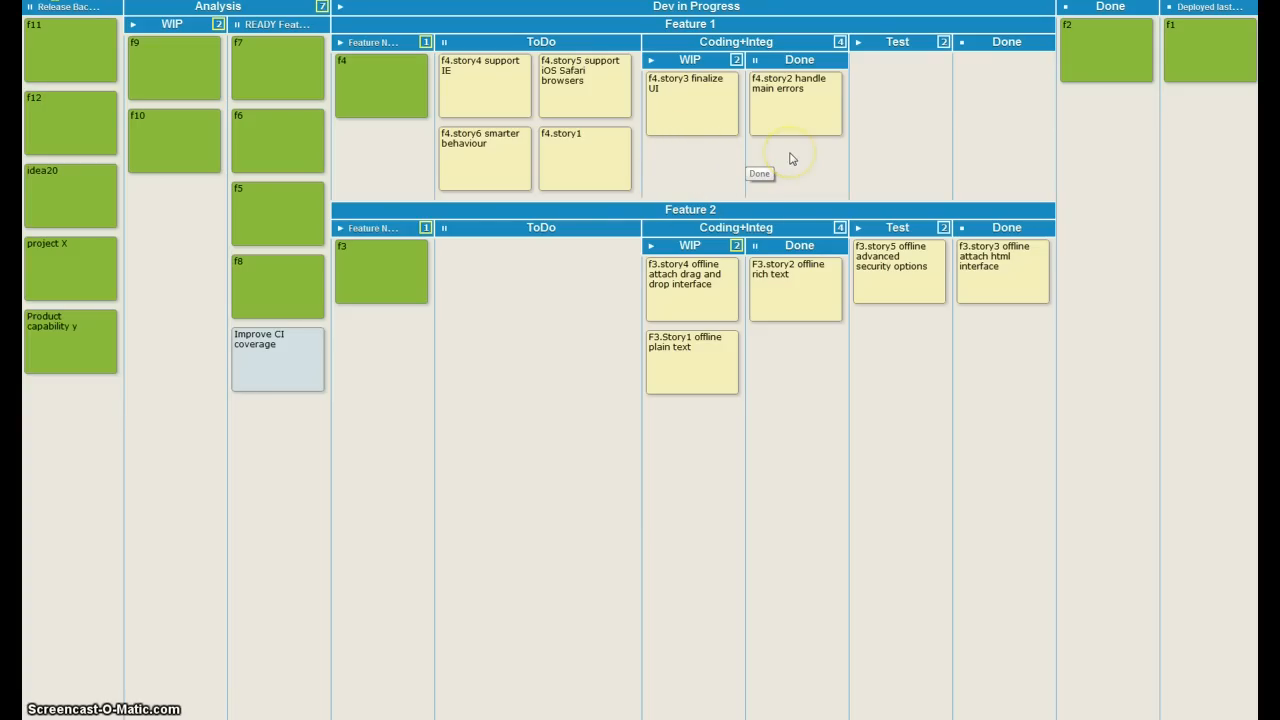
mouse_move(792, 158)
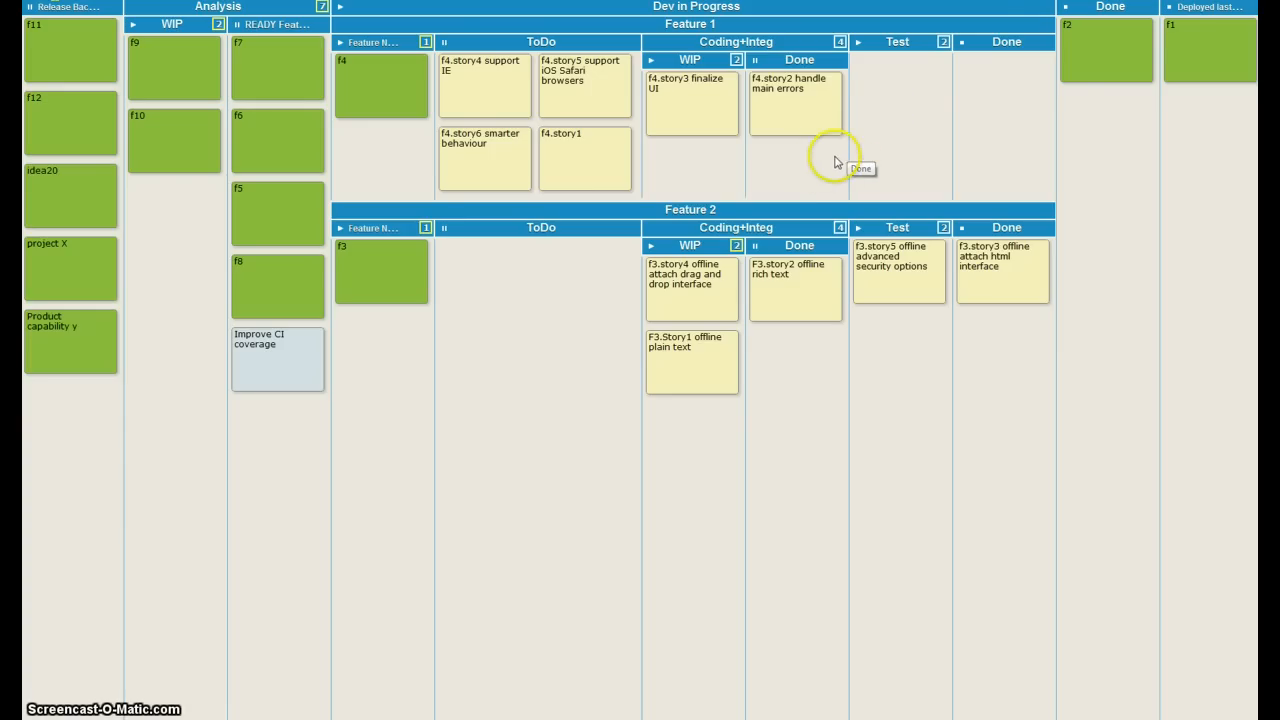
mouse_move(1004, 118)
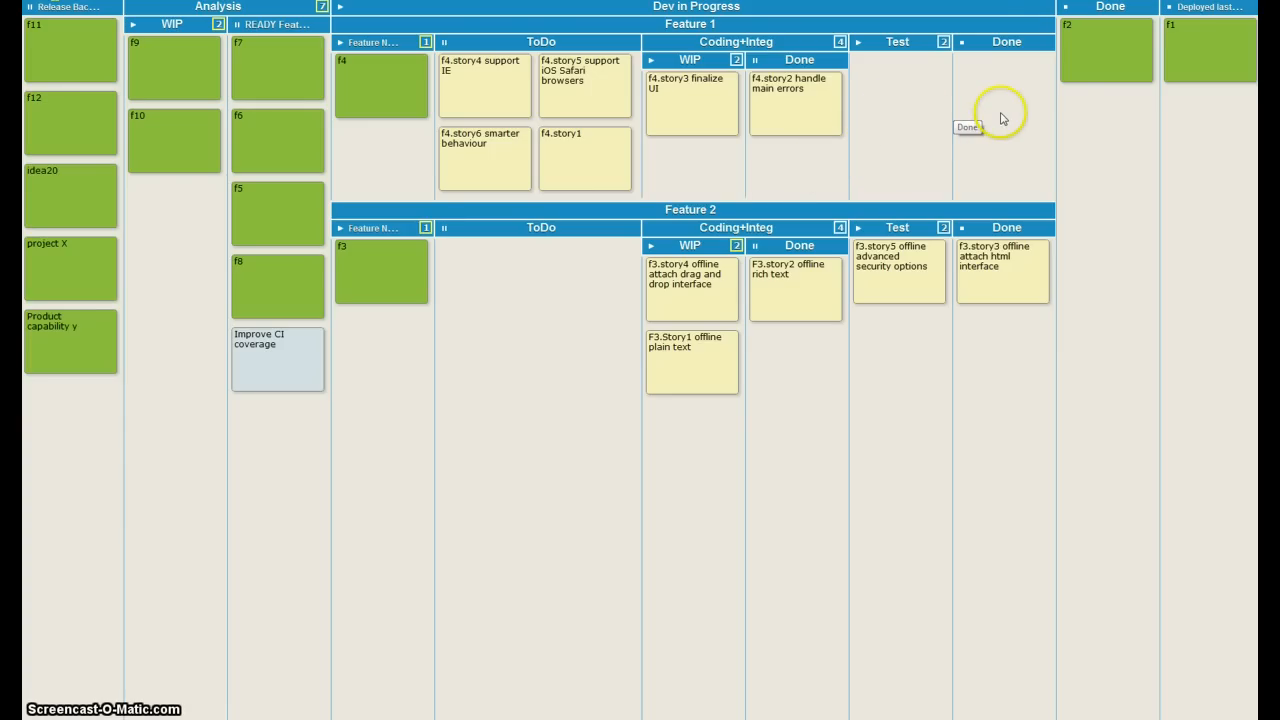
mouse_move(1012, 144)
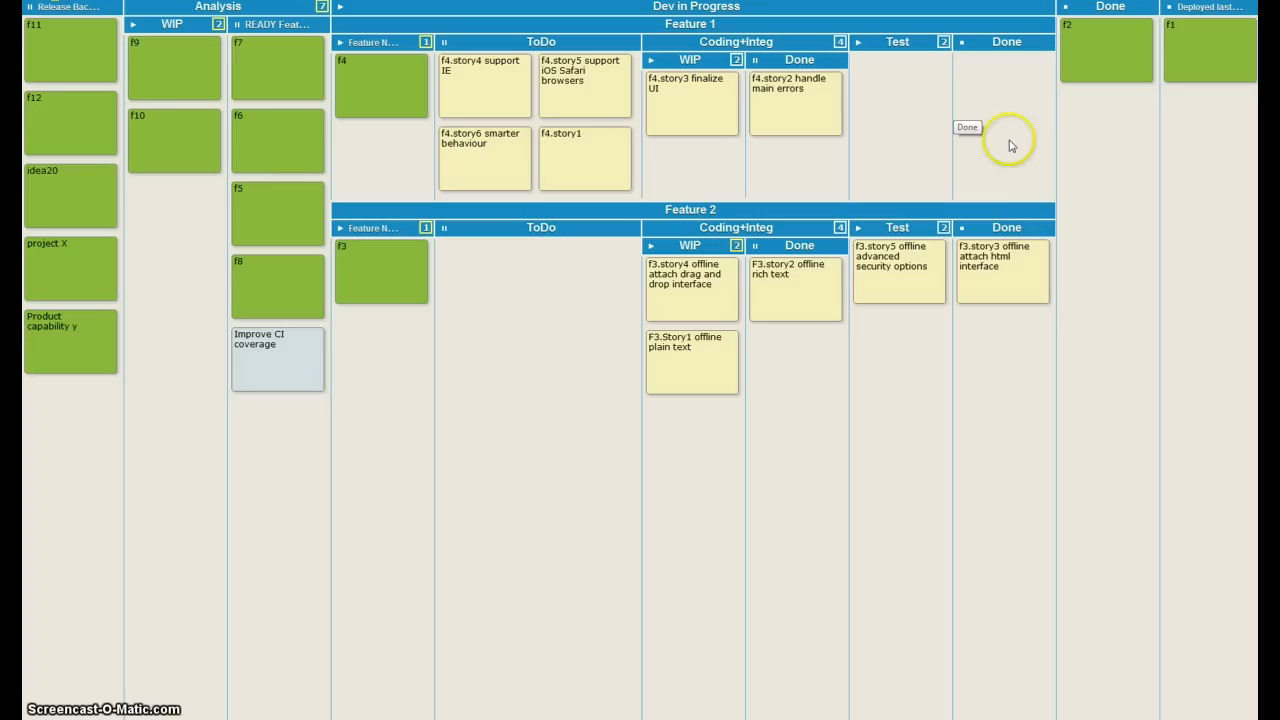
mouse_move(1016, 116)
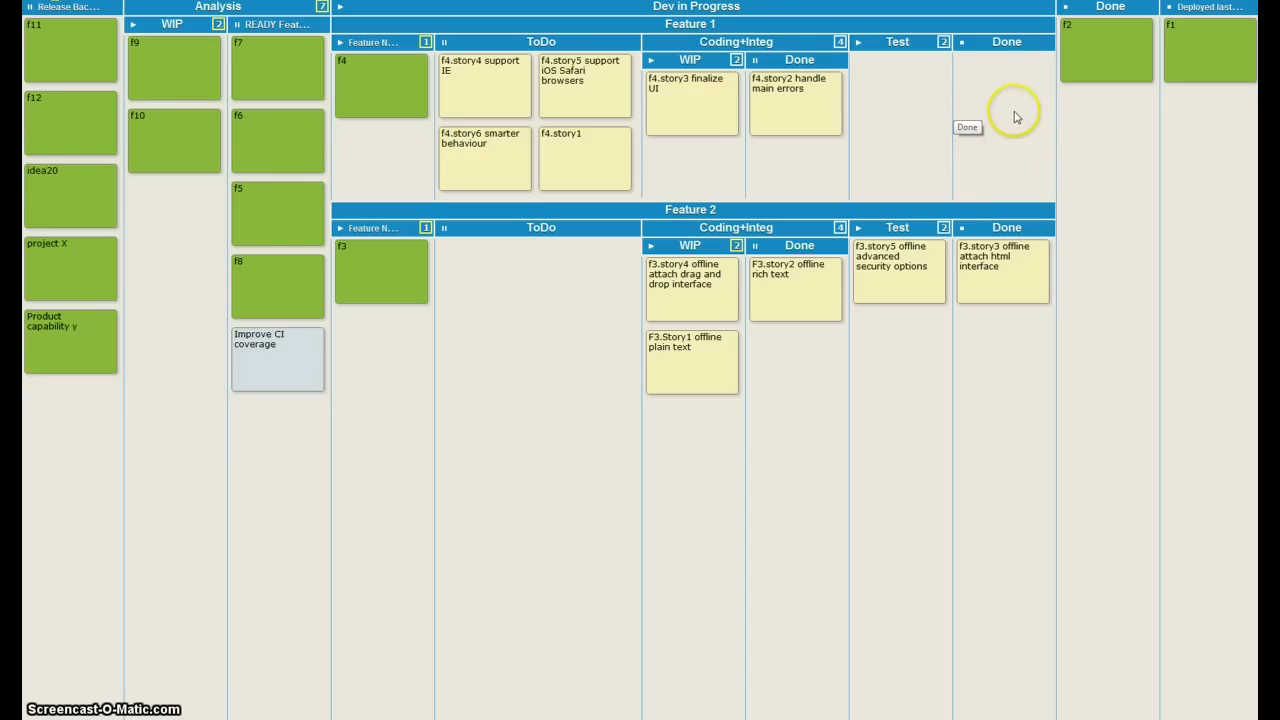
mouse_move(956, 486)
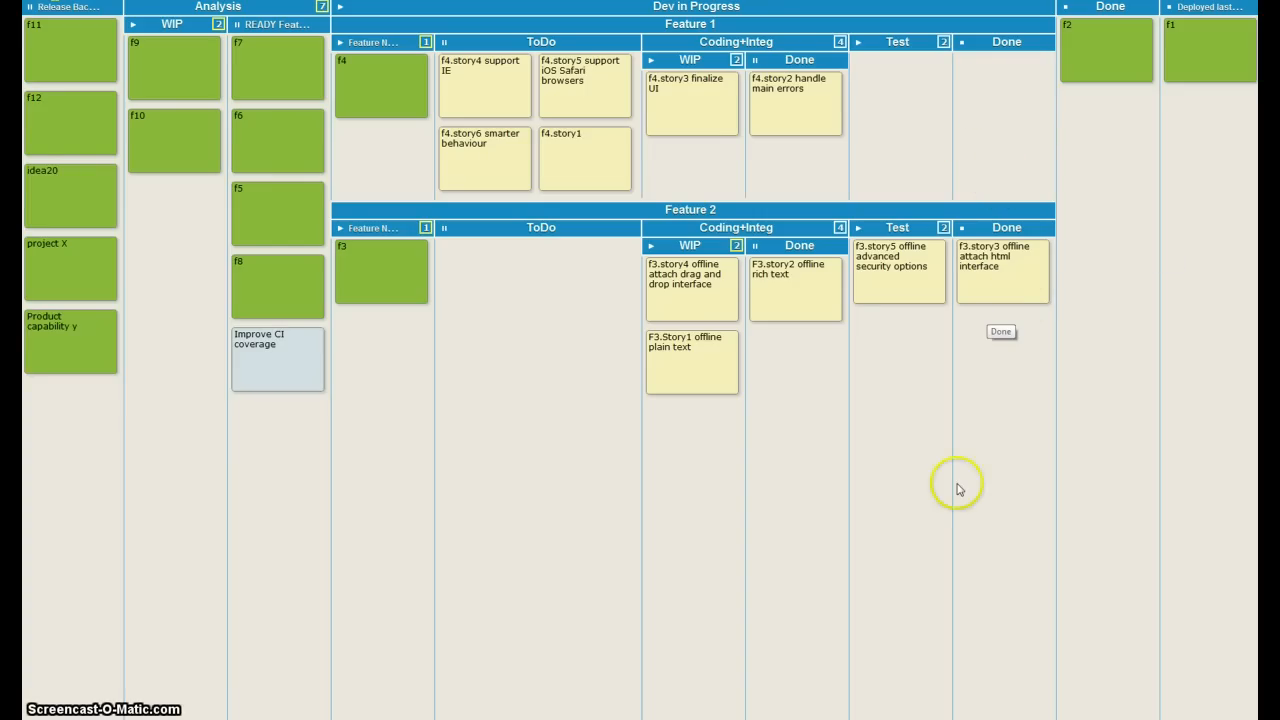
mouse_move(1030, 384)
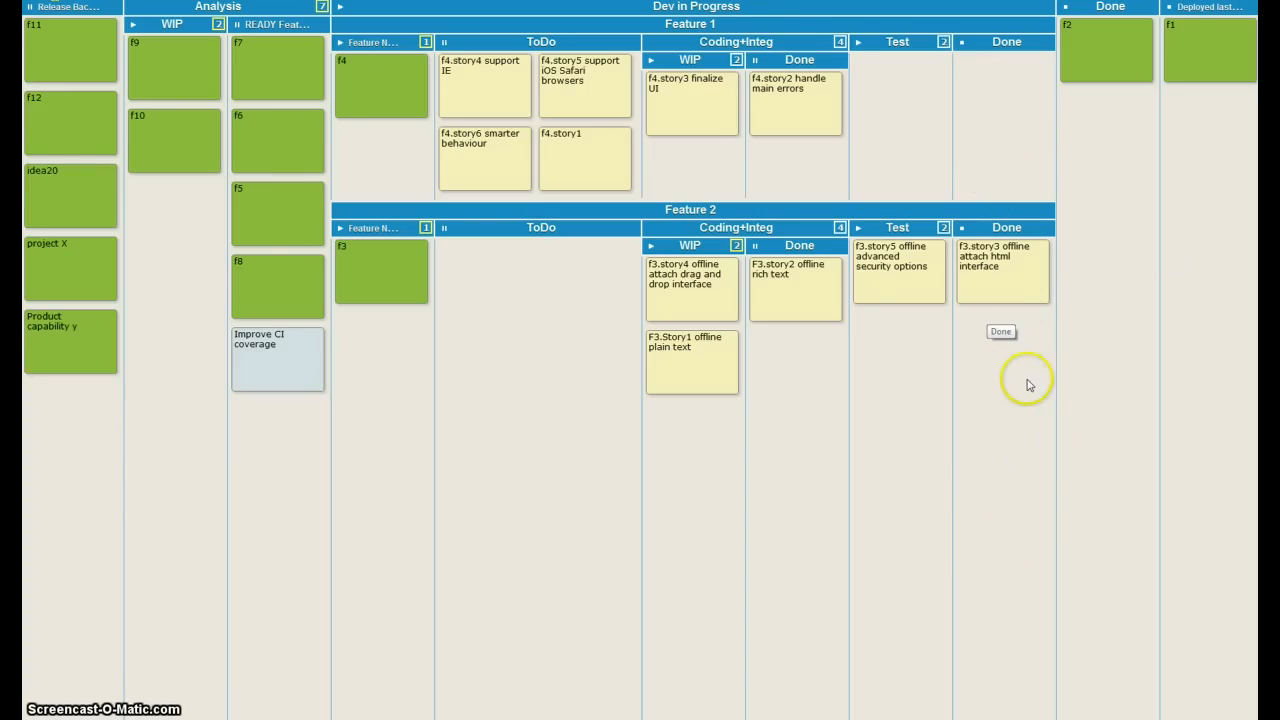
mouse_move(948, 420)
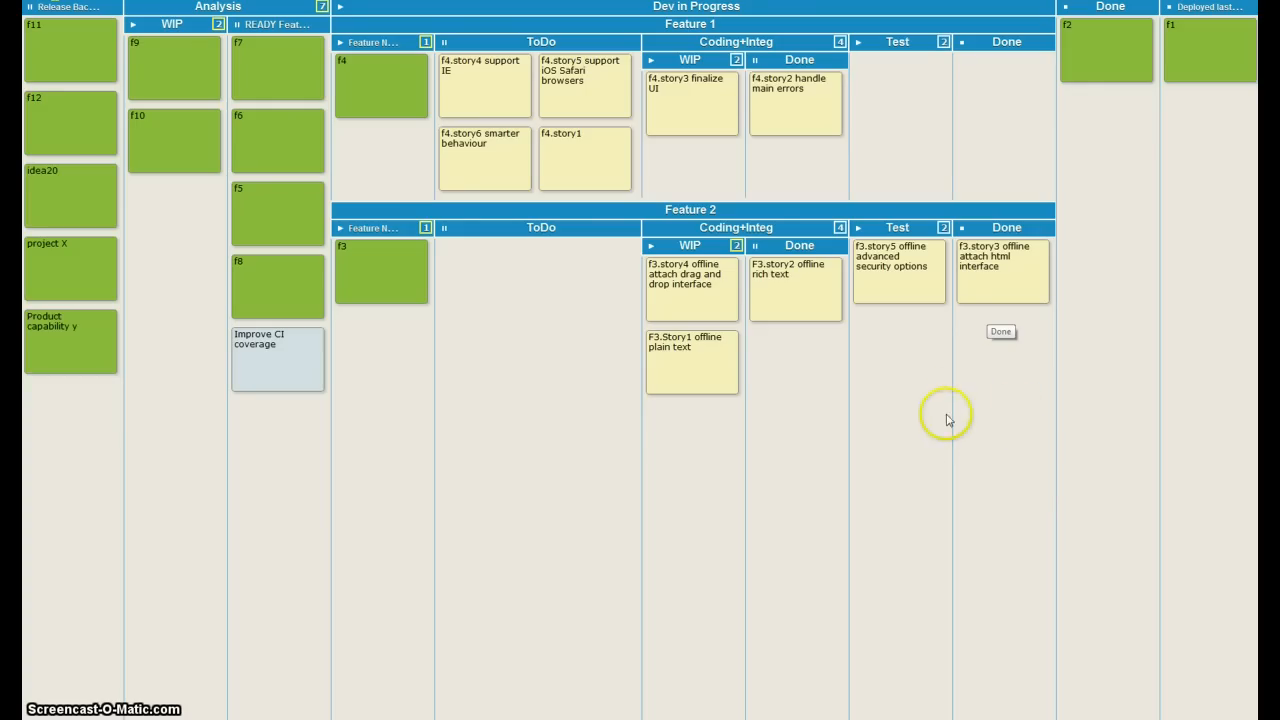
mouse_move(520, 438)
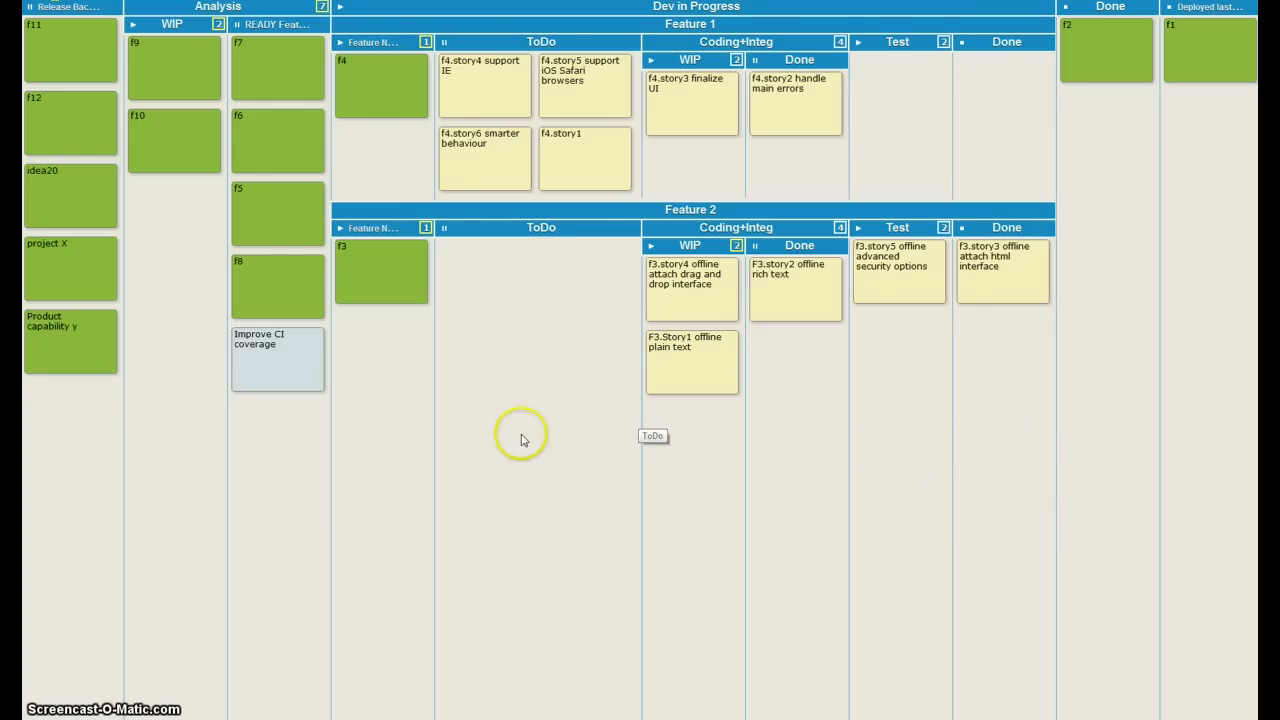
mouse_move(512, 456)
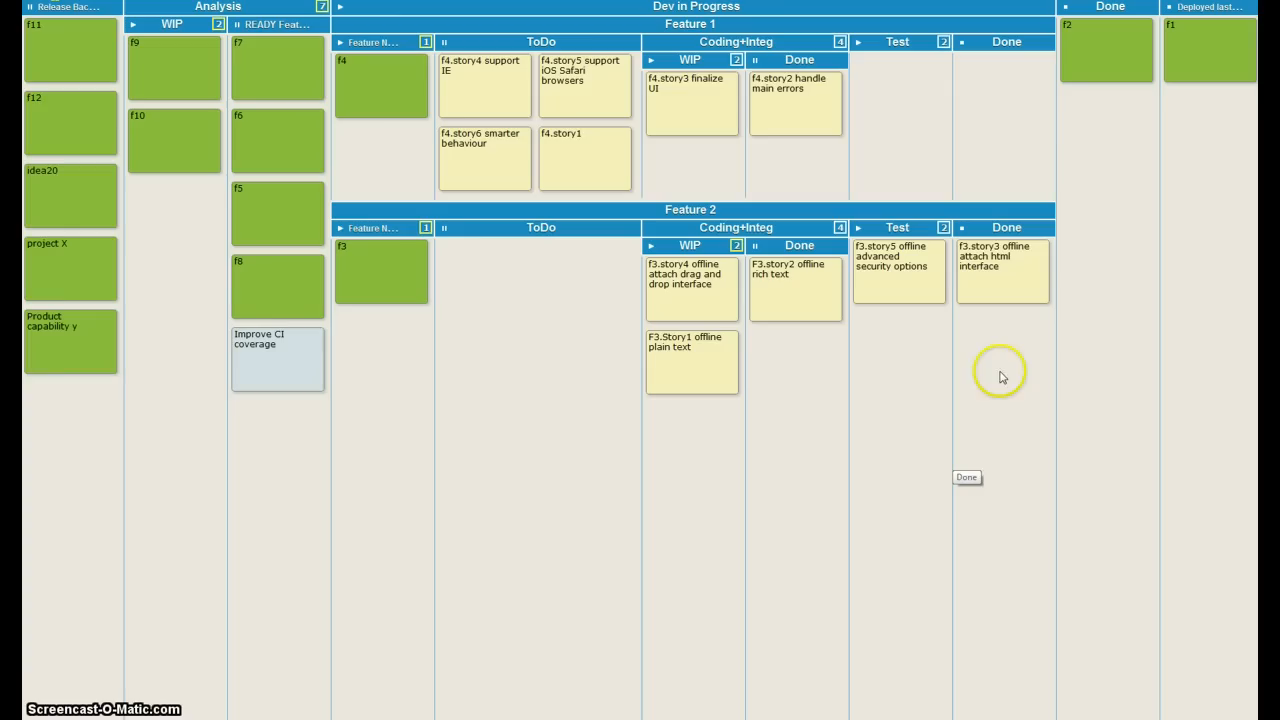
mouse_move(1098, 104)
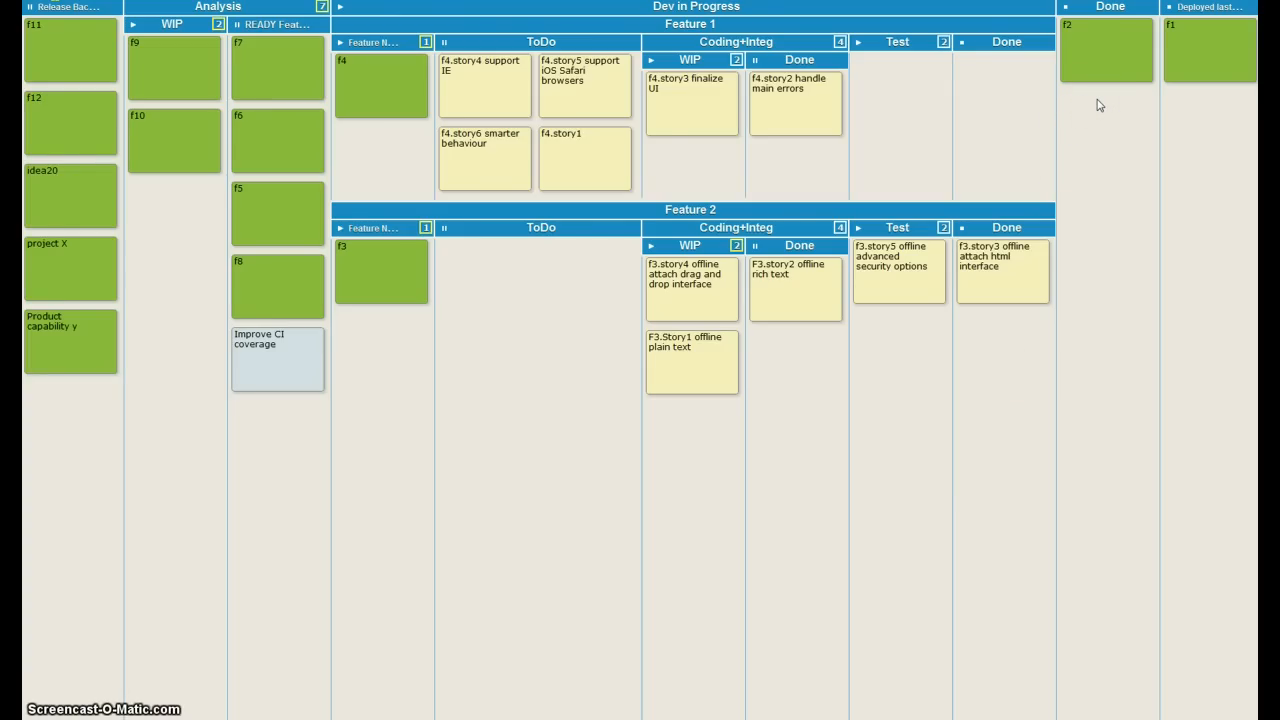
mouse_move(1210, 60)
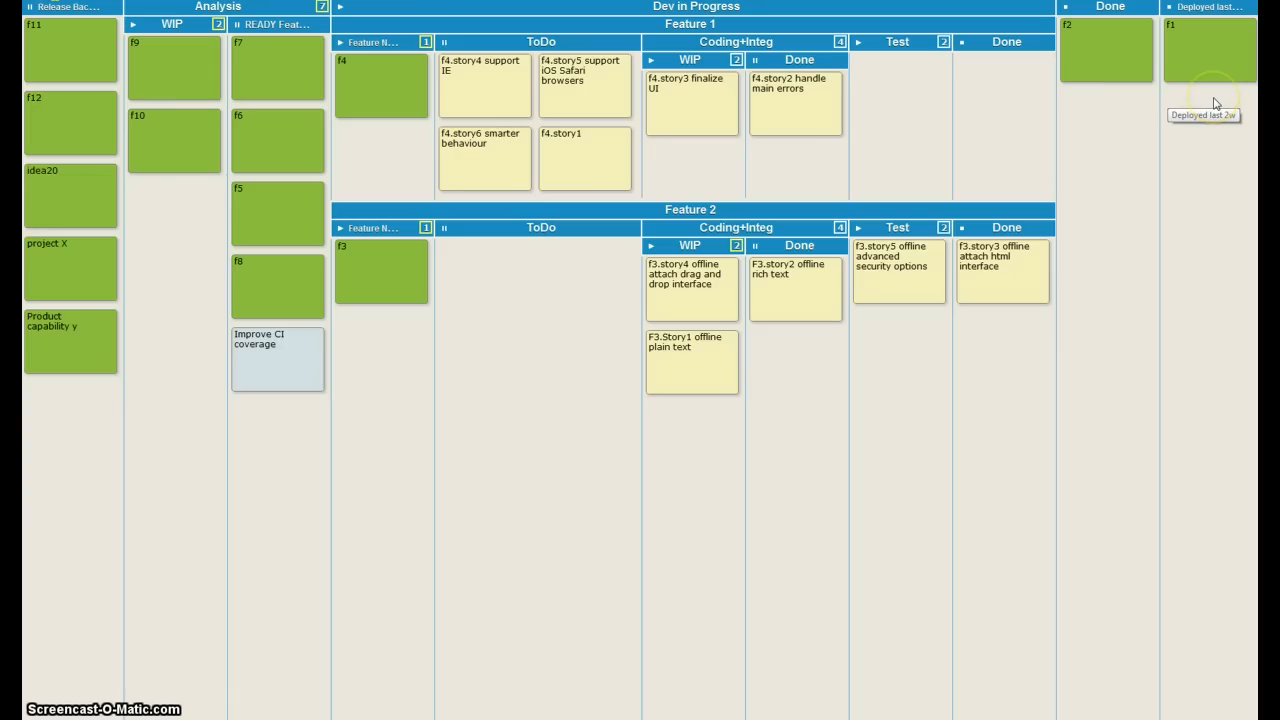
mouse_move(1210, 222)
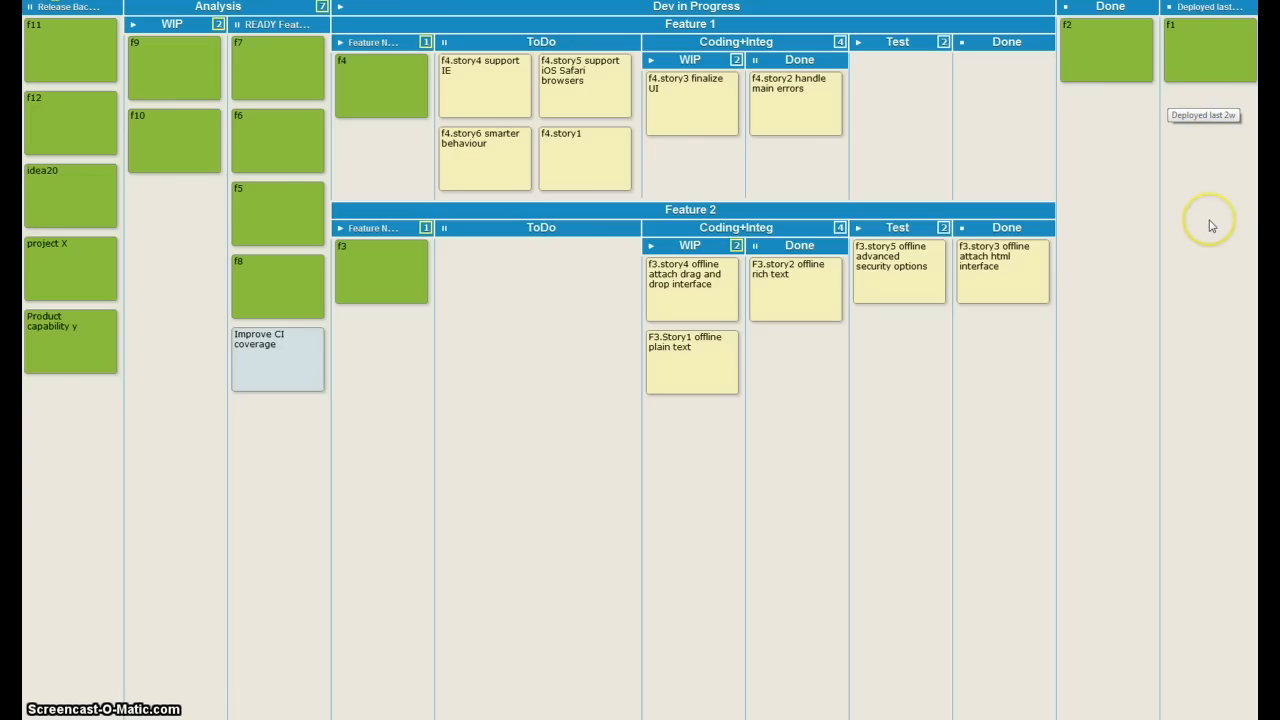
mouse_move(1212, 224)
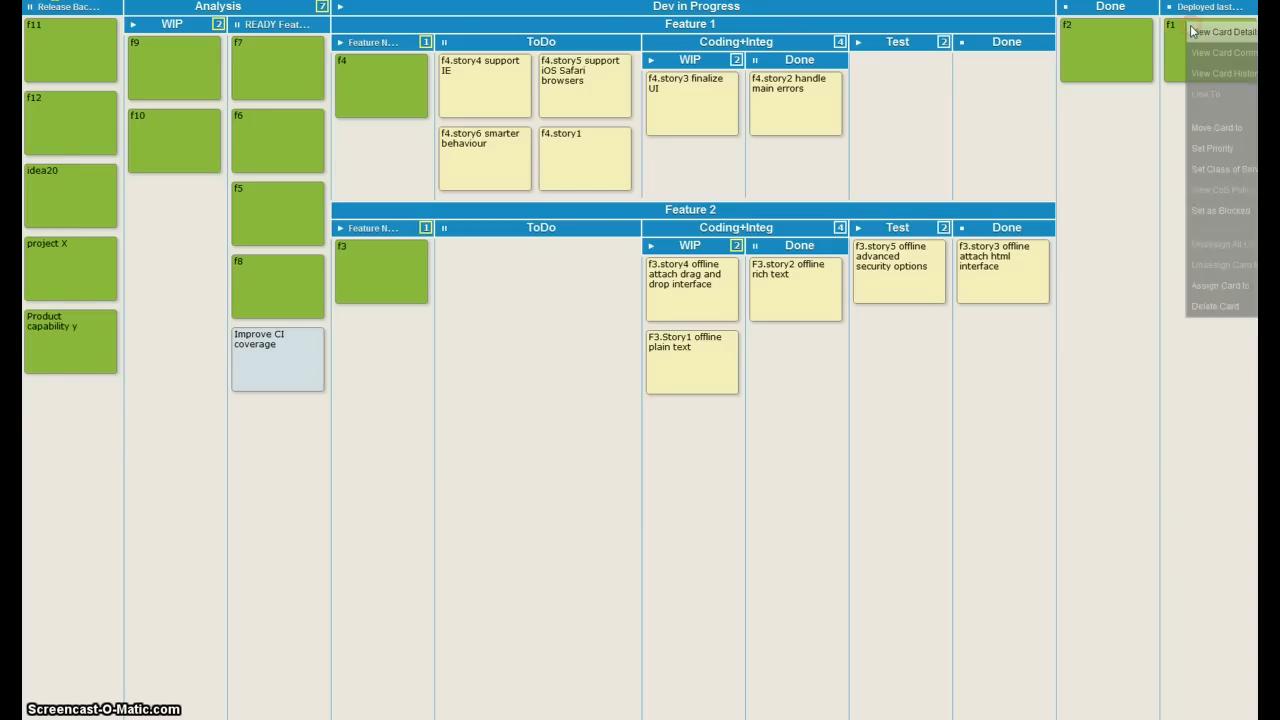
mouse_move(1212, 148)
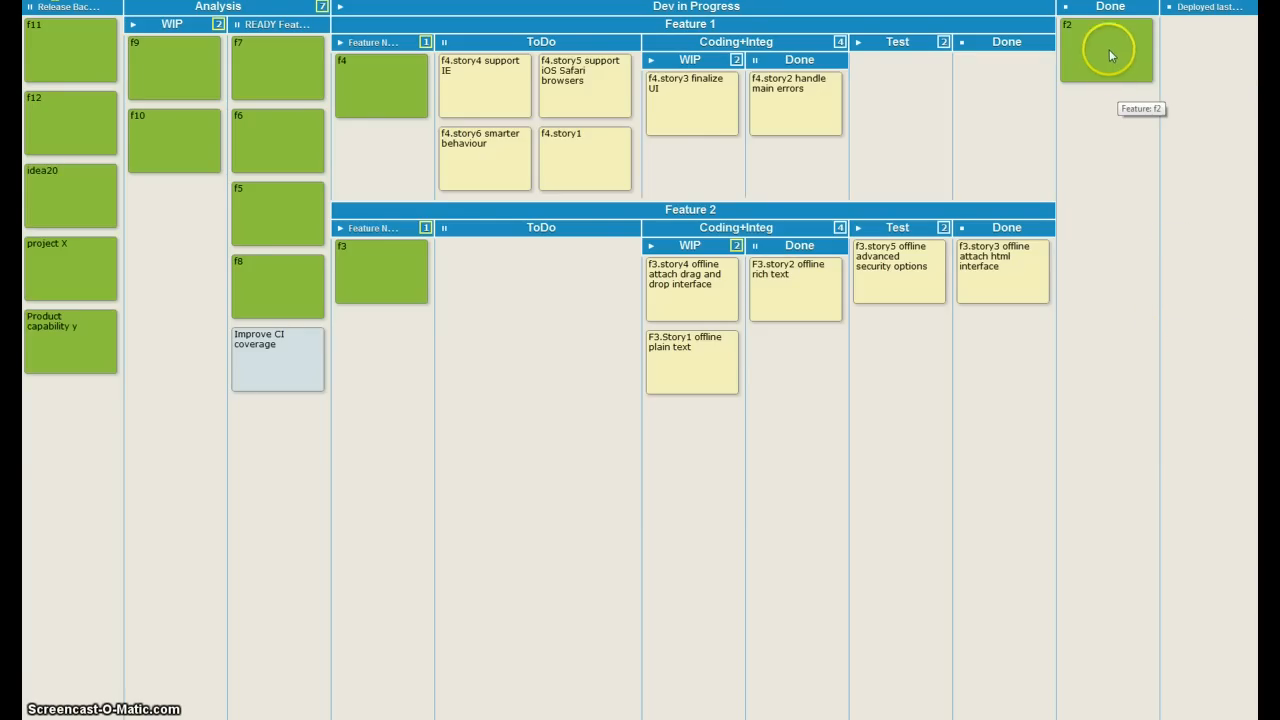
Step: Move the f2 feature card from Done into the Deployed column
left_click_drag(1108, 50, 1212, 62)
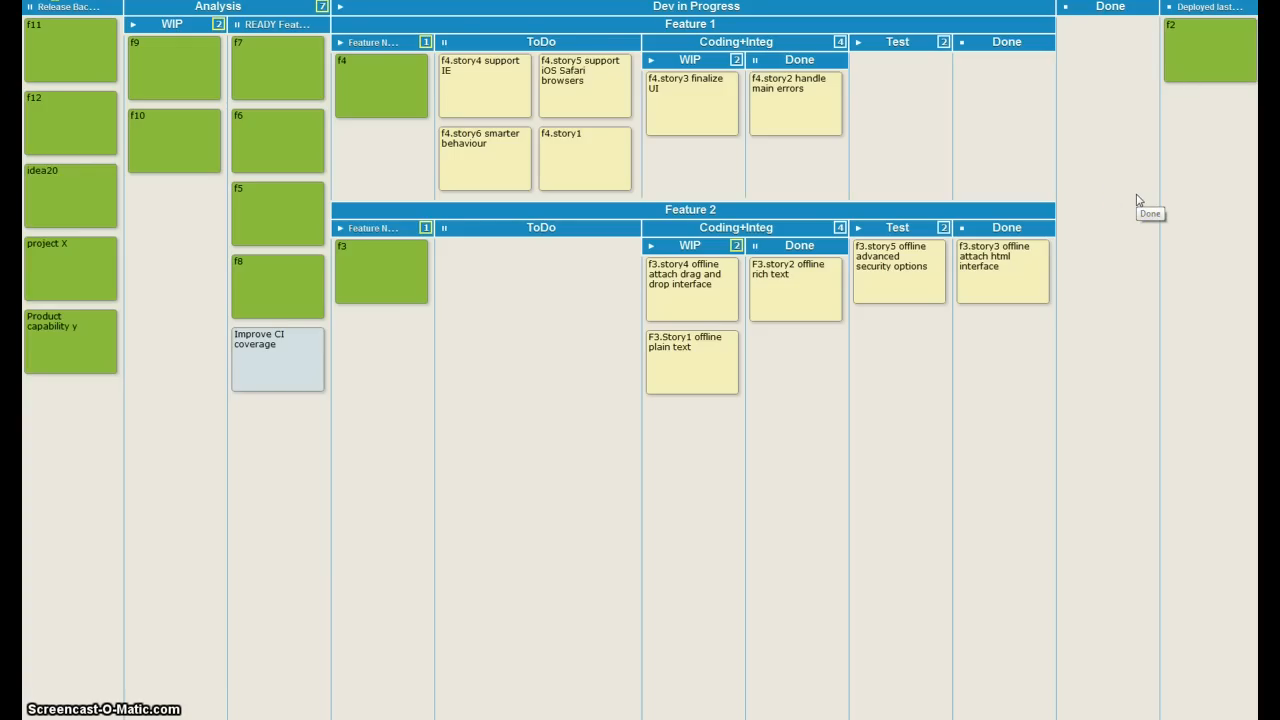
mouse_move(1138, 200)
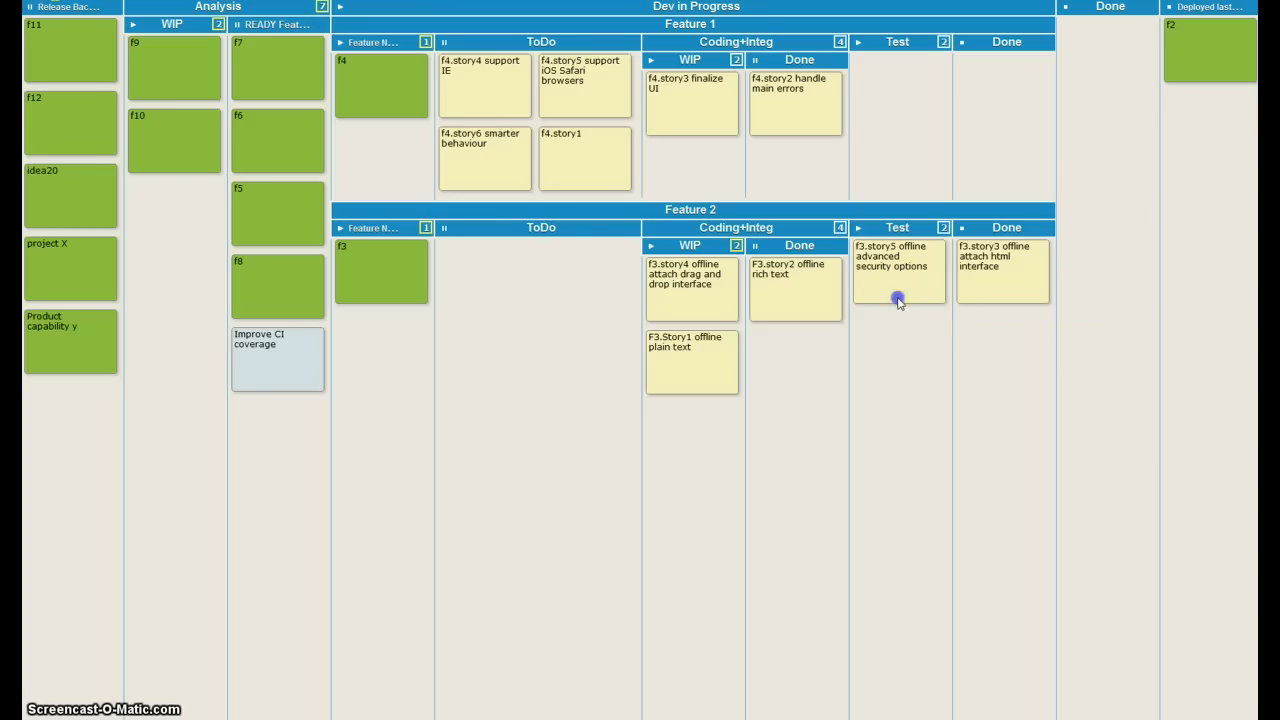
Step: Advance f3.story5 into Done, f3.story2 into Test, and F3.Story1 into coding Done
left_click_drag(898, 280, 1004, 344)
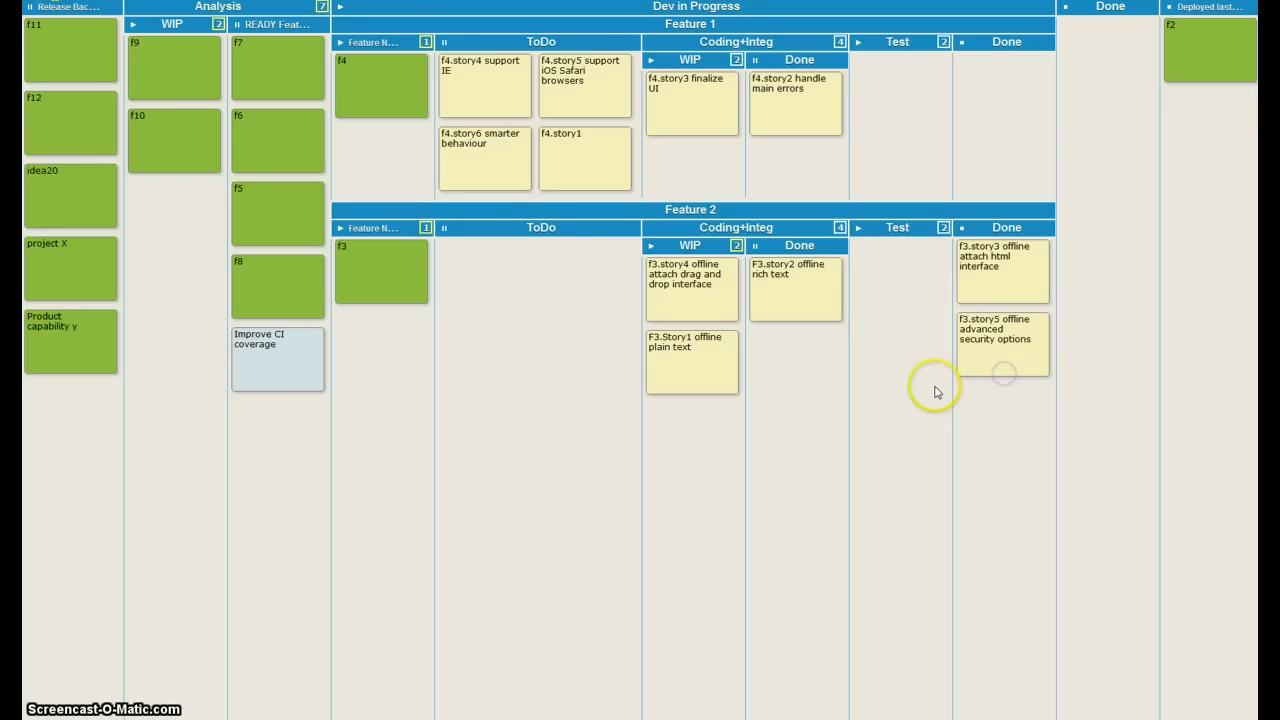
mouse_move(920, 384)
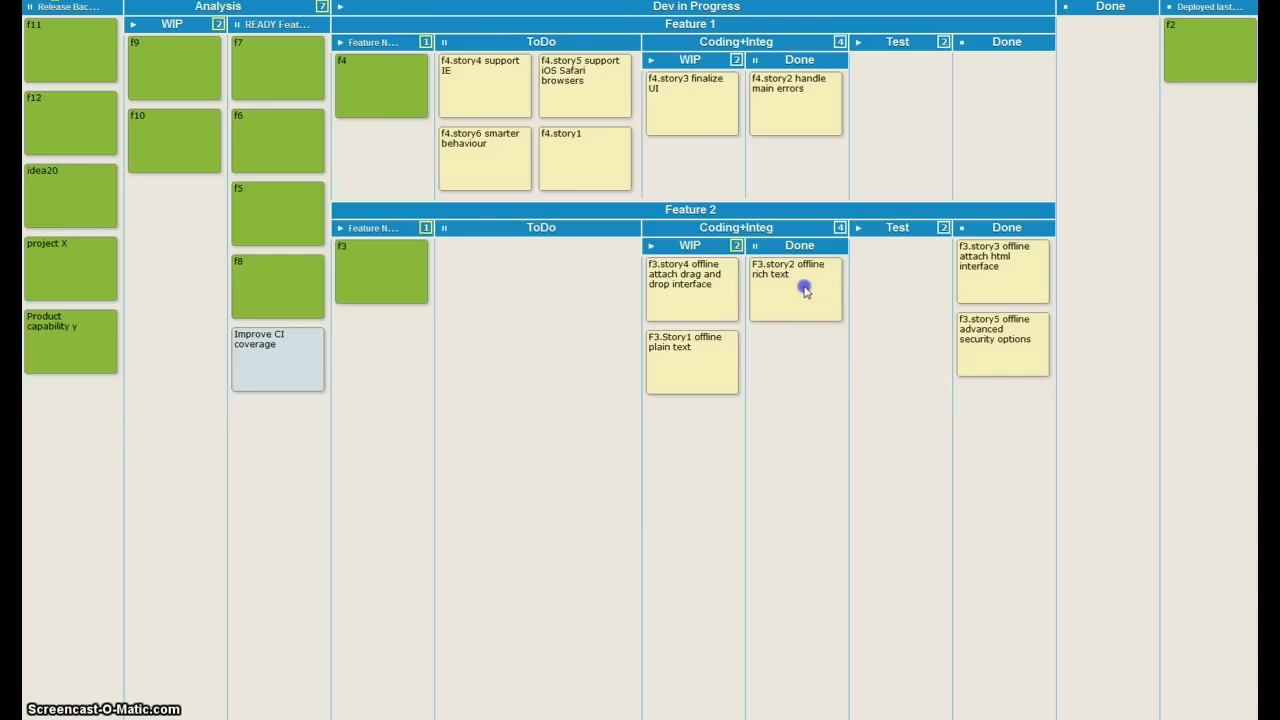
left_click_drag(796, 288, 896, 272)
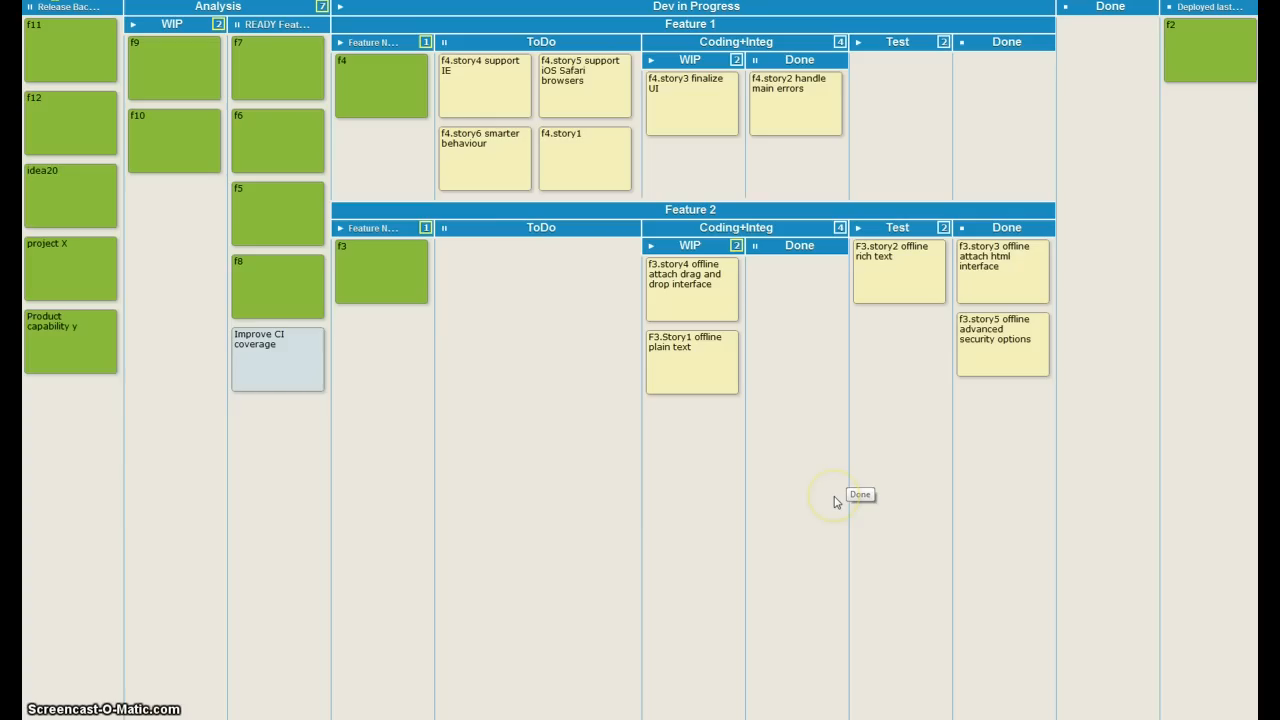
mouse_move(792, 392)
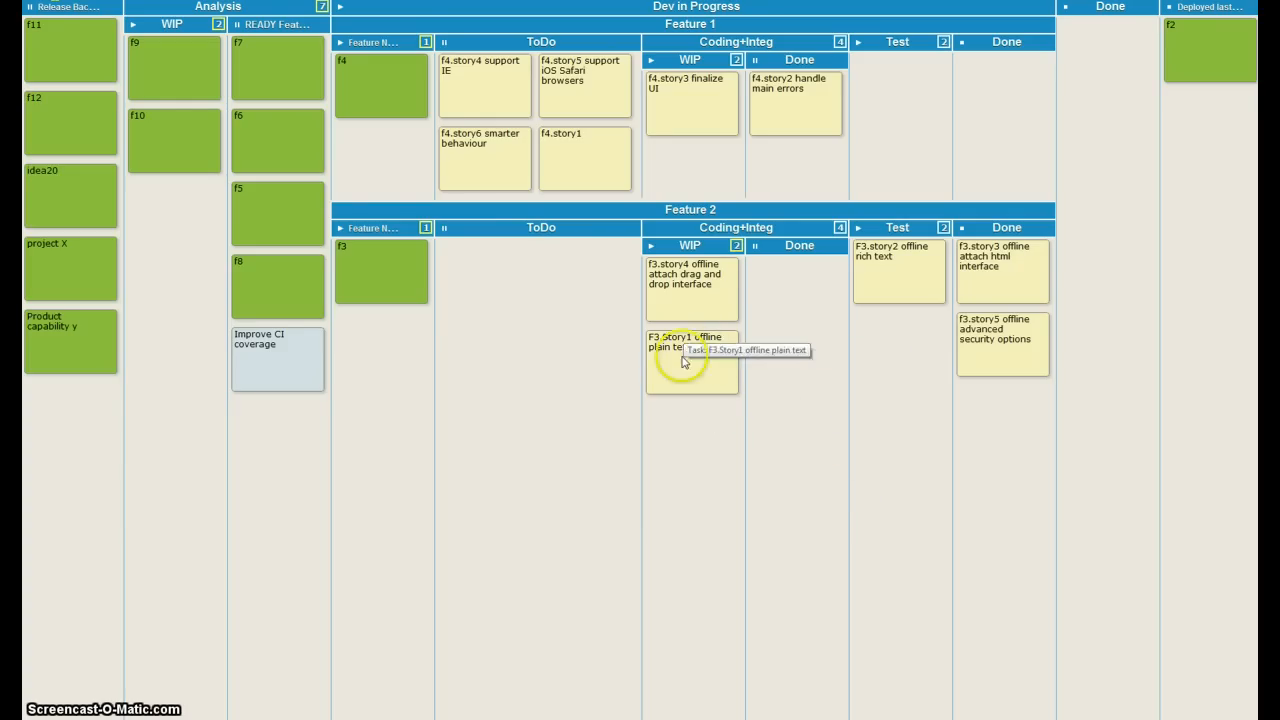
left_click_drag(690, 360, 796, 290)
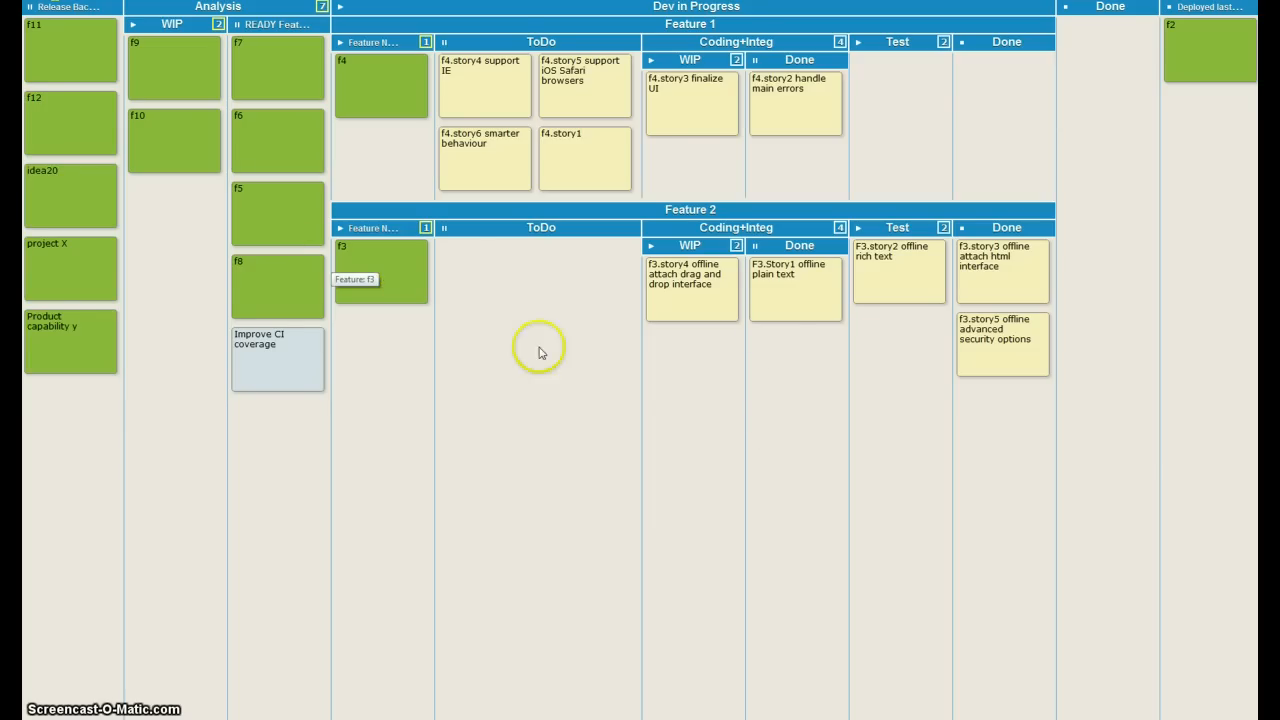
mouse_move(852, 278)
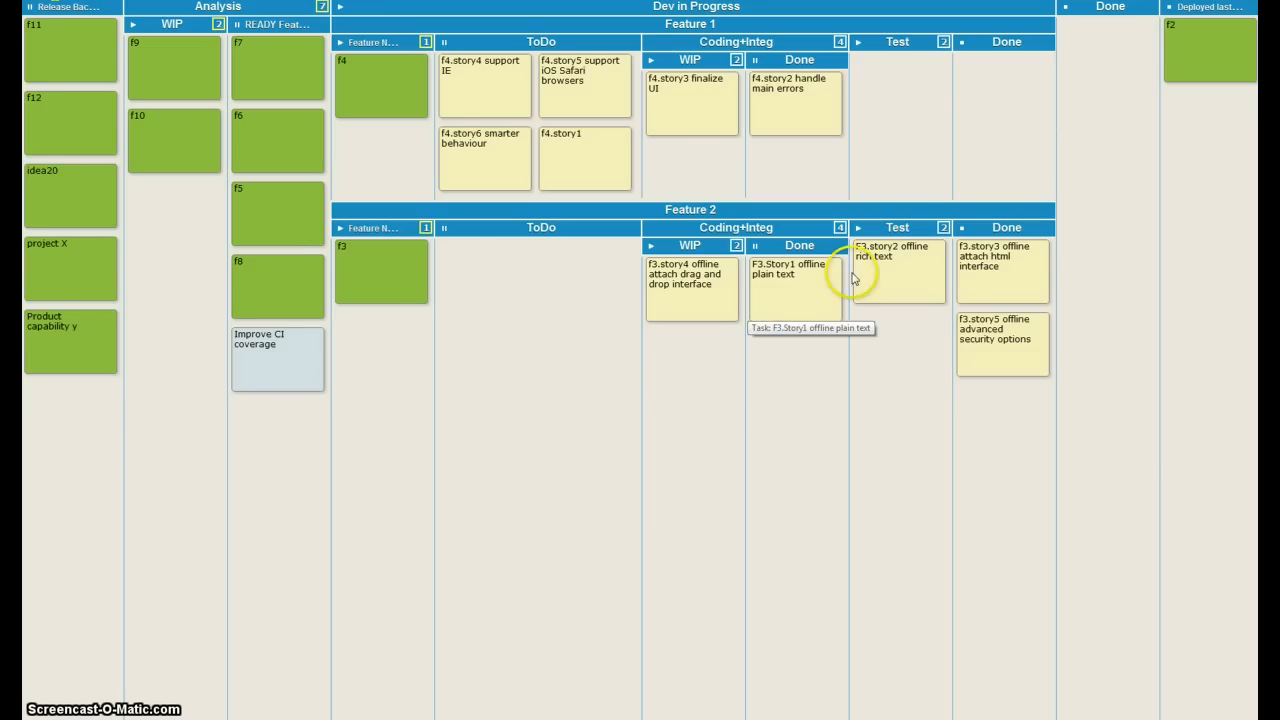
mouse_move(820, 336)
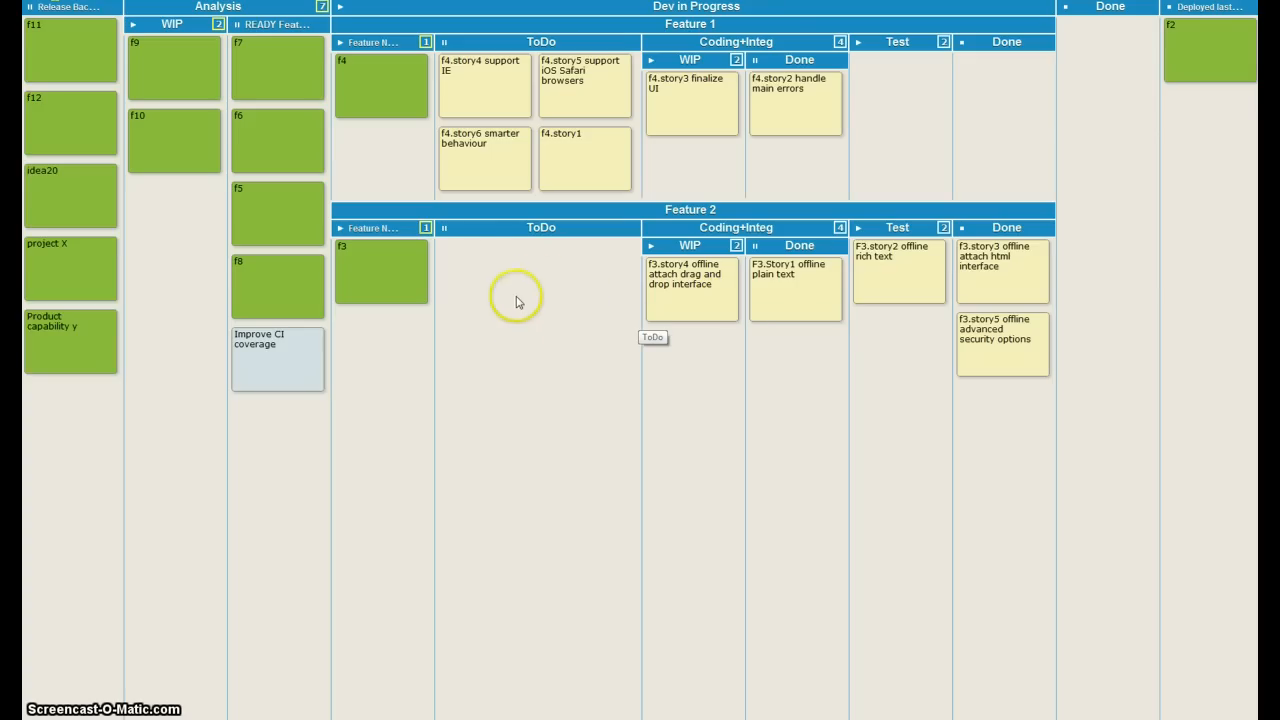
mouse_move(528, 308)
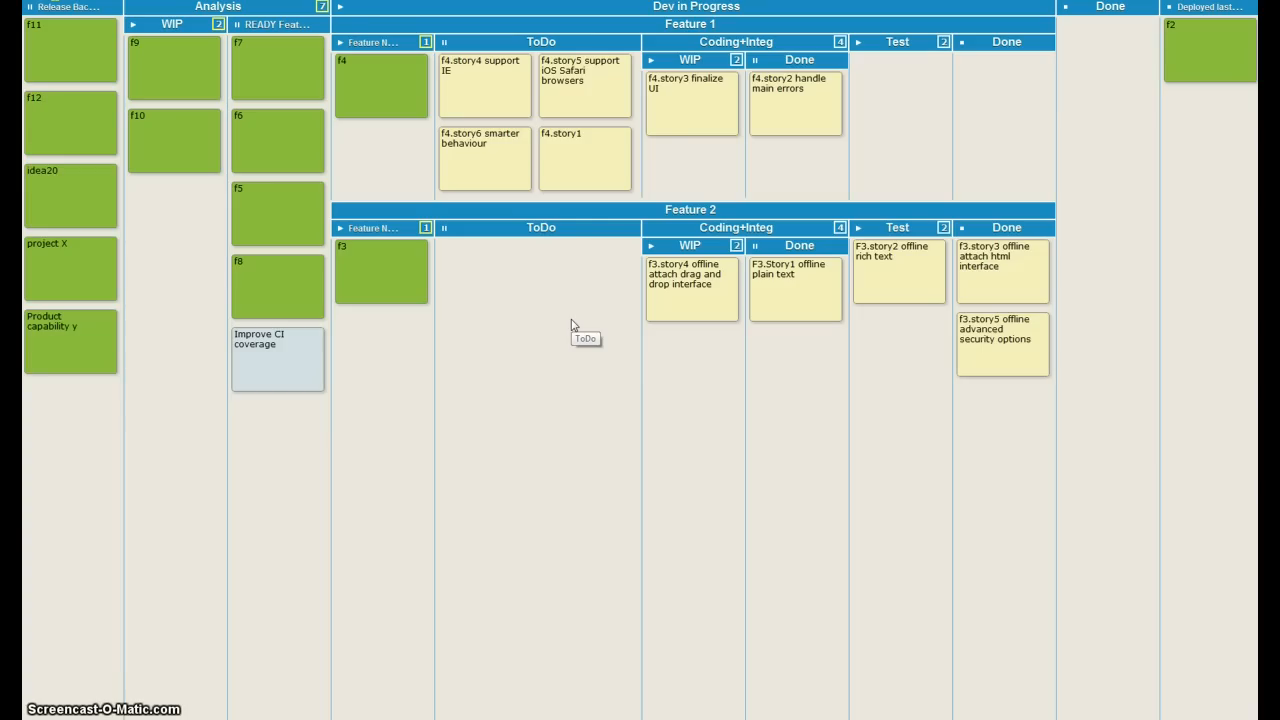
mouse_move(596, 76)
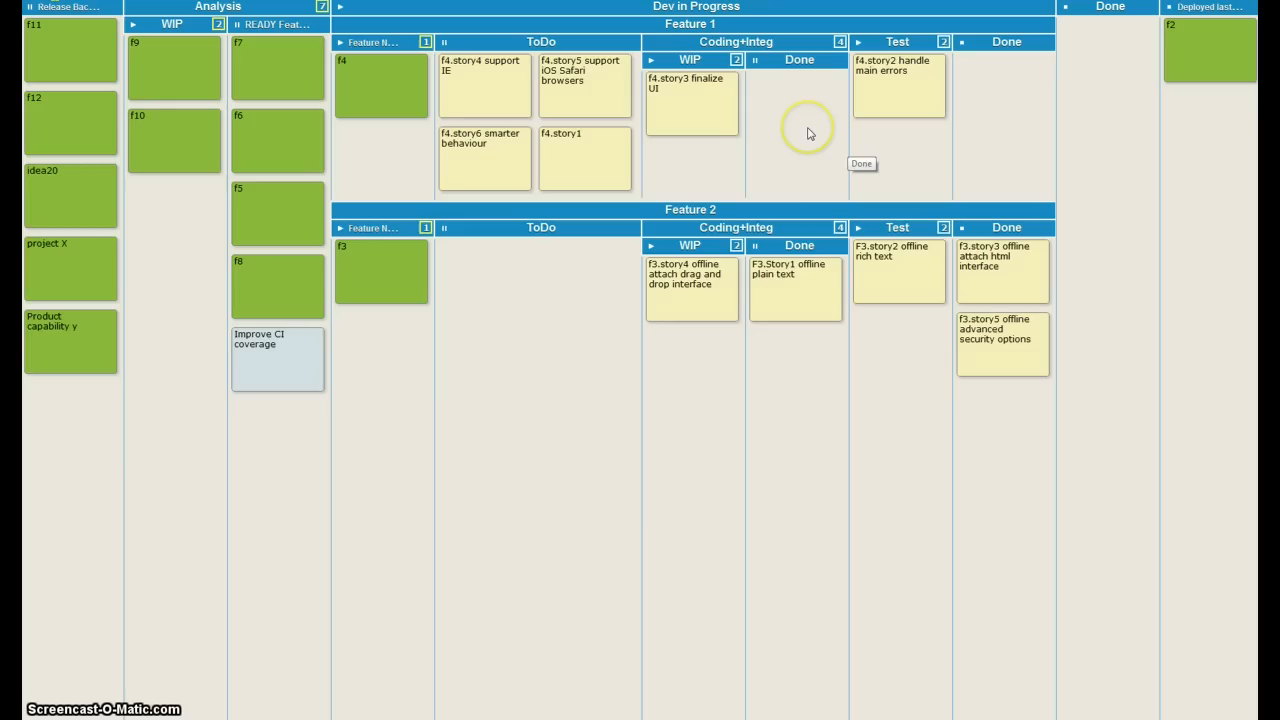
mouse_move(696, 120)
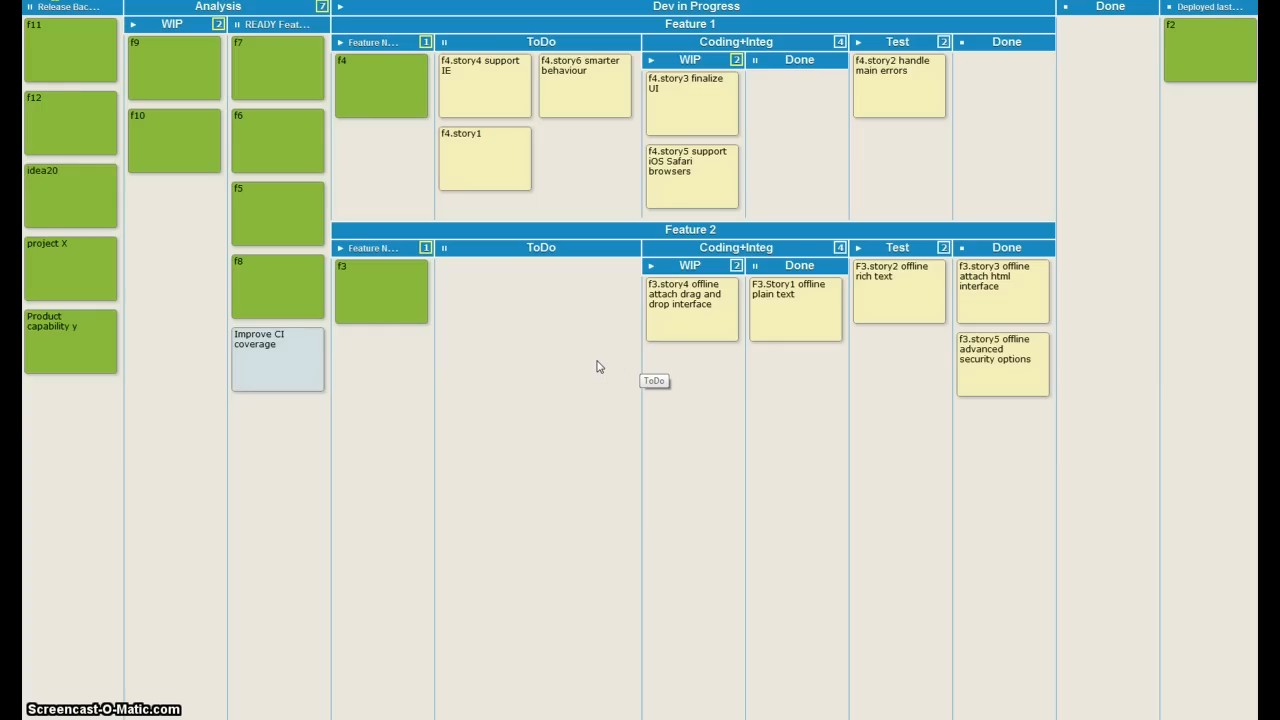
Step: Advance f3.story2 into Done, F3.Story1 into Test, and f3.story4 into coding Done
left_click(600, 356)
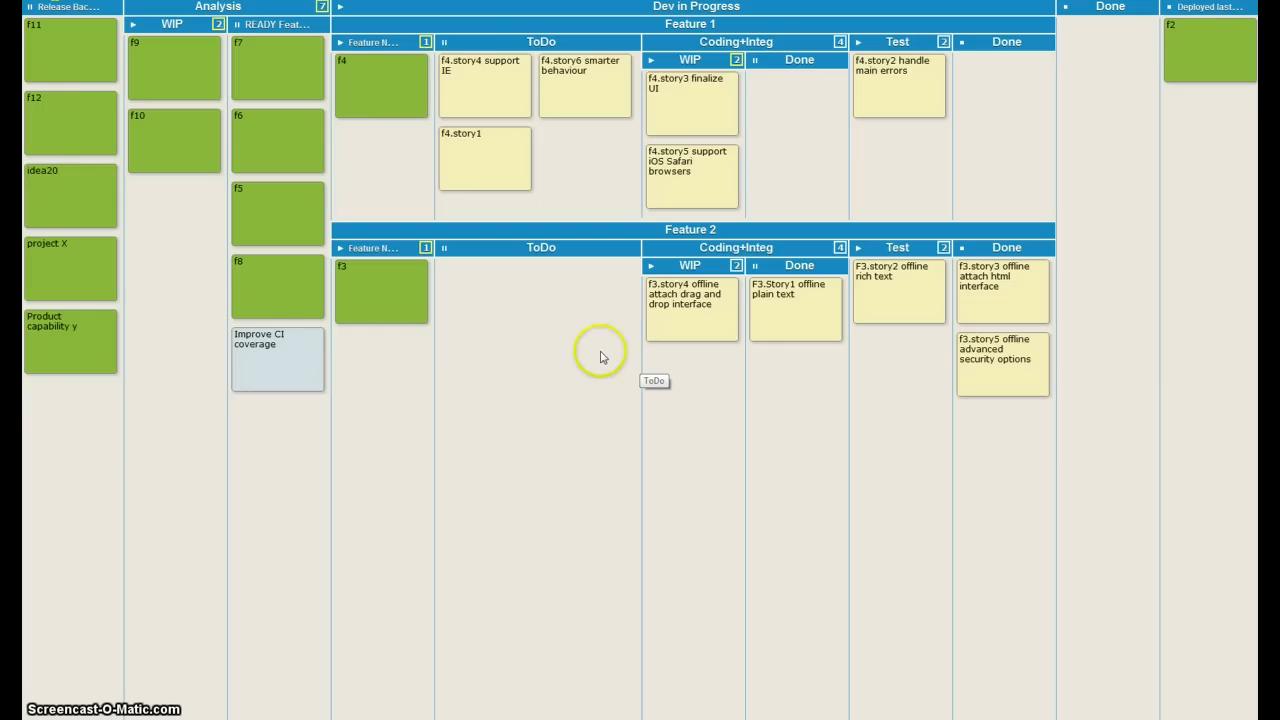
mouse_move(484, 168)
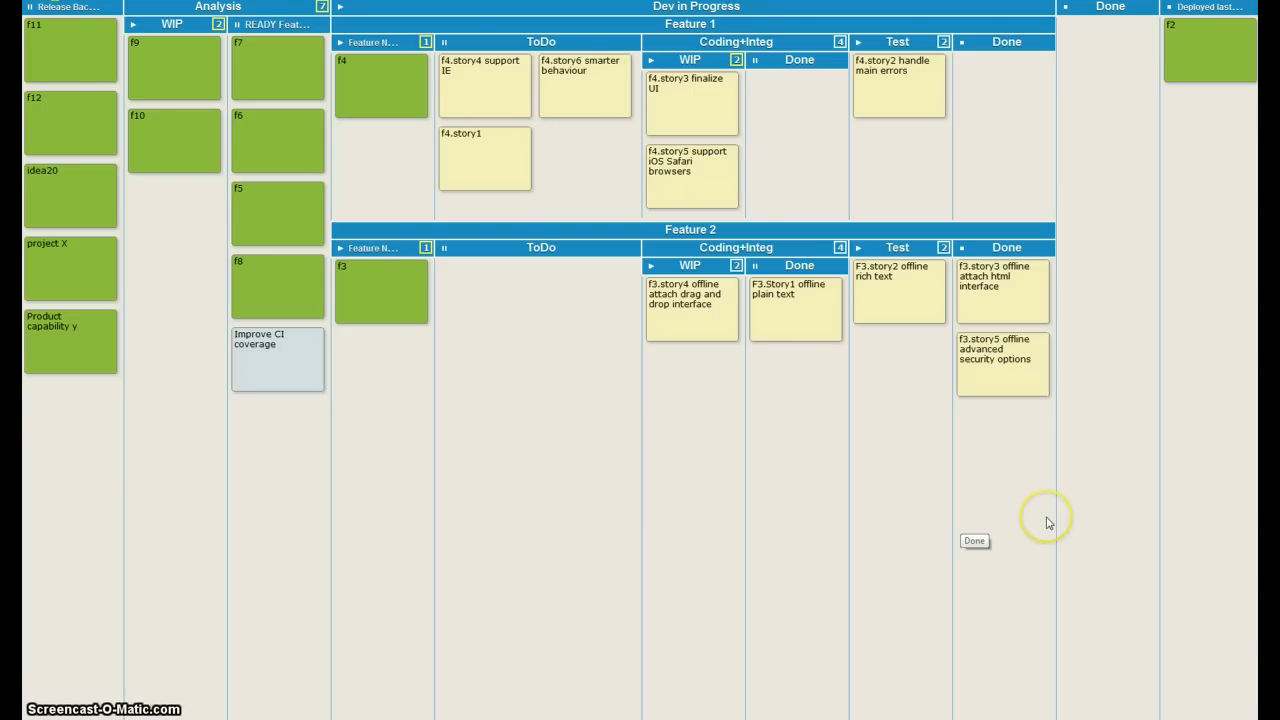
mouse_move(912, 296)
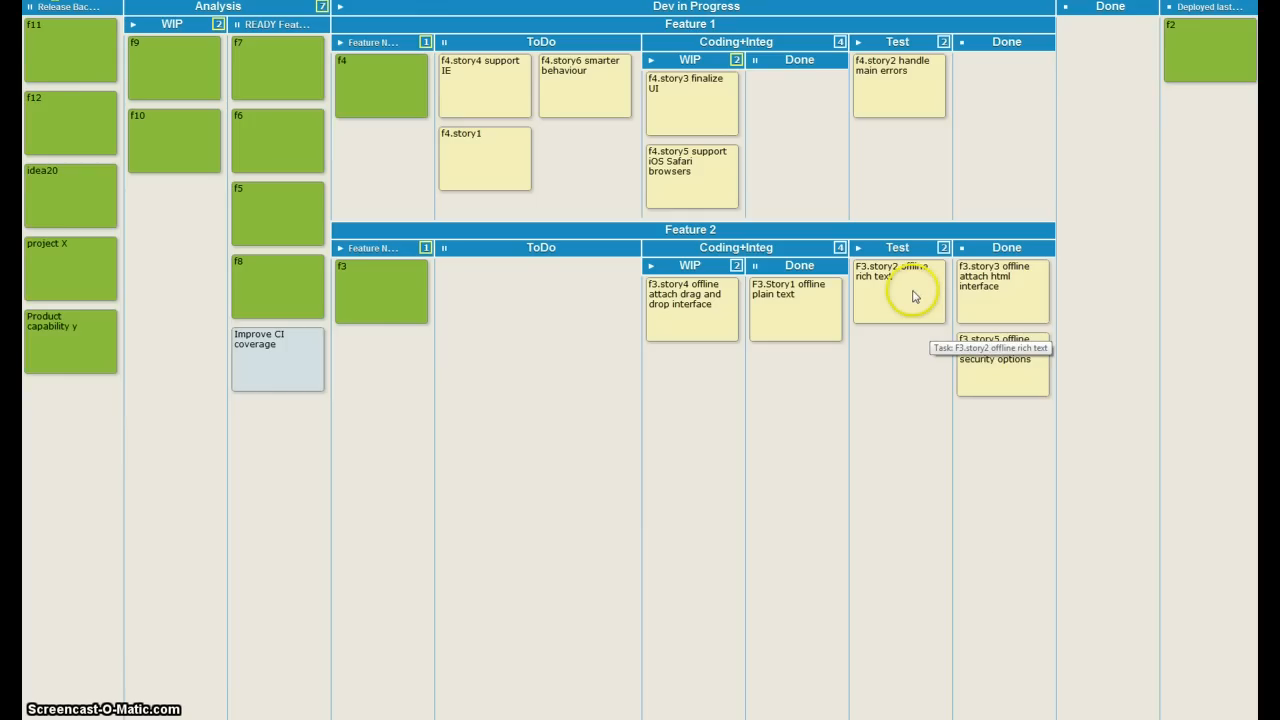
left_click_drag(898, 290, 1004, 440)
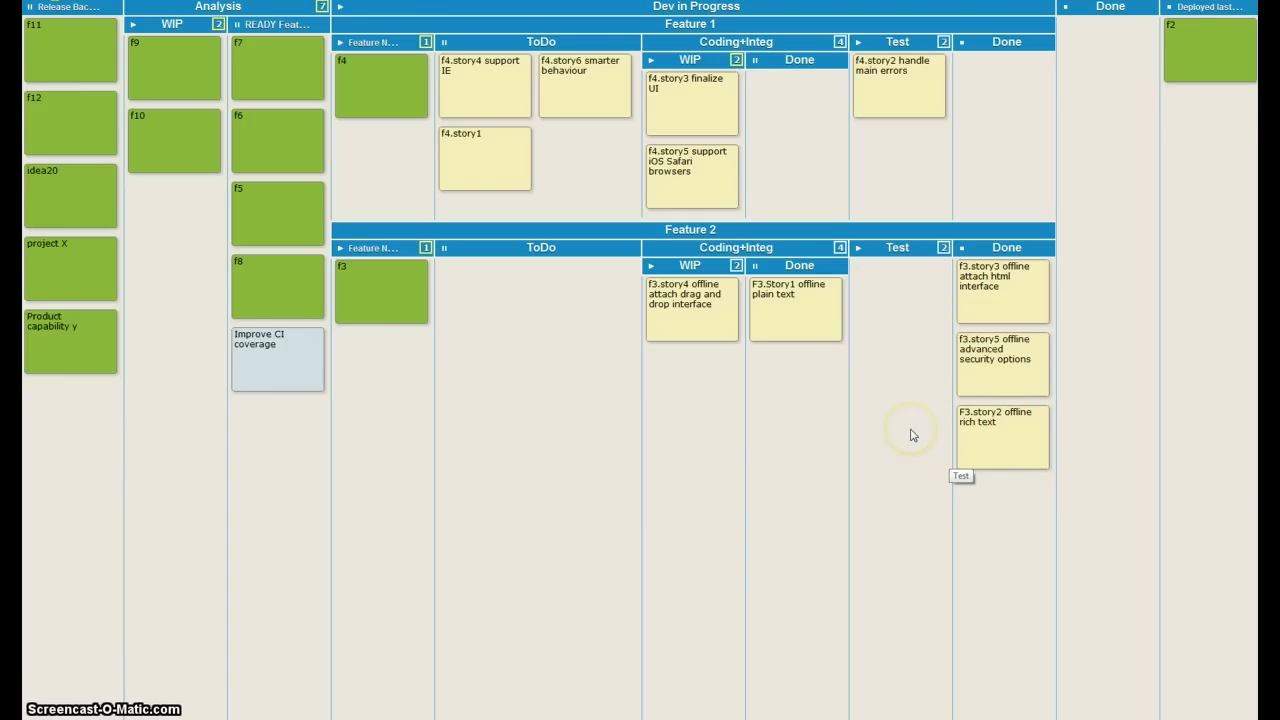
mouse_move(816, 318)
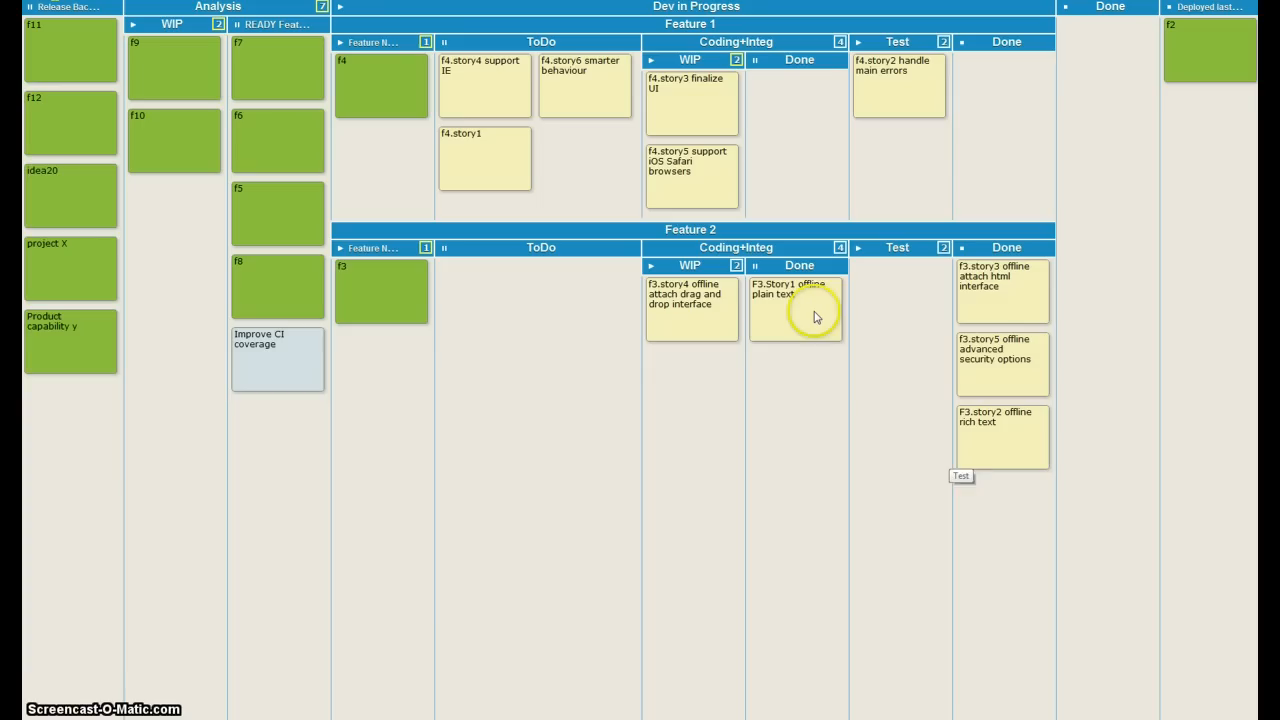
left_click_drag(796, 308, 896, 290)
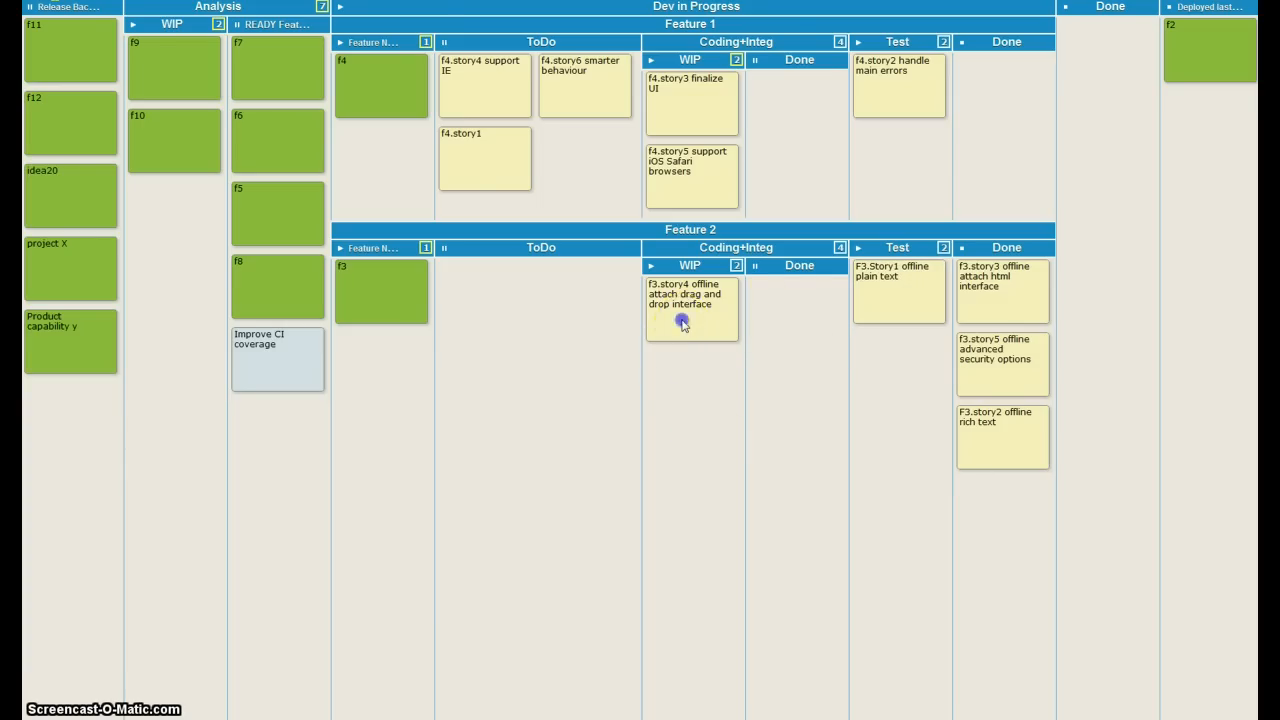
left_click_drag(690, 304, 796, 304)
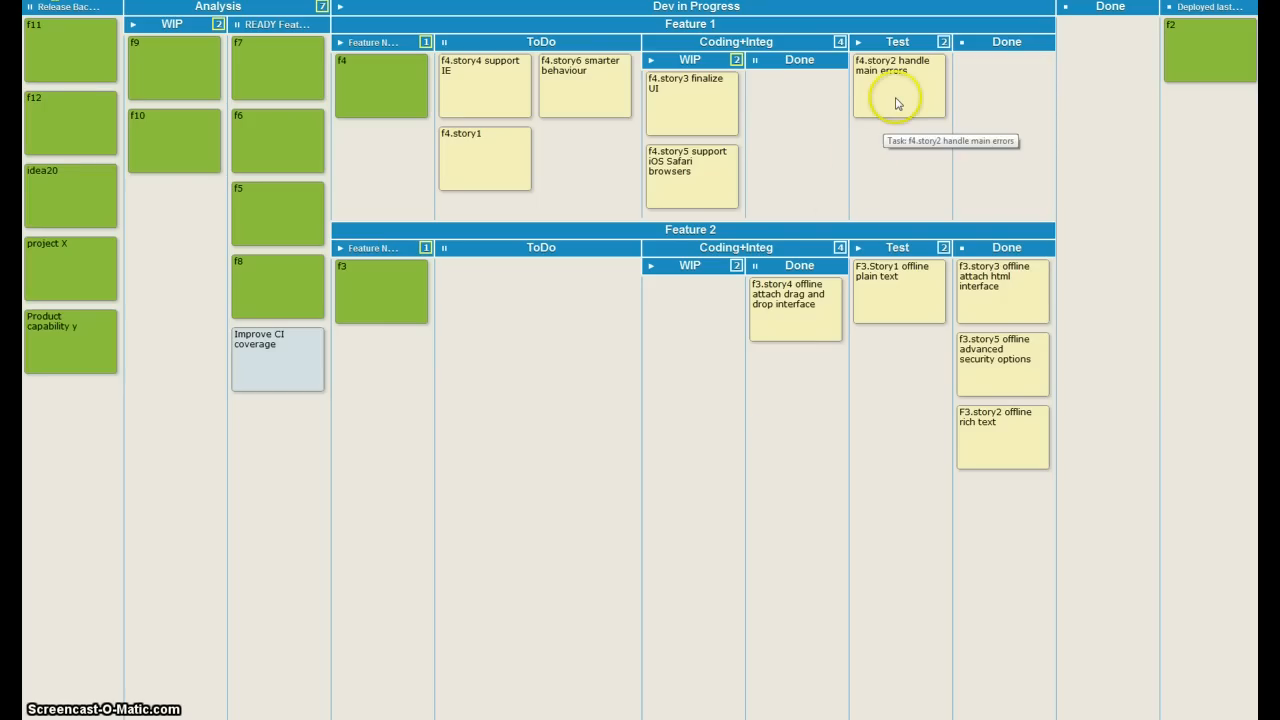
Step: Block f4.story2 with a showstopper reason, then move f3.story4 into Test
right_click(858, 154)
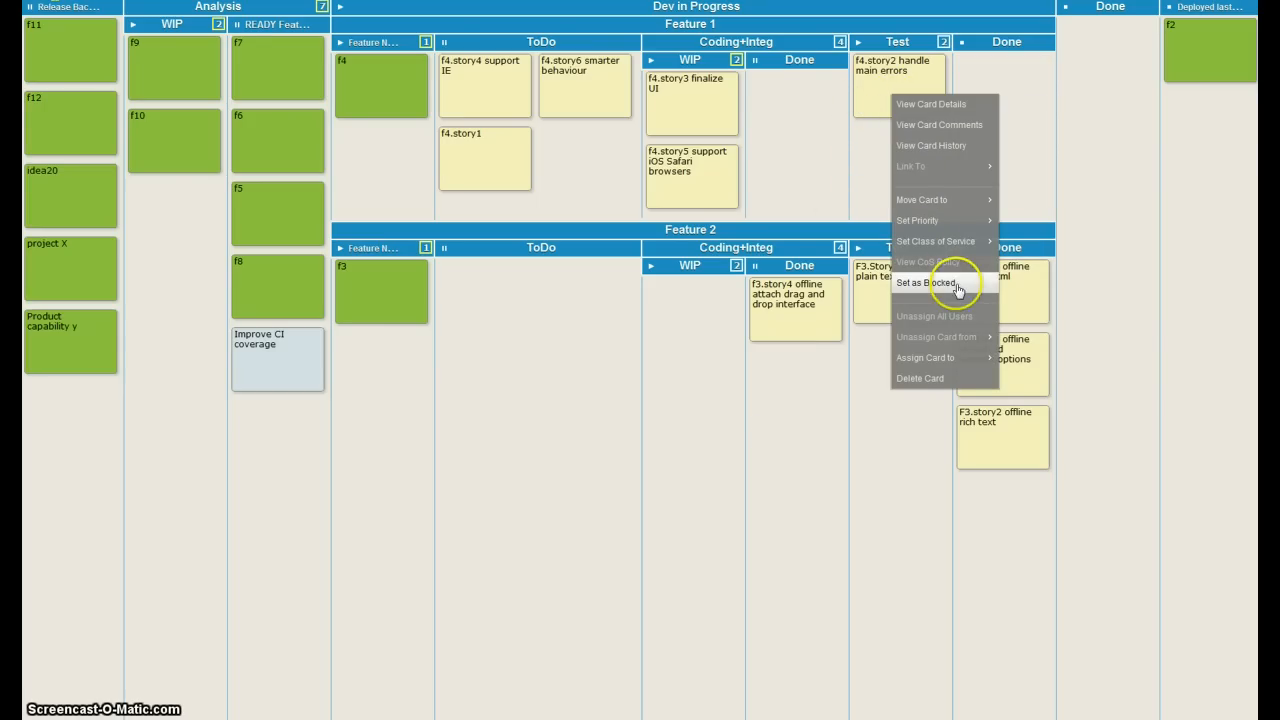
left_click(928, 282)
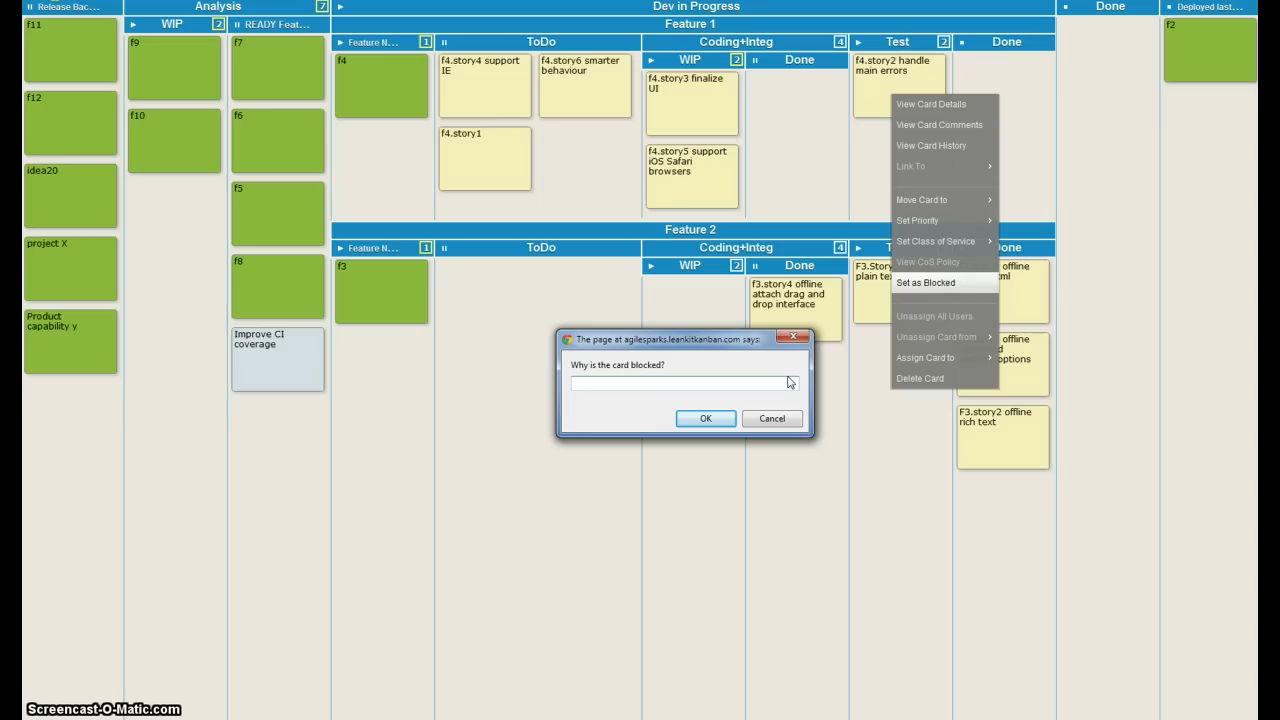
type("showstopper bug")
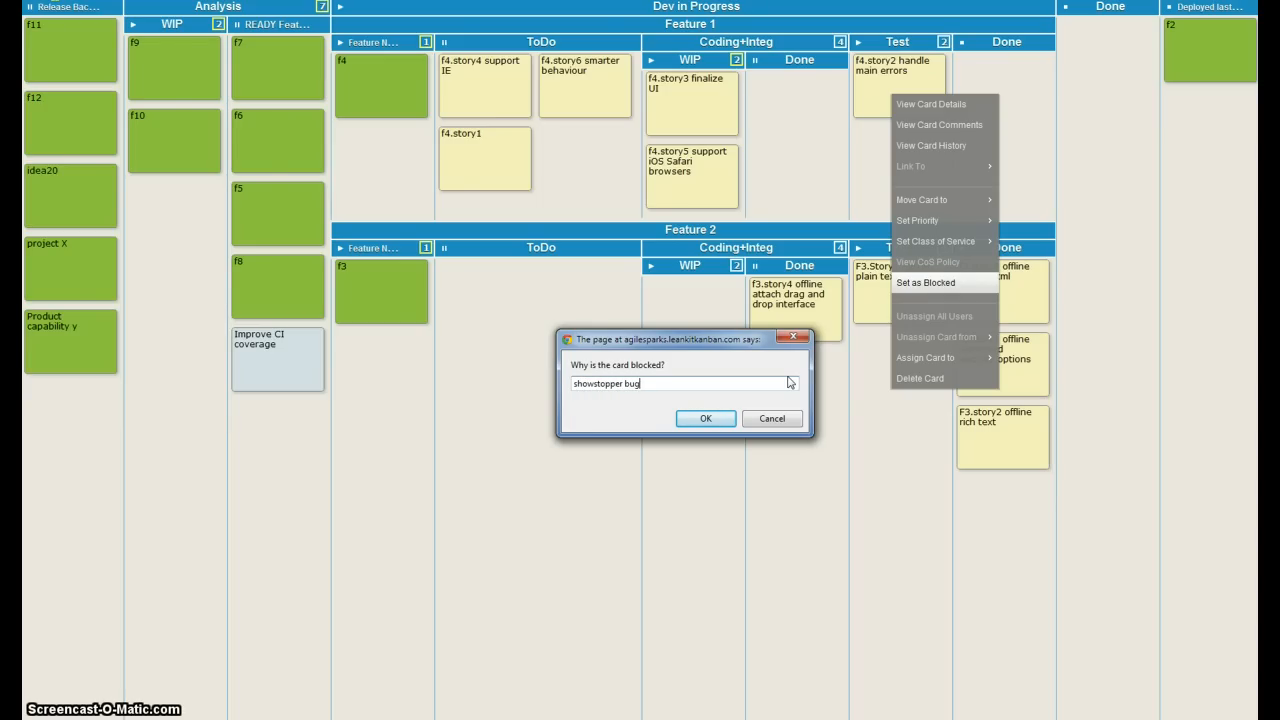
left_click(704, 418)
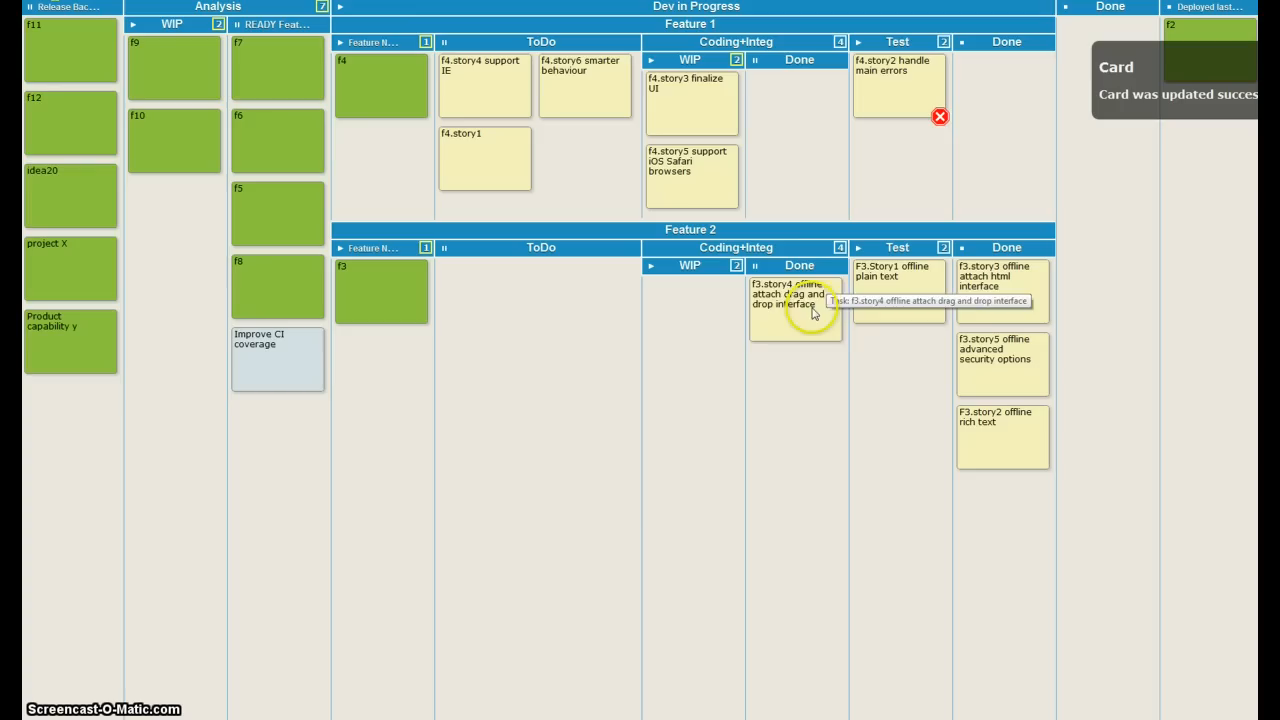
left_click_drag(796, 296, 898, 364)
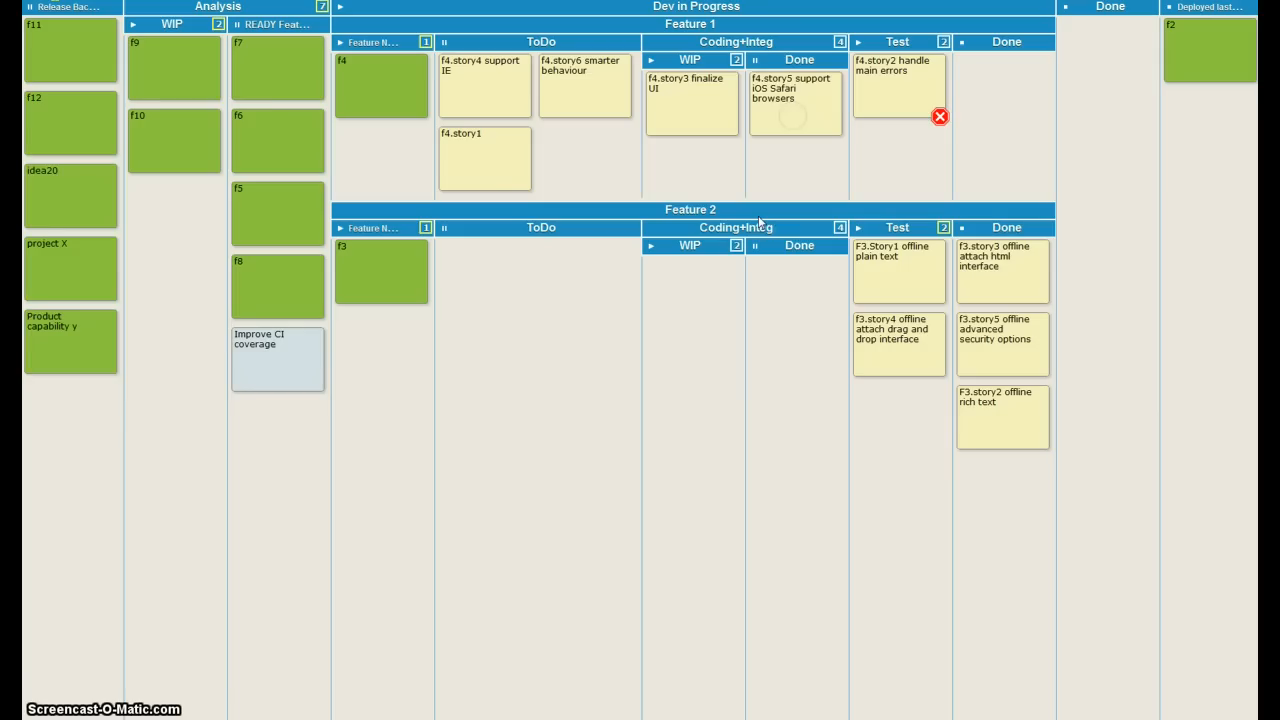
mouse_move(760, 222)
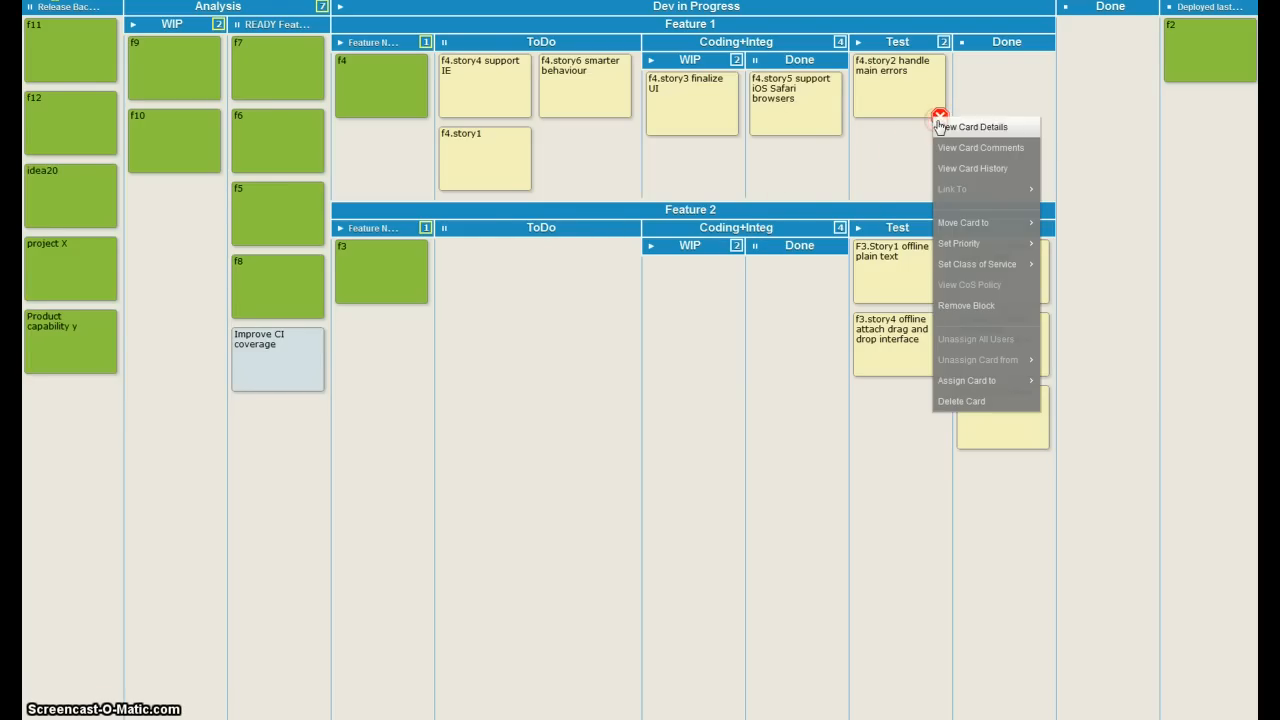
Step: Remove the block from f4.story2 with the reason 'fixed'
left_click(966, 304)
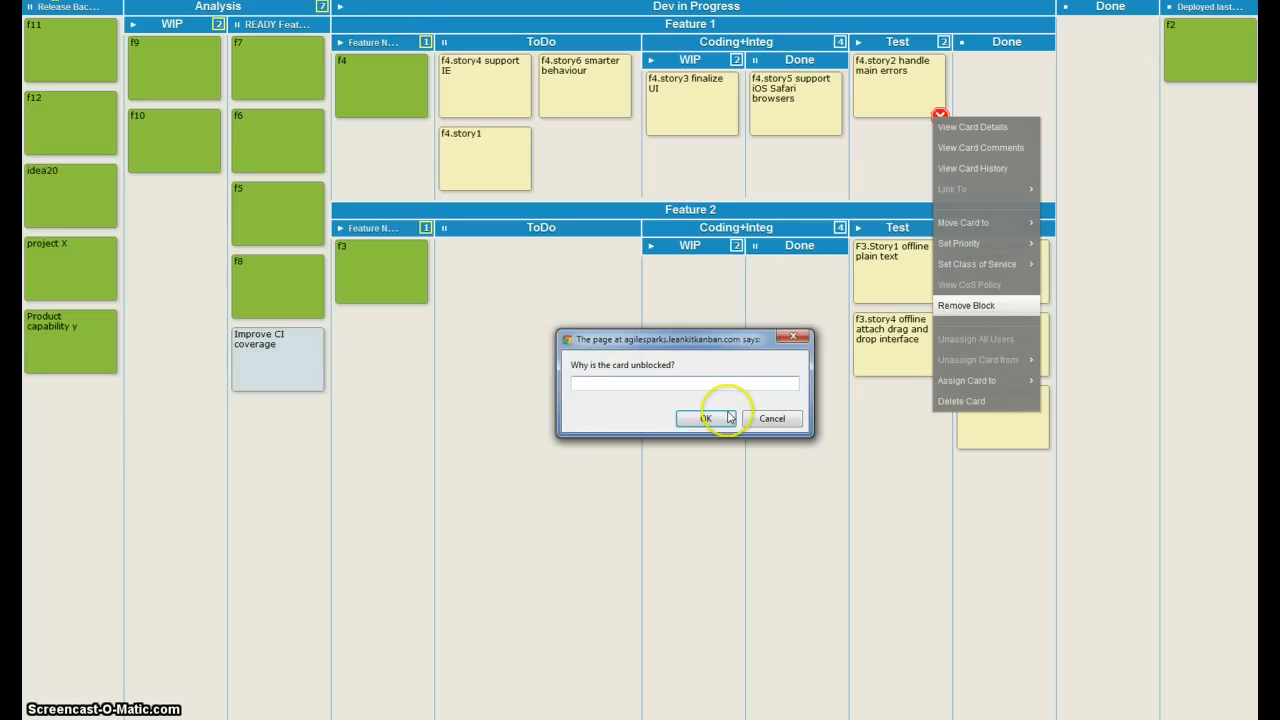
type("fixe")
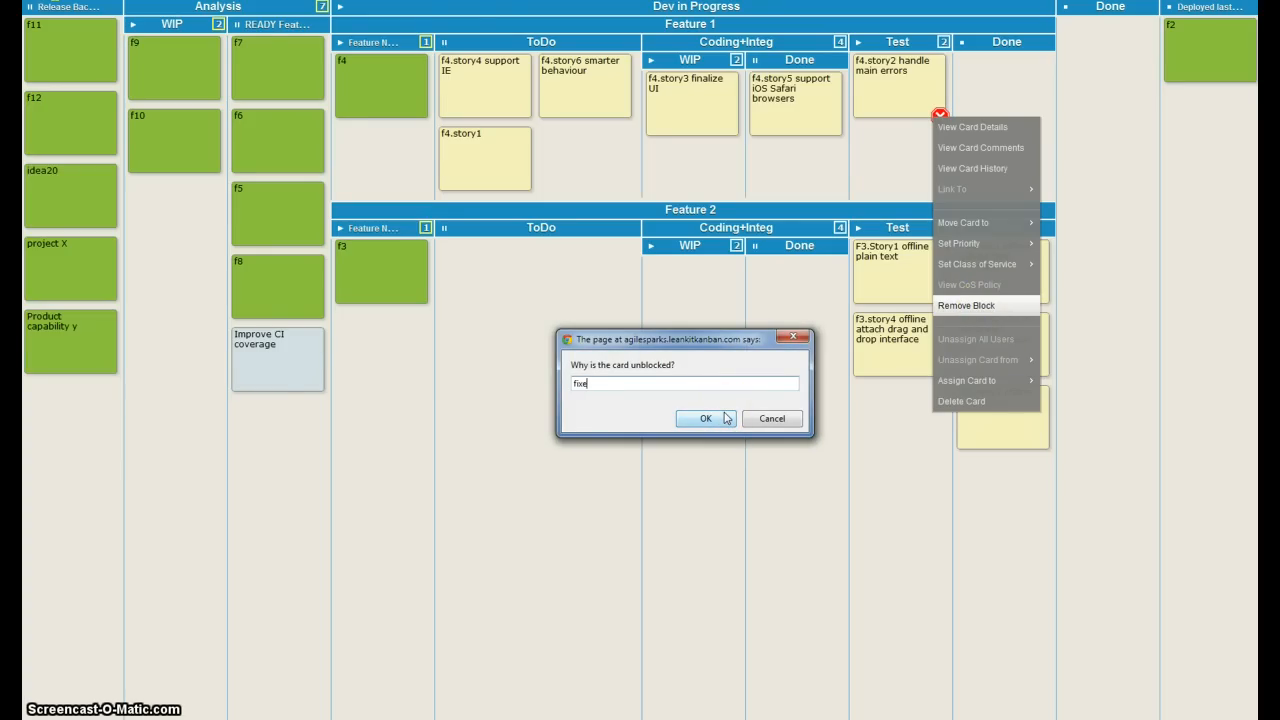
left_click(704, 418)
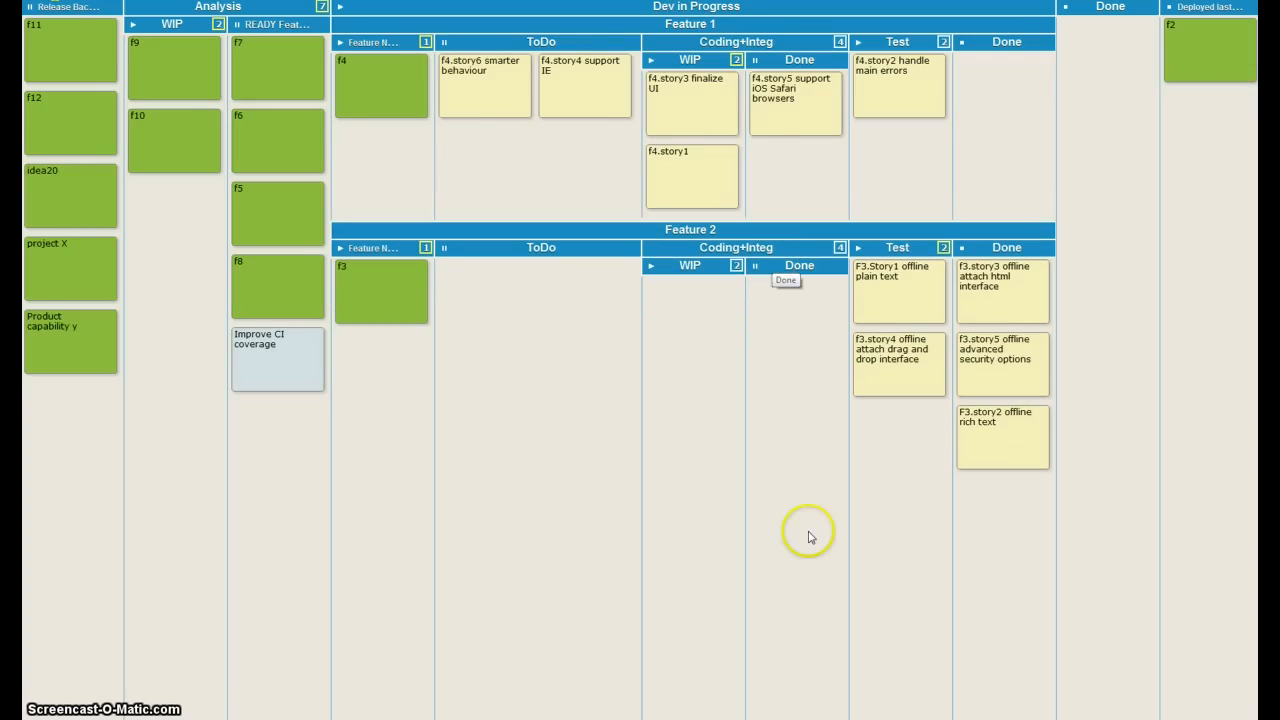
mouse_move(846, 656)
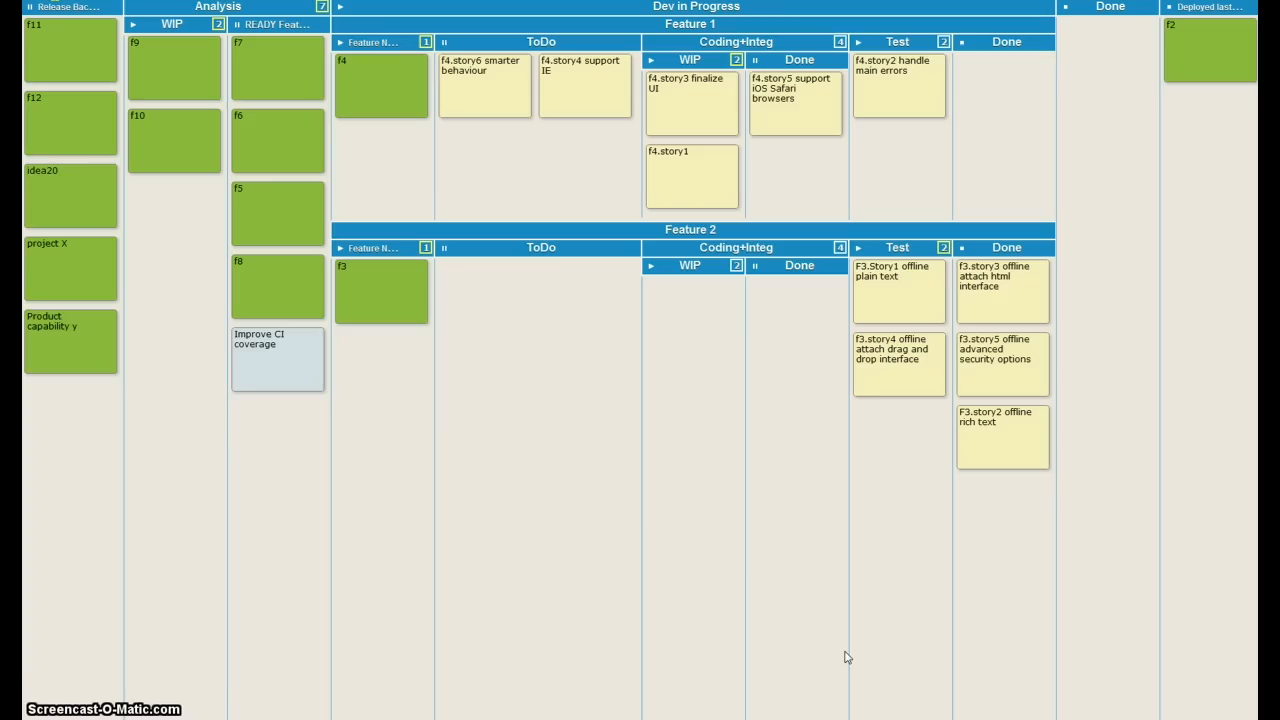
mouse_move(172, 76)
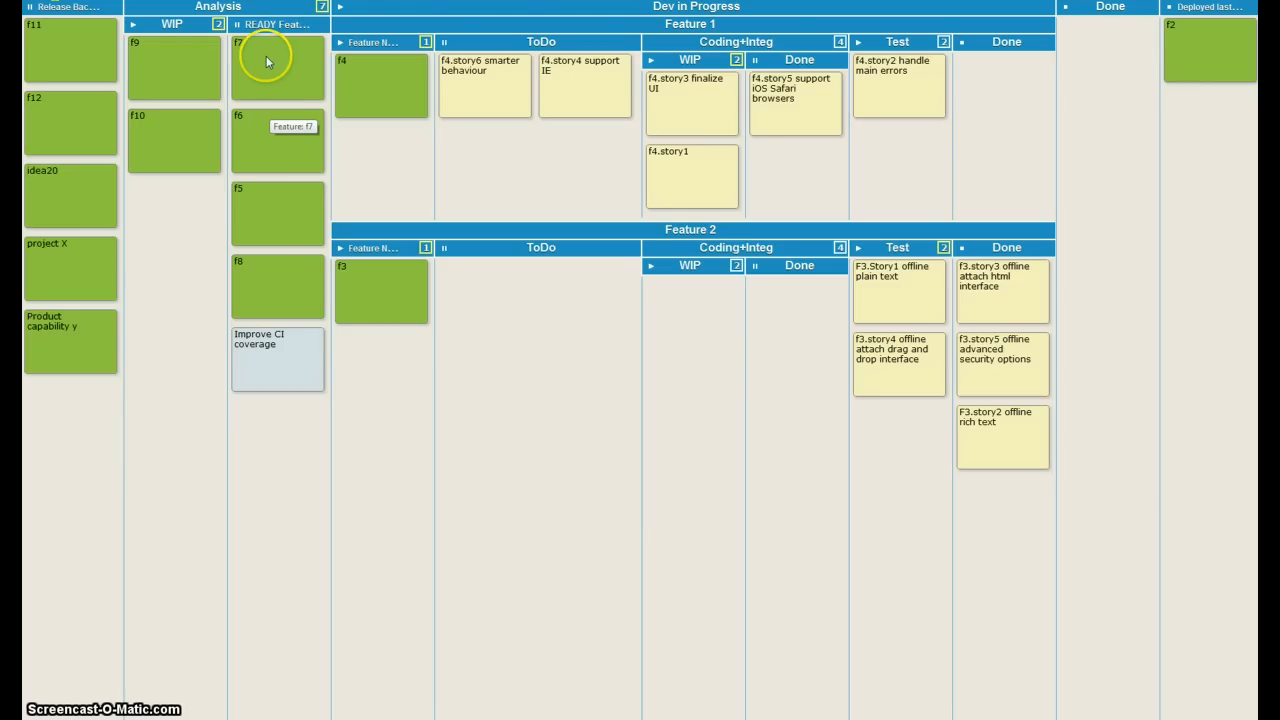
mouse_move(266, 374)
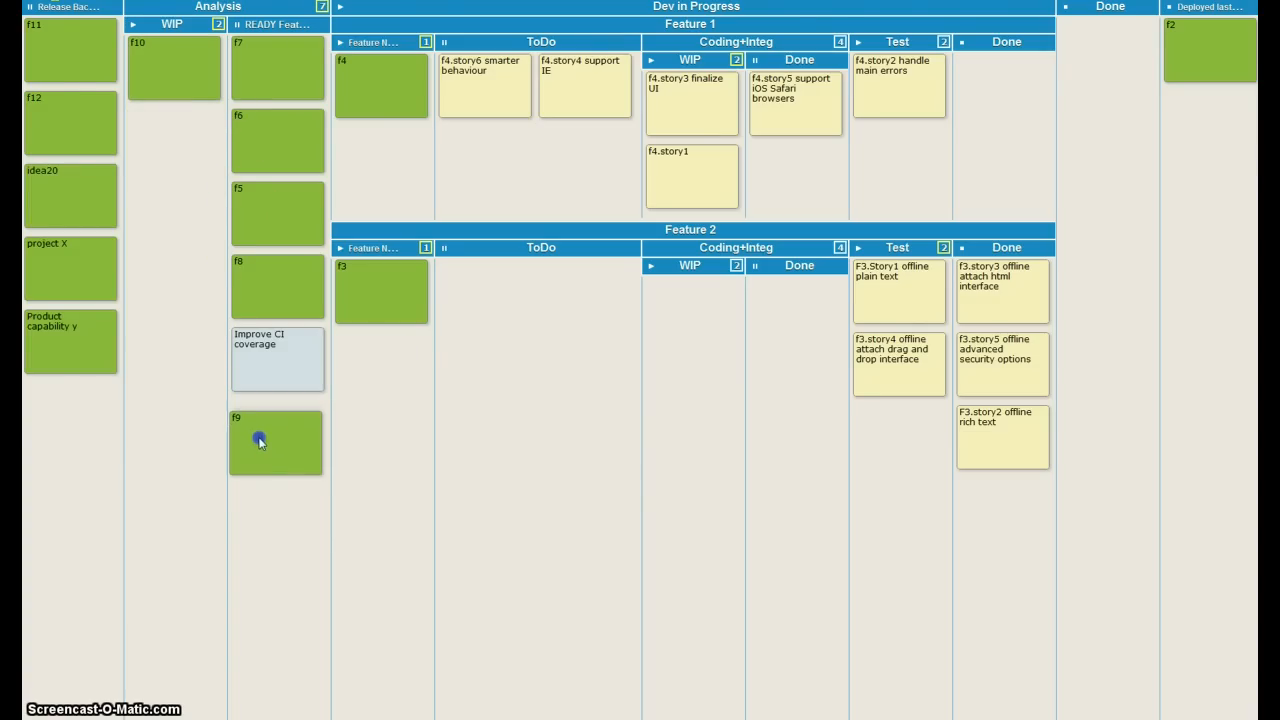
mouse_move(266, 436)
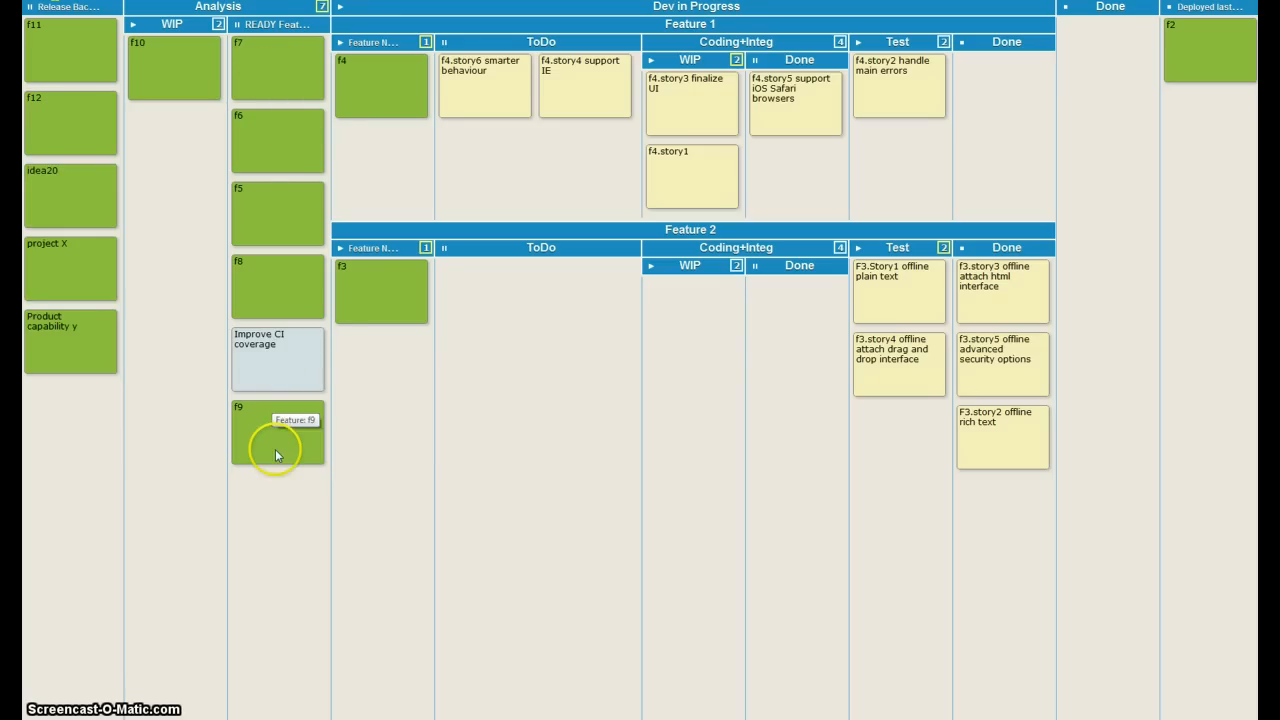
mouse_move(262, 436)
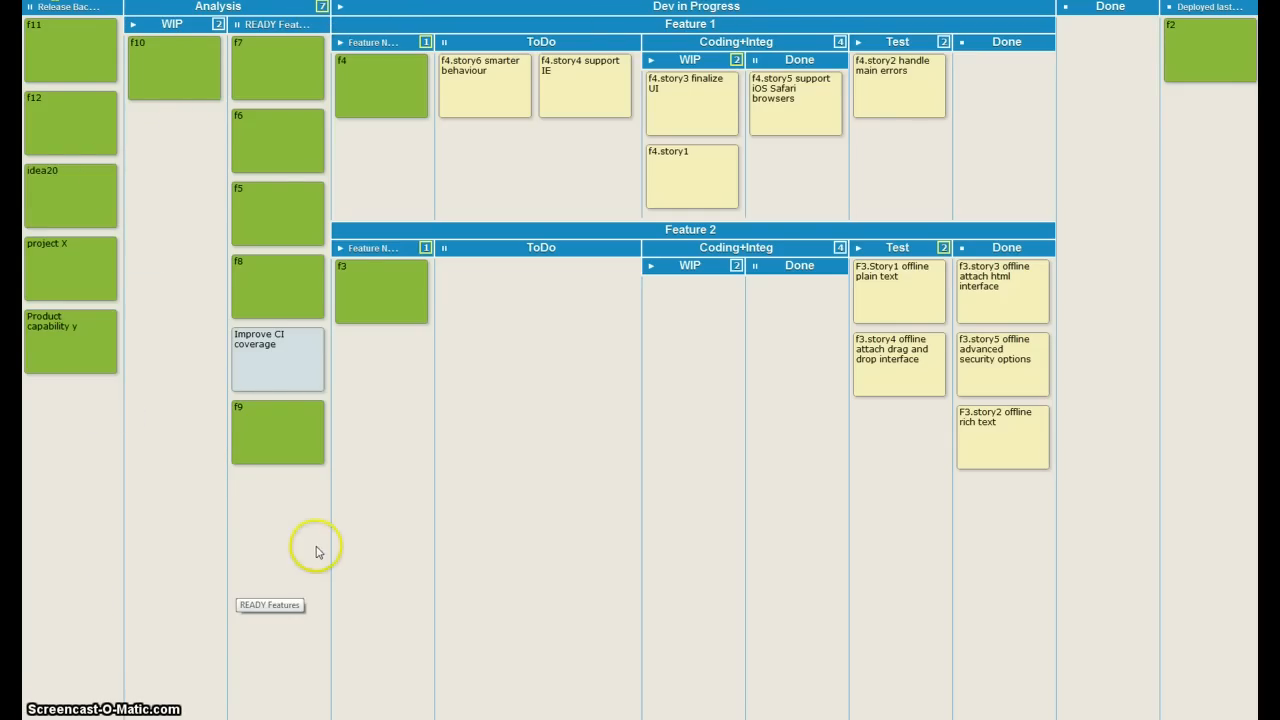
mouse_move(308, 468)
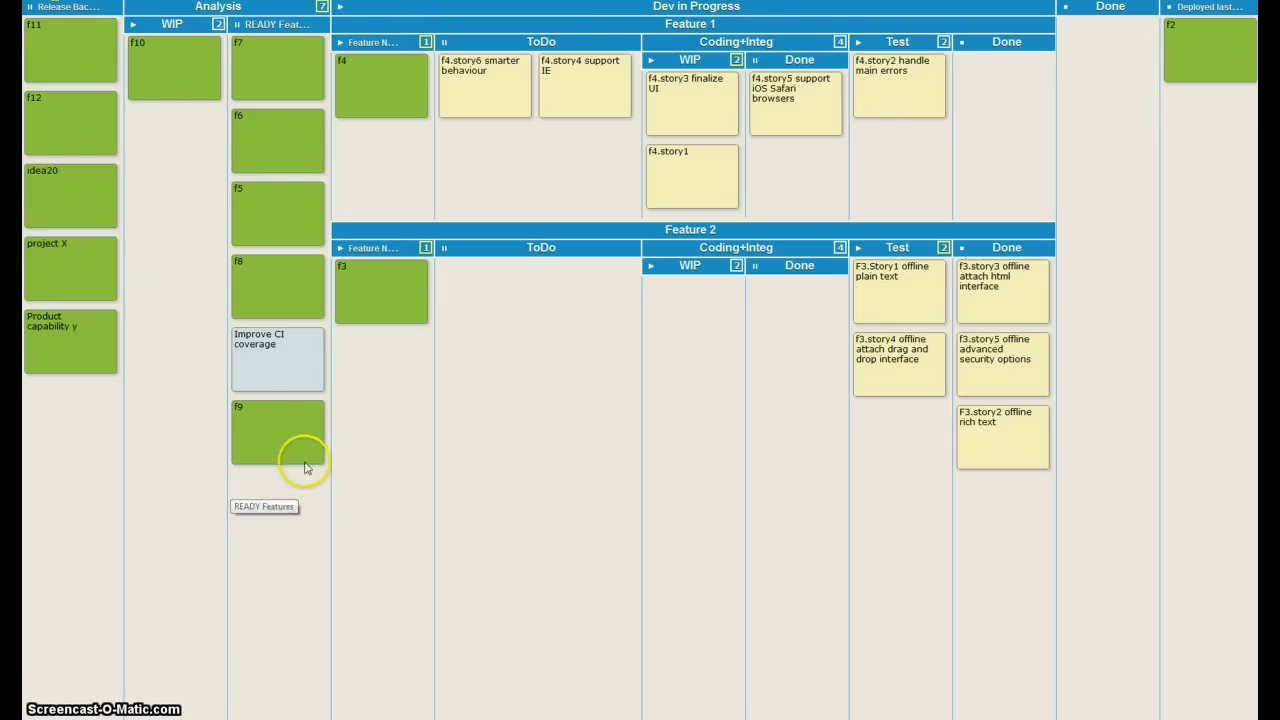
mouse_move(198, 470)
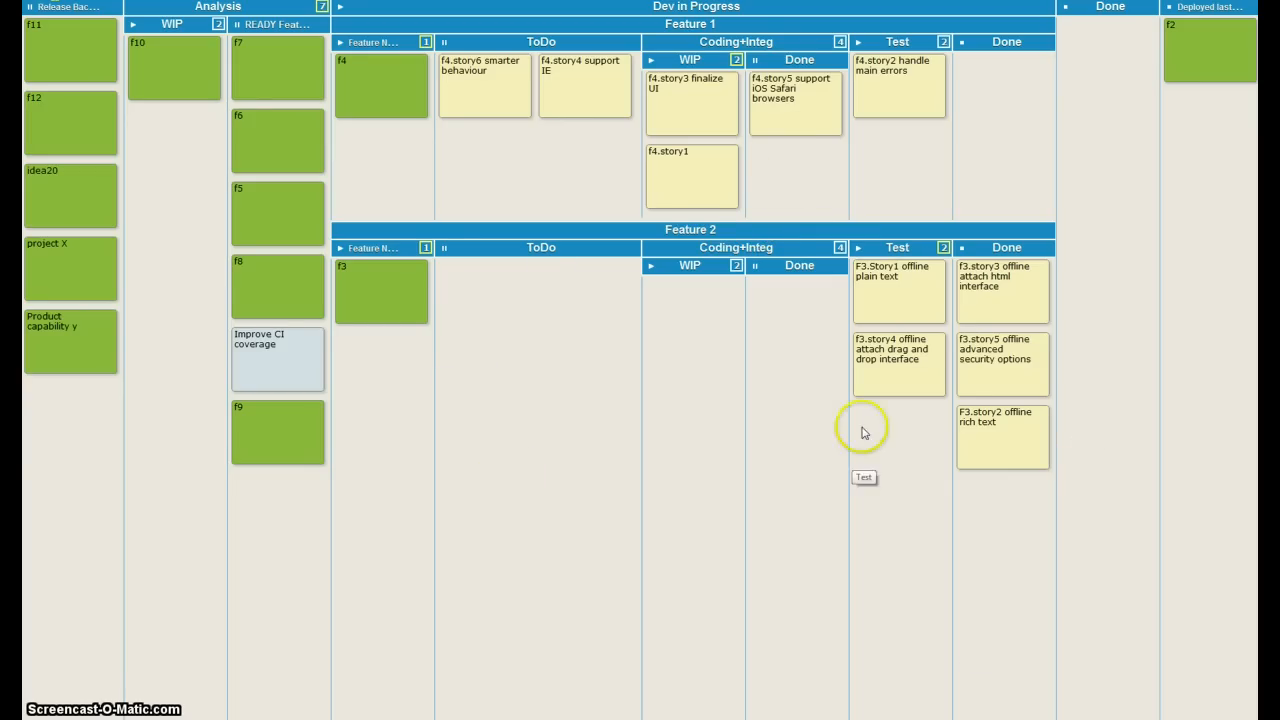
mouse_move(192, 504)
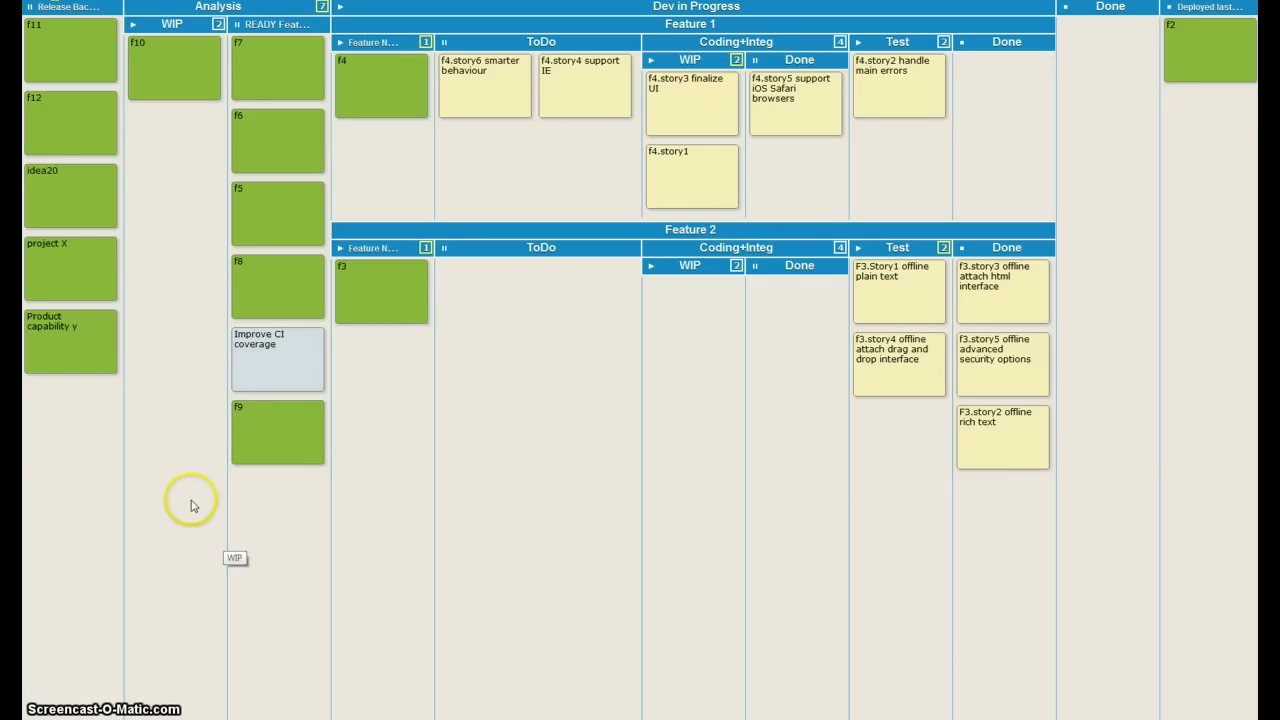
mouse_move(58, 104)
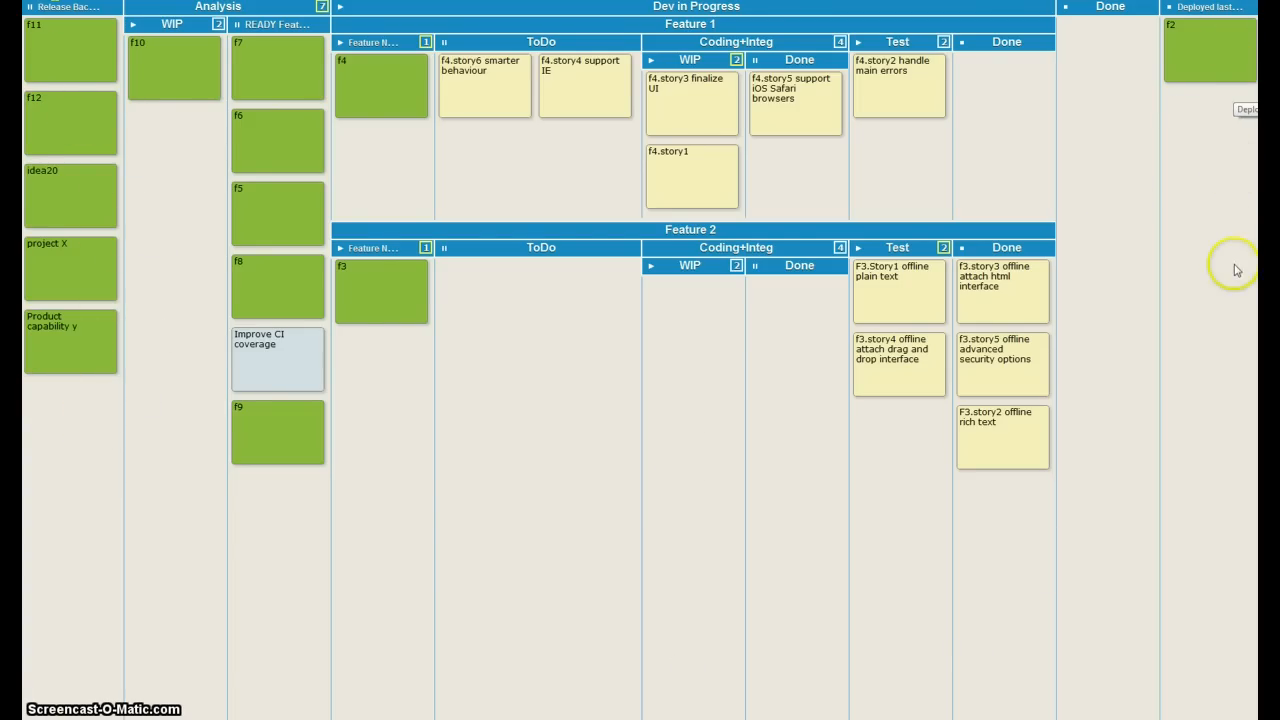
mouse_move(252, 164)
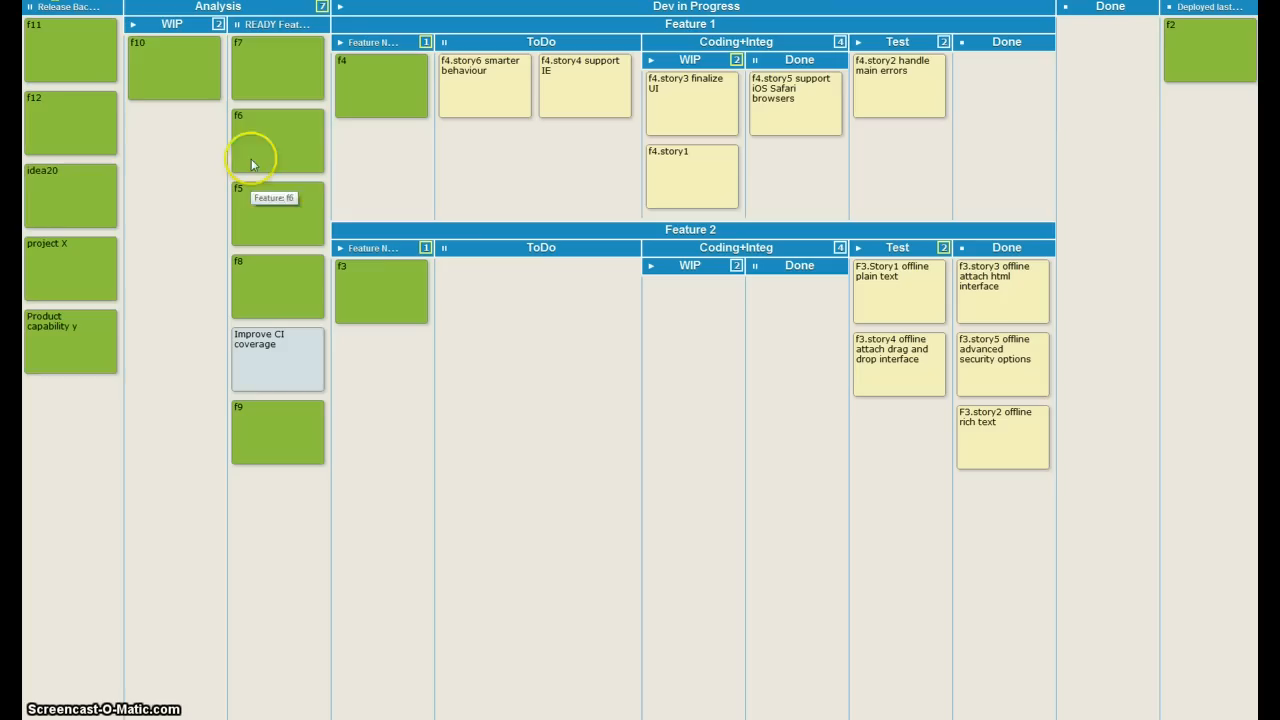
mouse_move(132, 330)
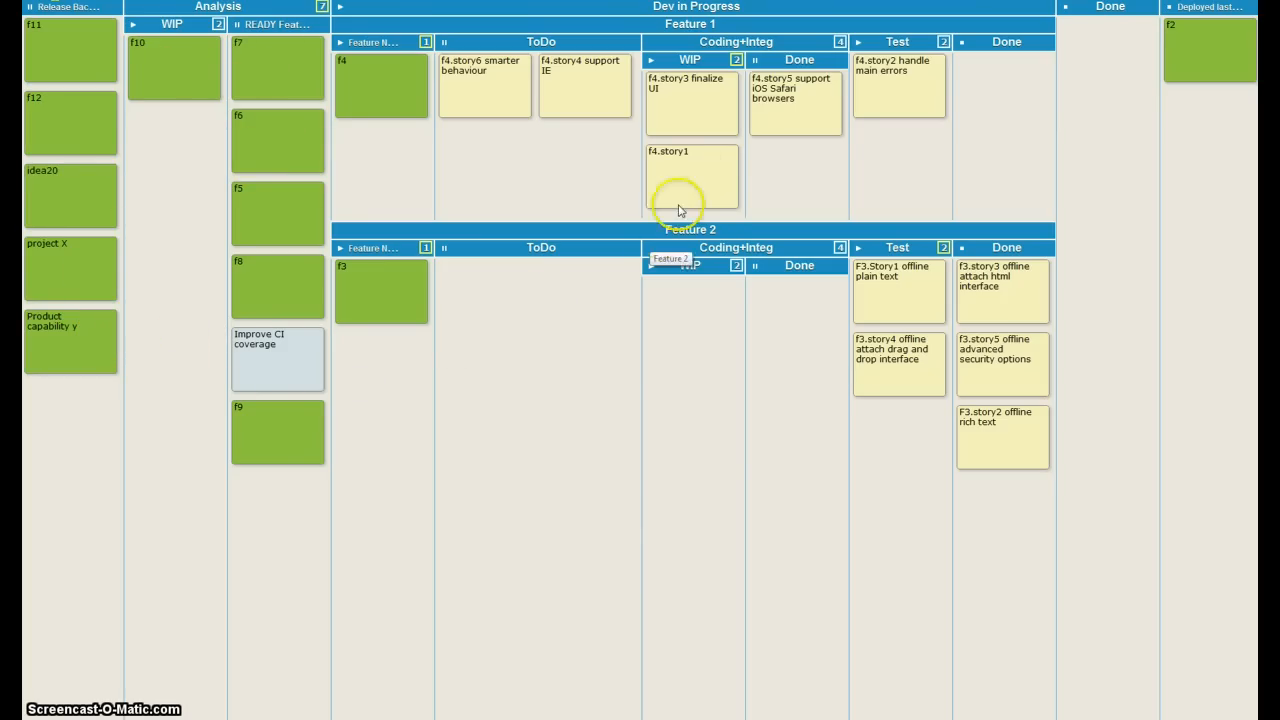
mouse_move(716, 178)
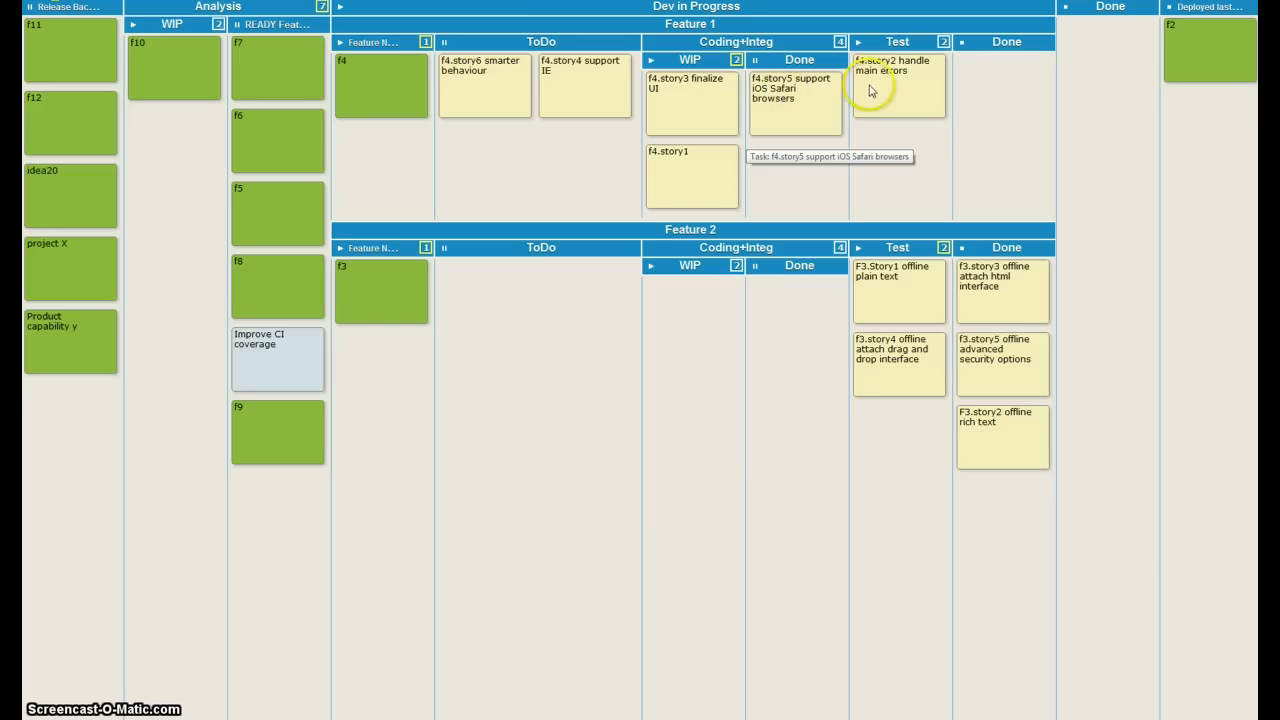
Step: Move f4.story2 to Test Done and f4.story1 to Coding+Integ Done
left_click_drag(896, 88, 1008, 90)
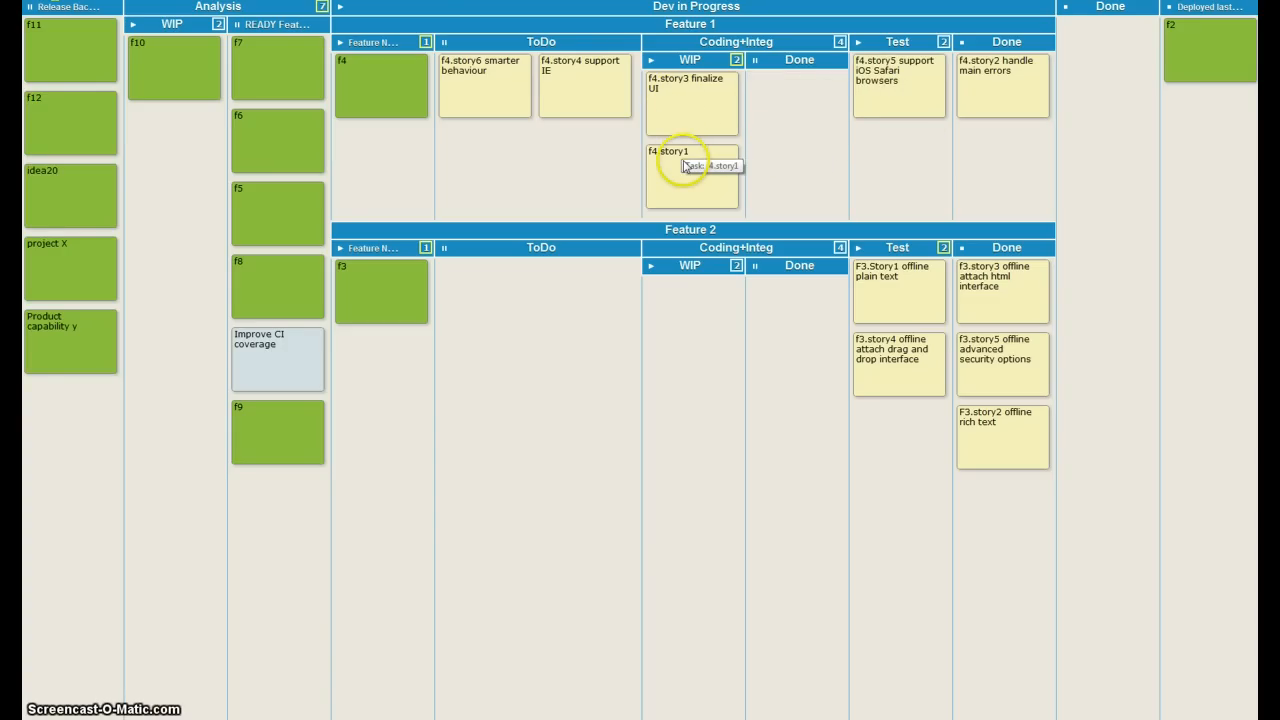
left_click_drag(690, 164, 796, 100)
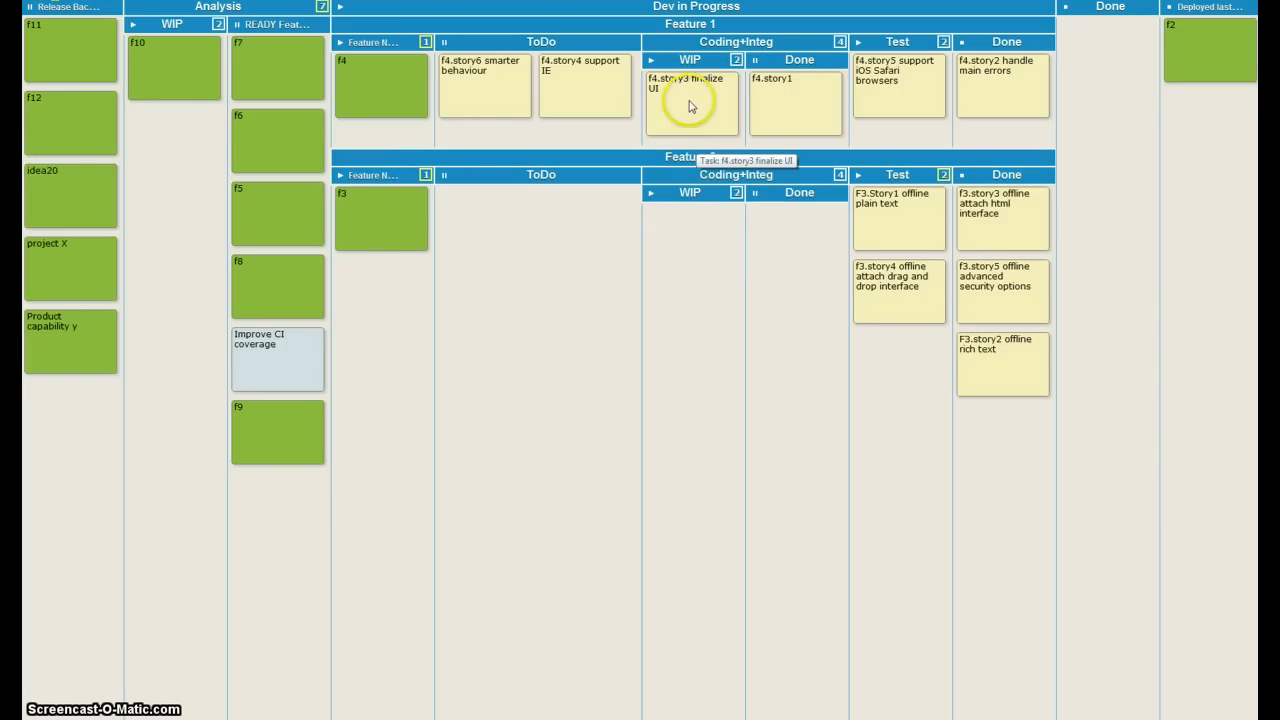
Step: Block the f4.story3 finalize UI card with a 'need details' reason
right_click(690, 104)
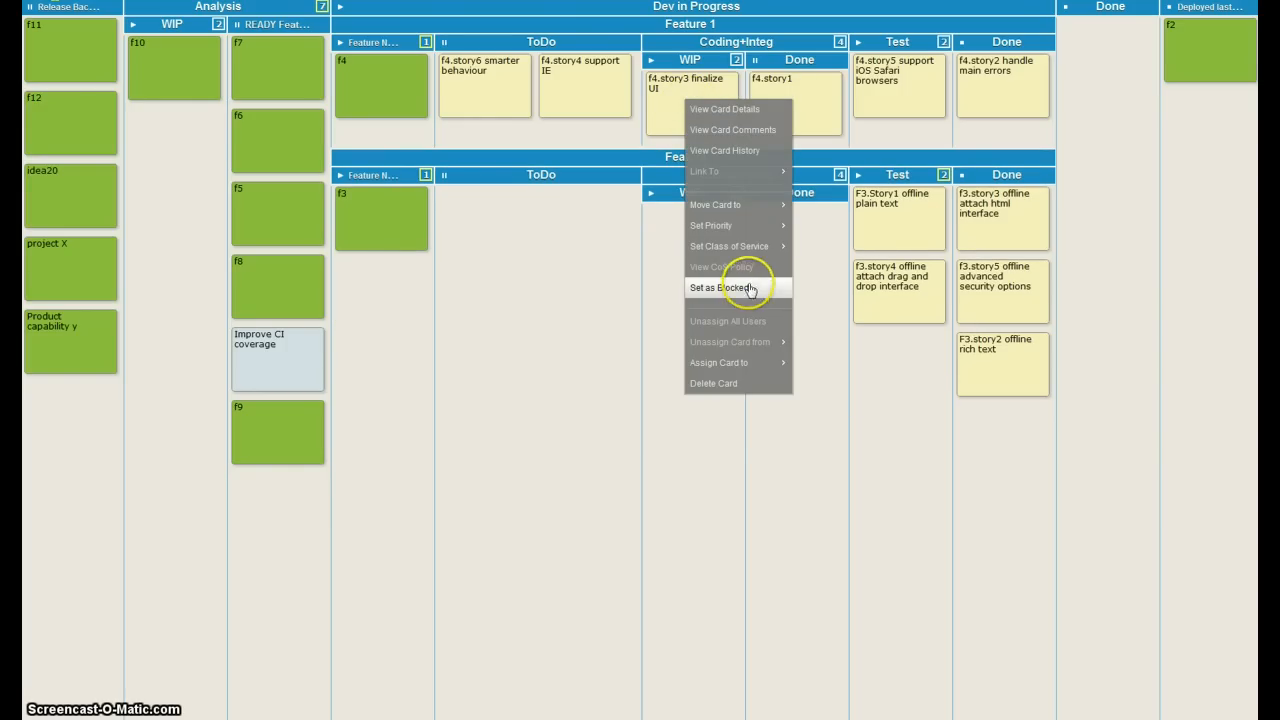
left_click(718, 288)
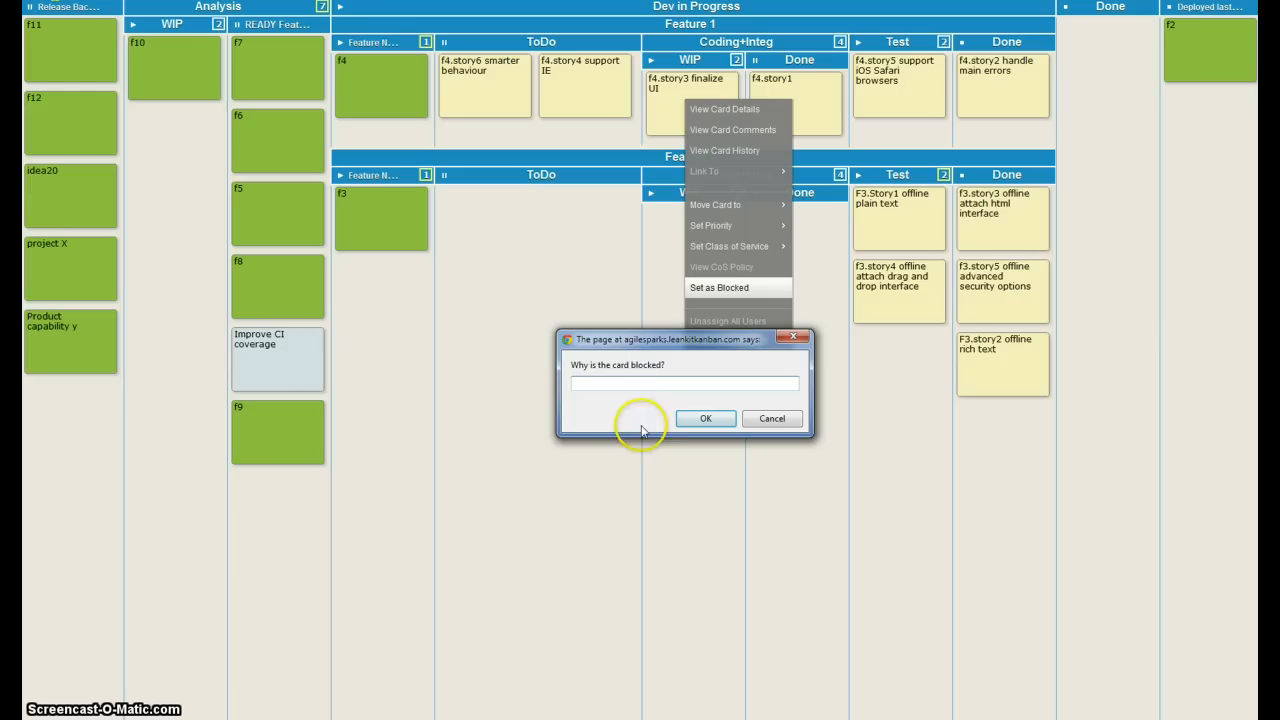
mouse_move(640, 400)
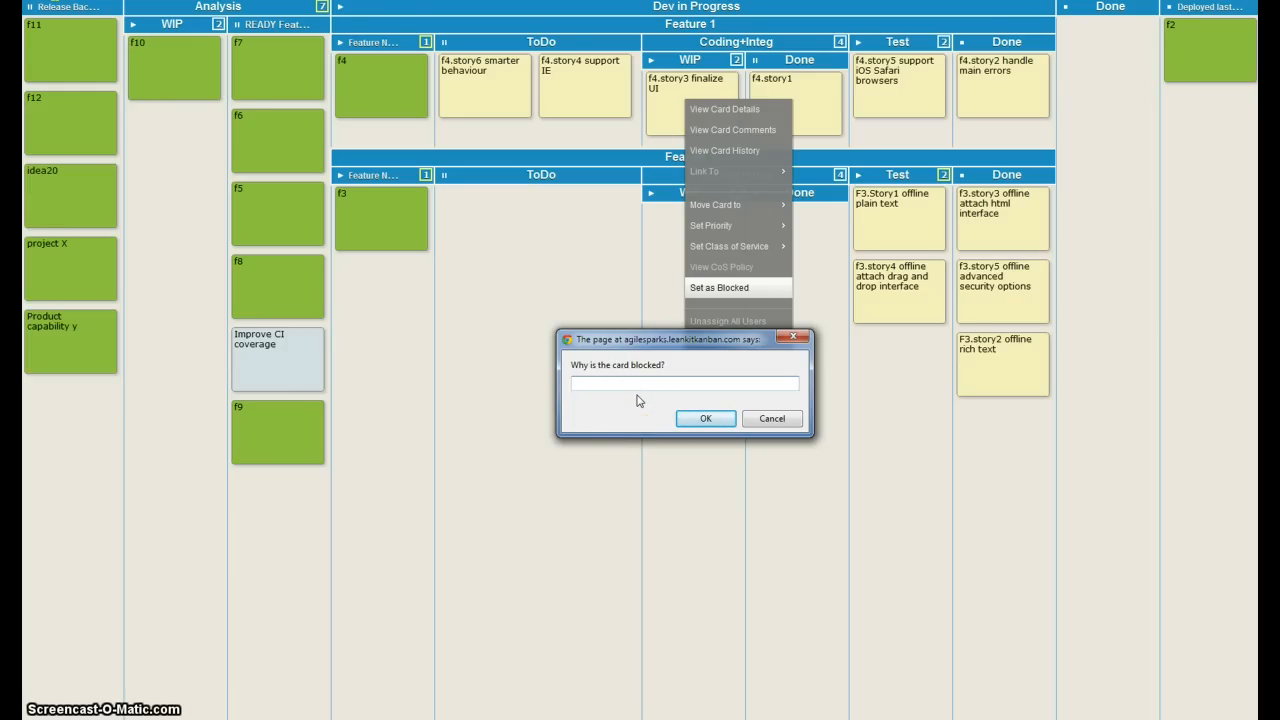
type("need more")
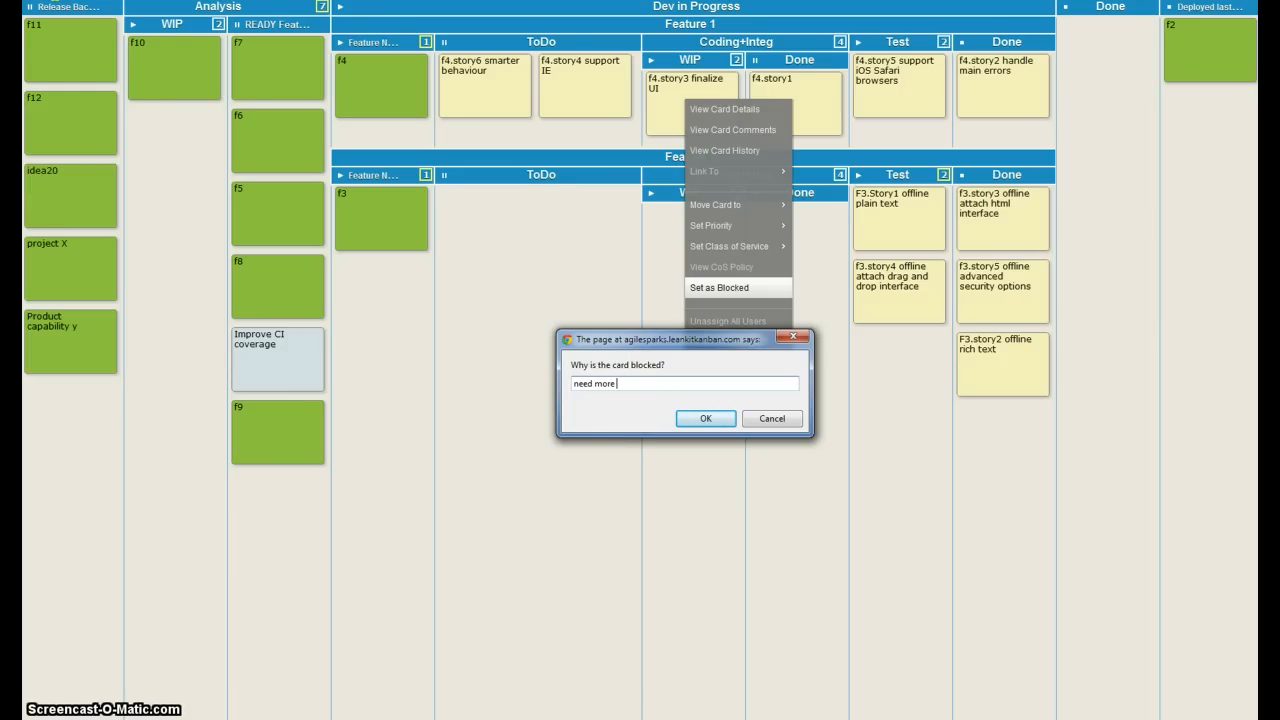
type("details abou")
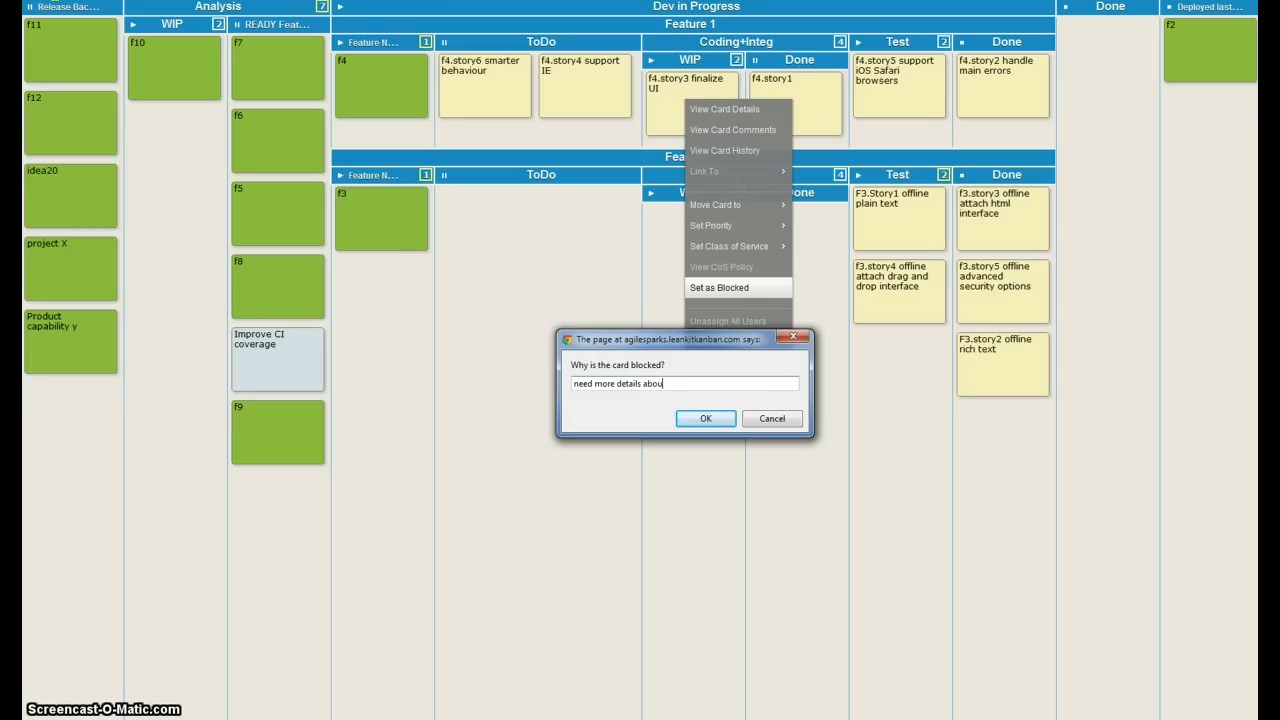
left_click(704, 418)
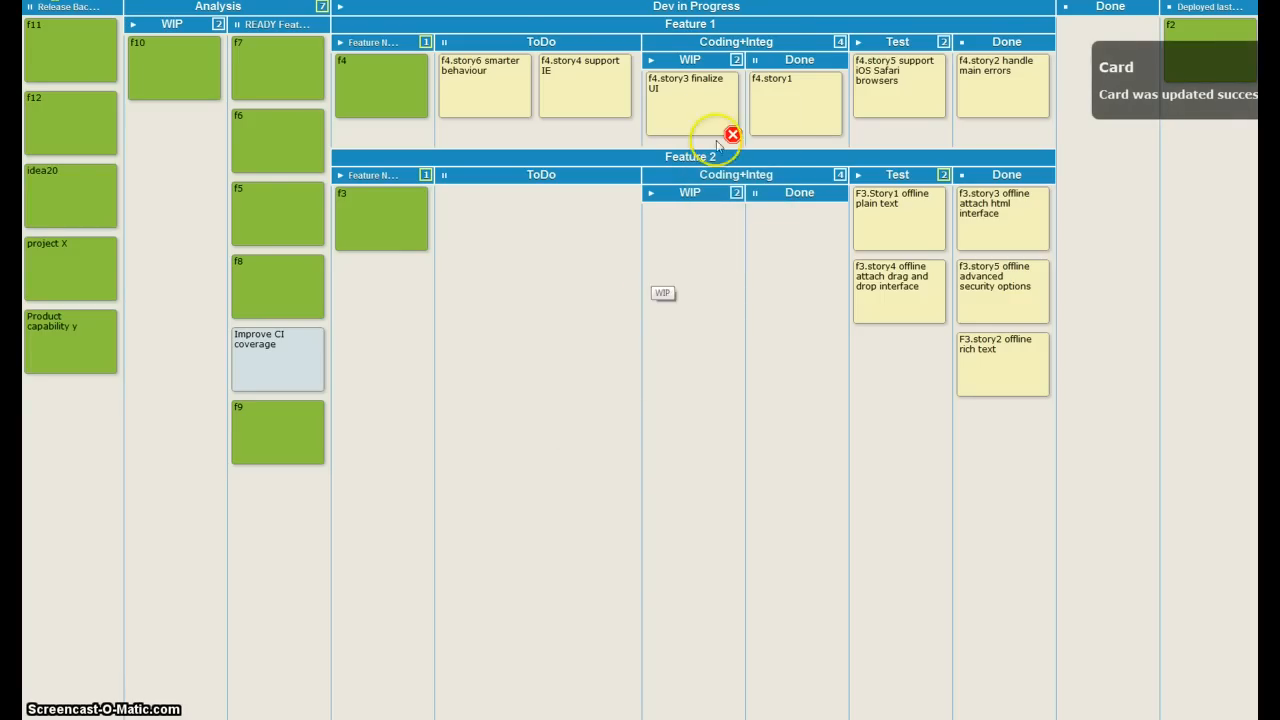
mouse_move(196, 58)
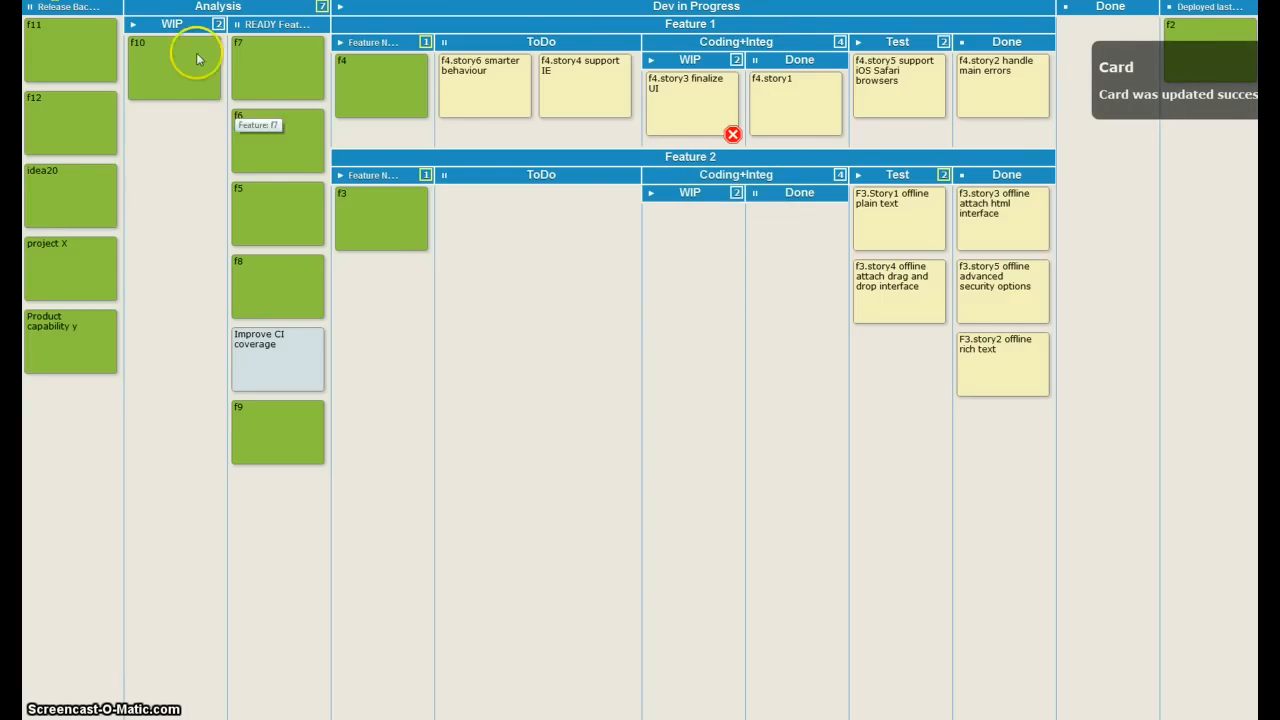
mouse_move(204, 180)
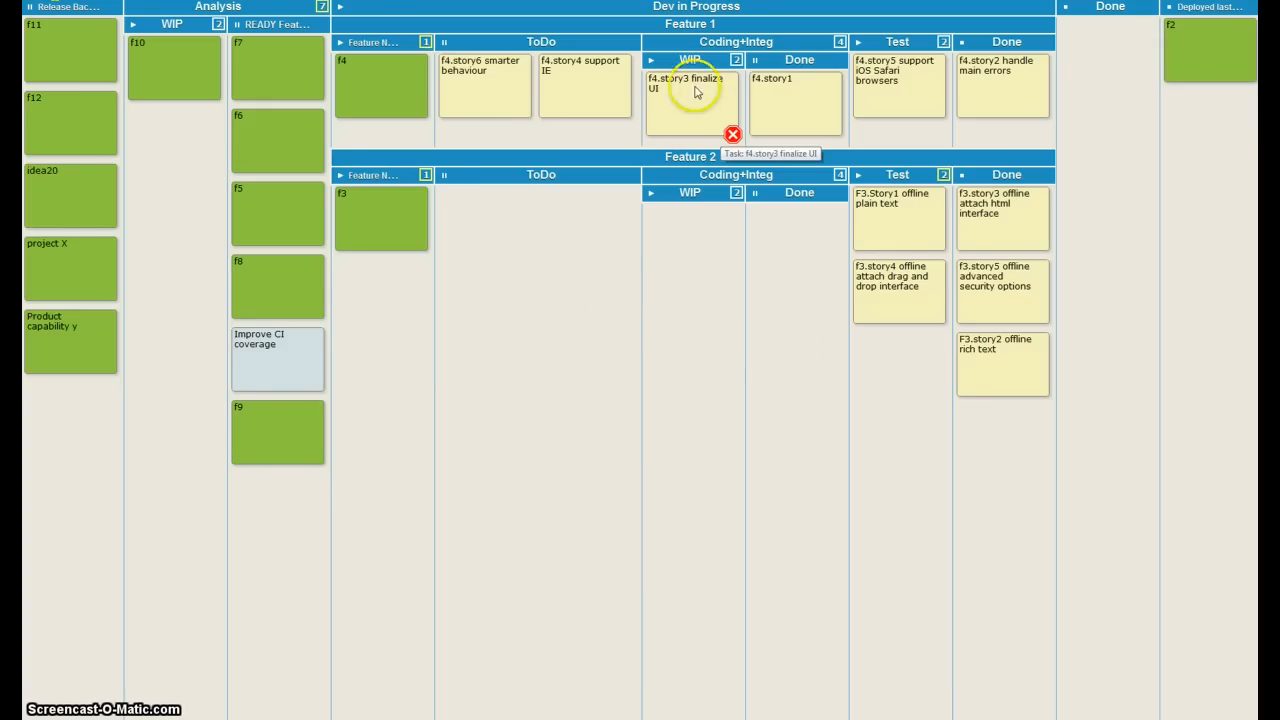
mouse_move(702, 134)
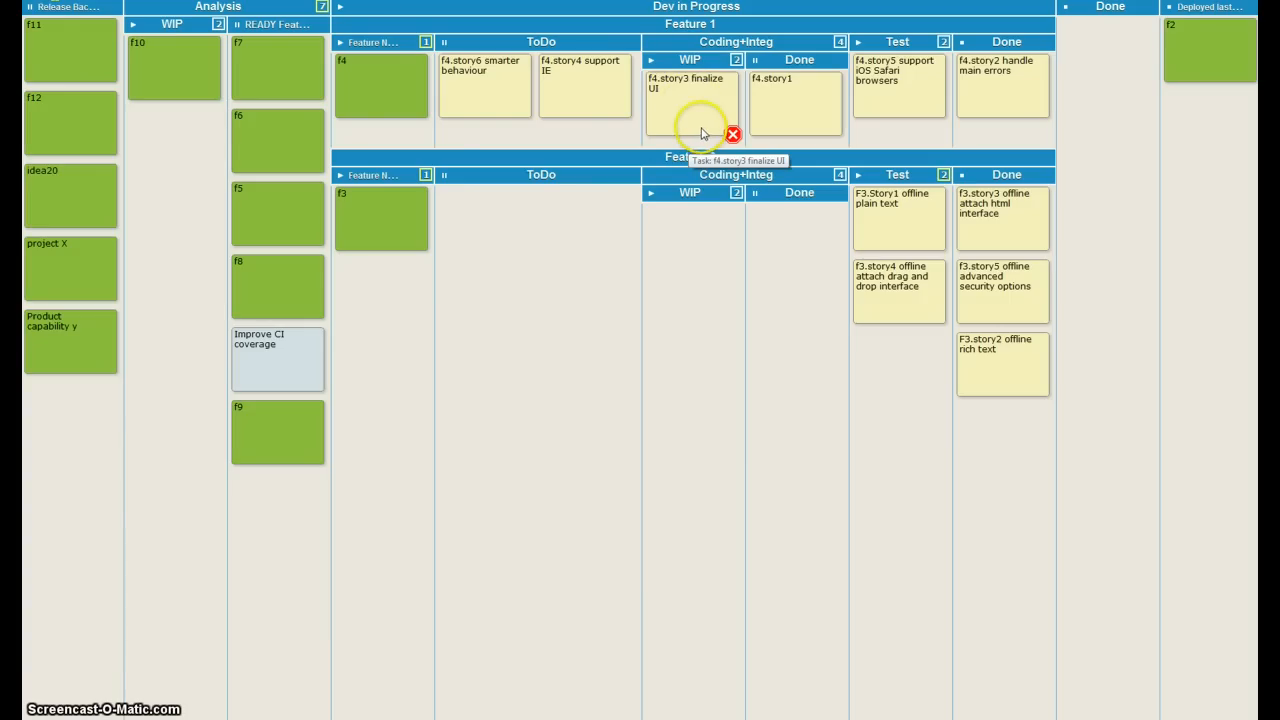
mouse_move(688, 132)
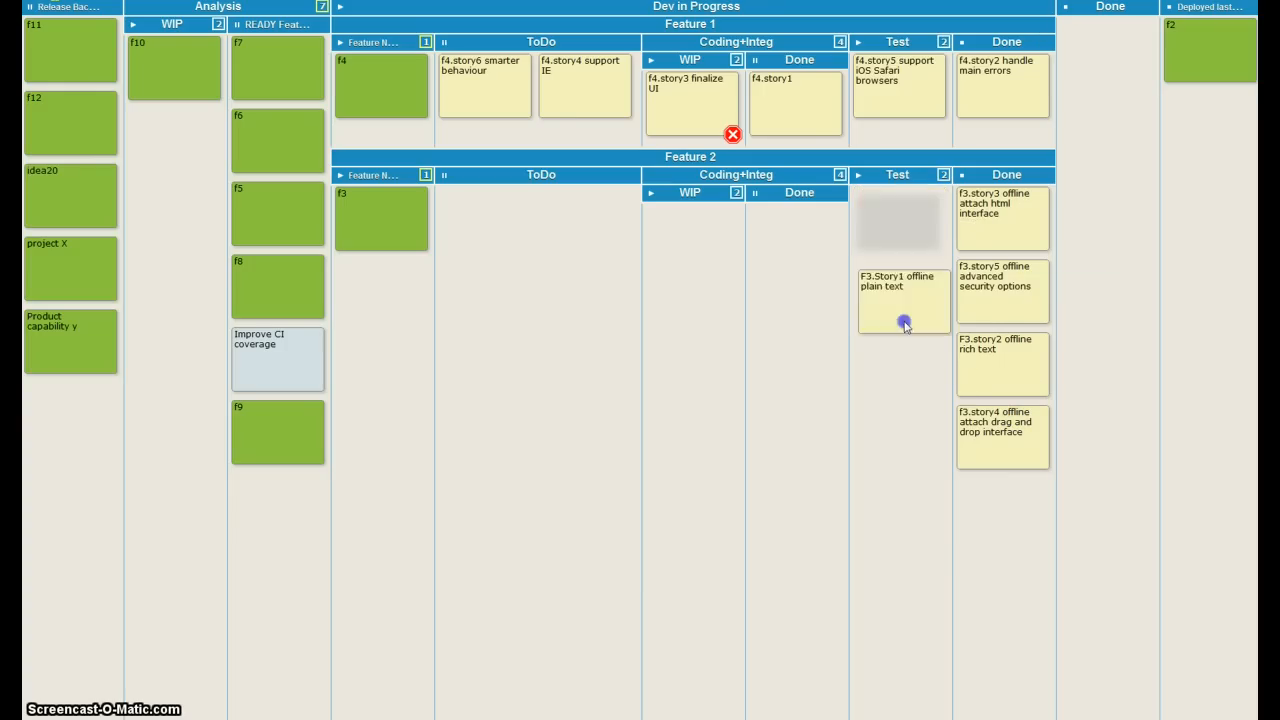
Step: Move F3.Story1 to Done, clear all Done stories off the board, and move f3 into Done
left_click_drag(904, 300, 1002, 510)
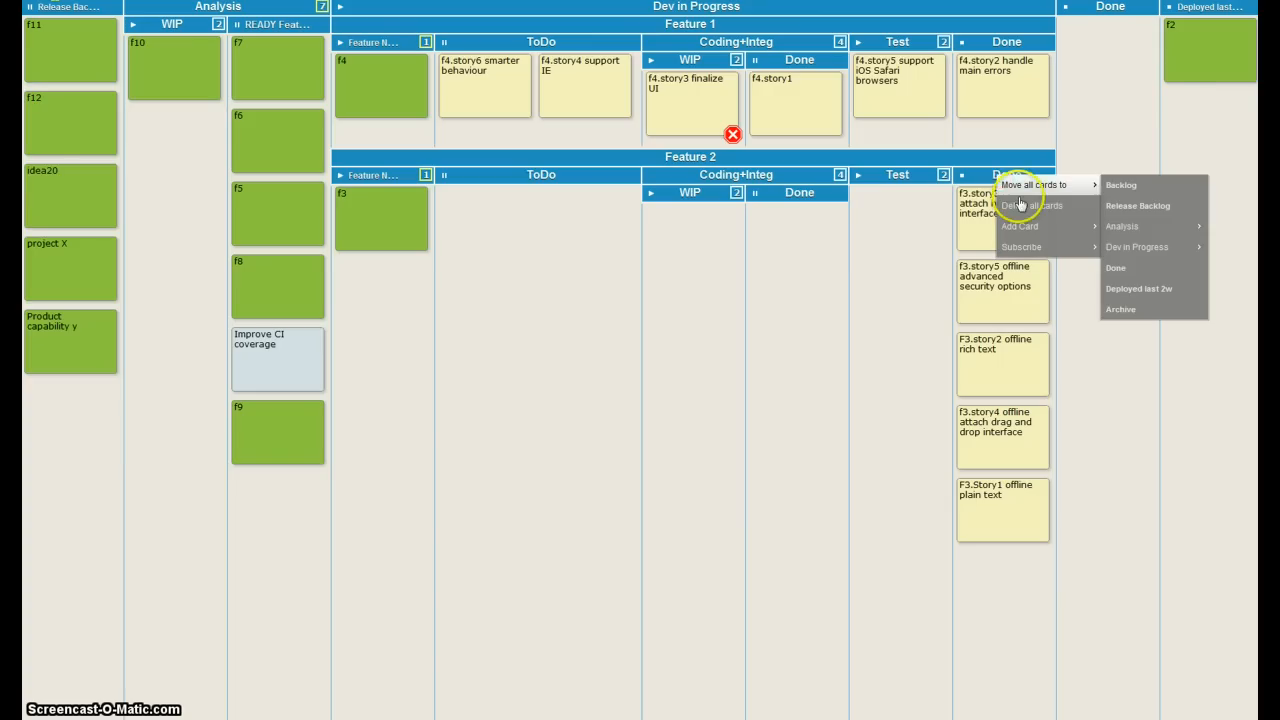
mouse_move(1150, 308)
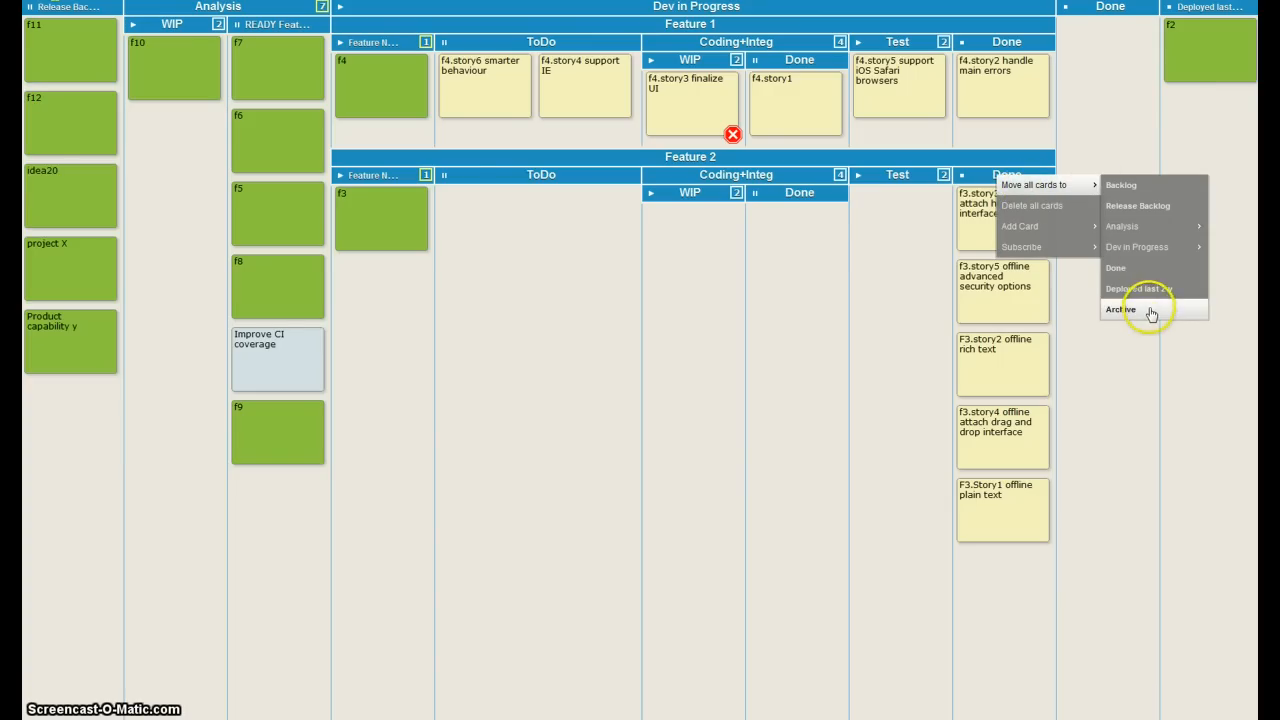
left_click(1120, 308)
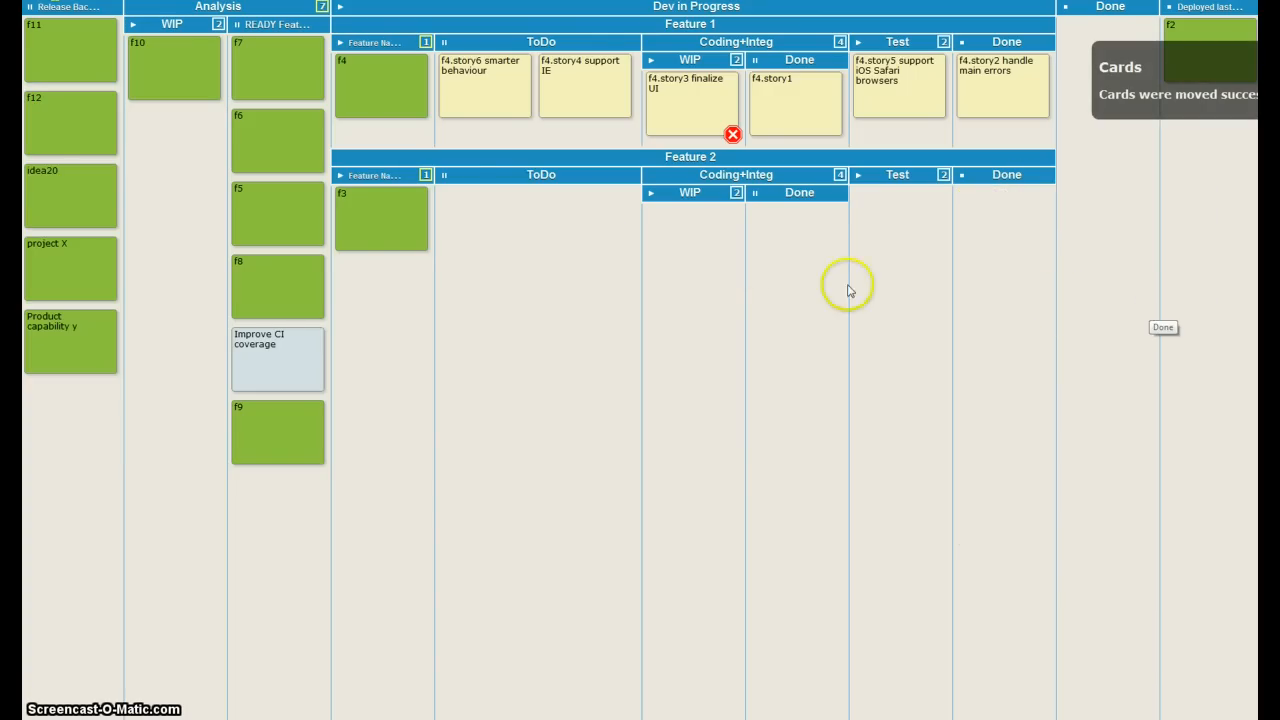
left_click_drag(380, 218, 1072, 162)
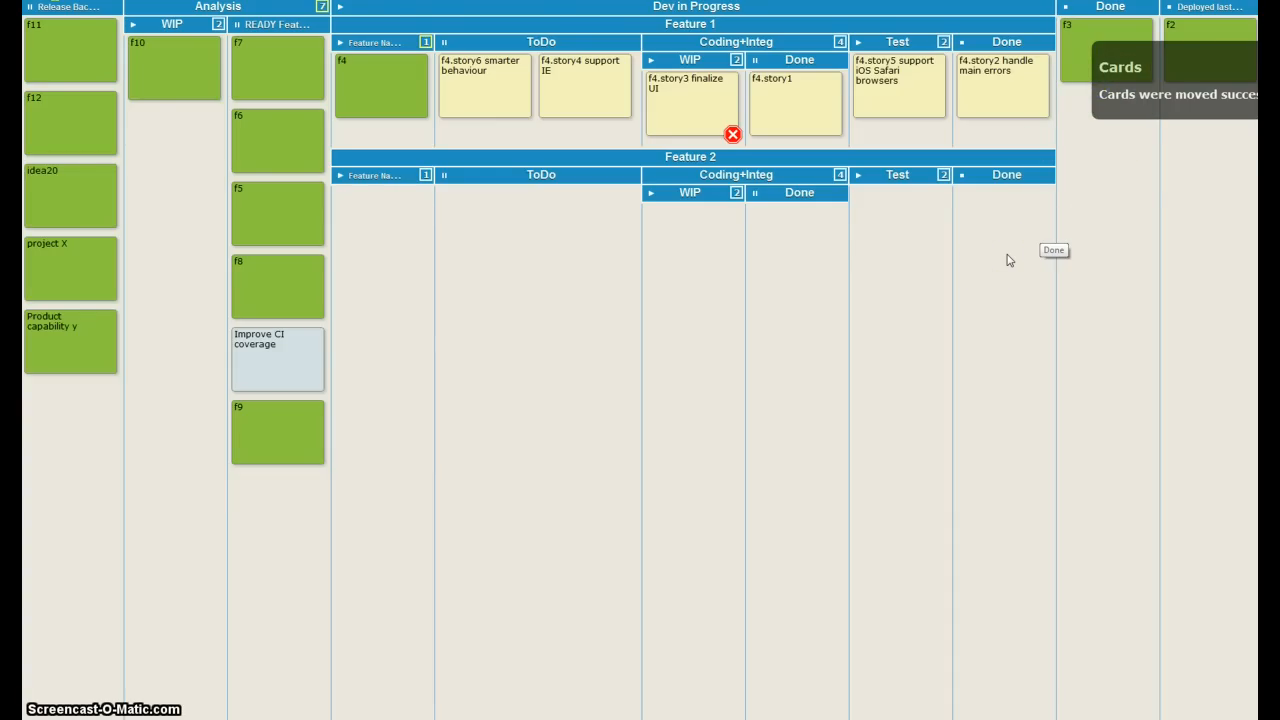
mouse_move(264, 56)
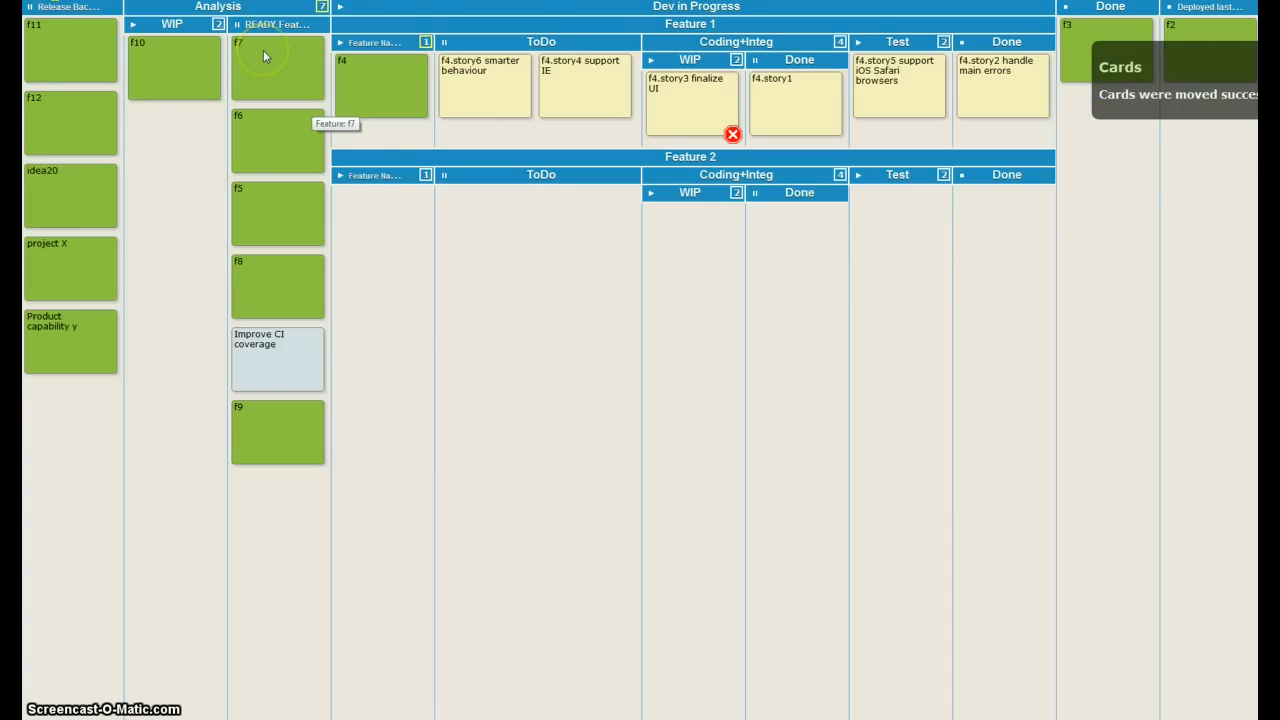
Step: Bring f7 into the Feature 2 lane and add task card F7.s1 to ToDo
left_click_drag(276, 70, 378, 244)
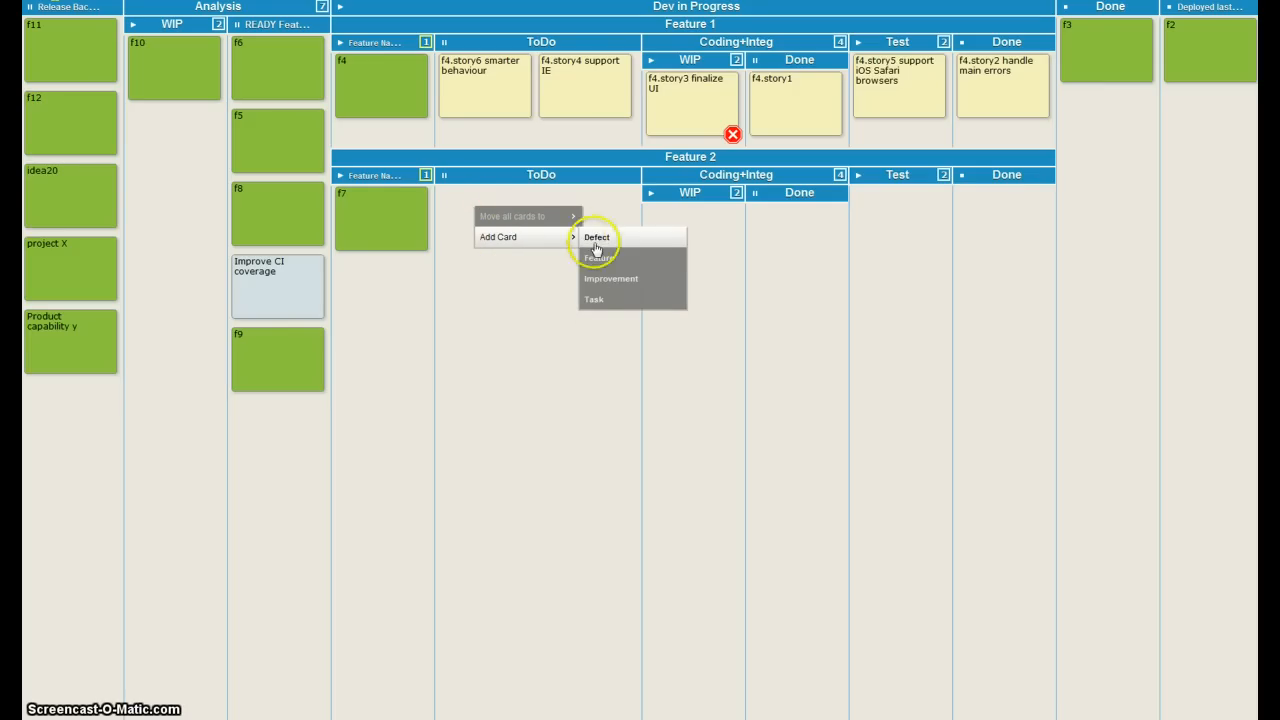
mouse_move(612, 300)
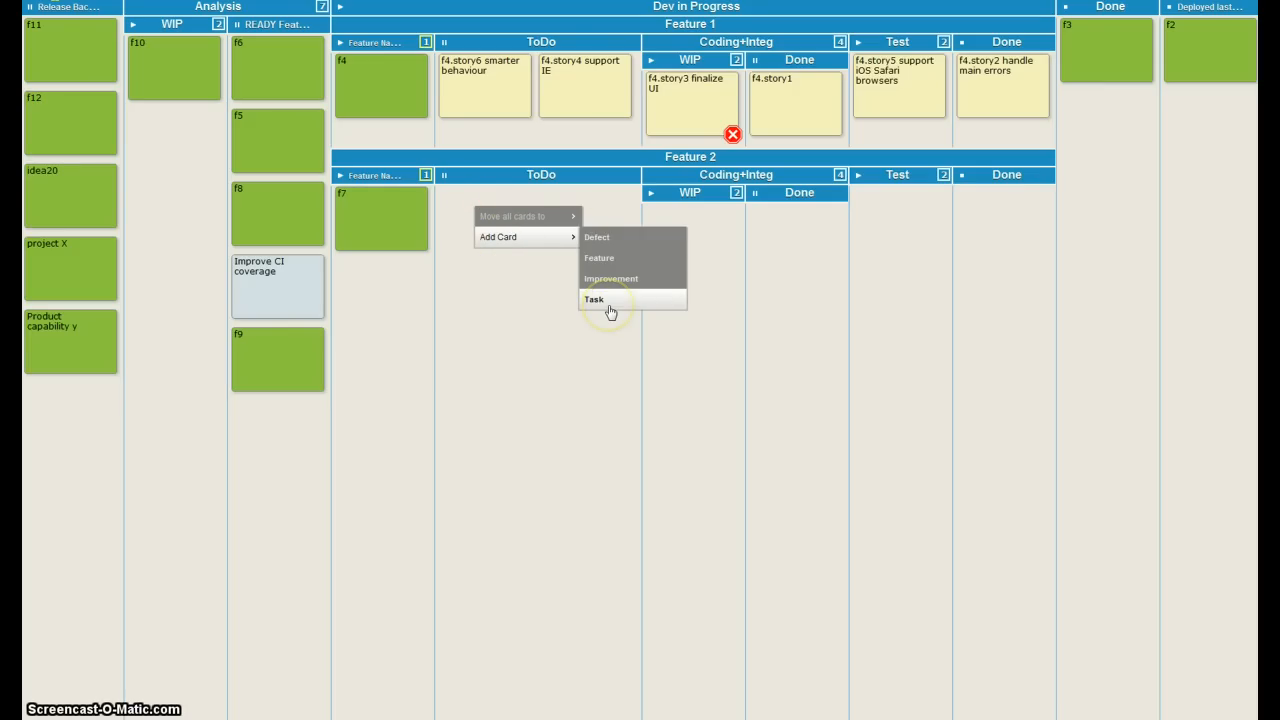
left_click(594, 300)
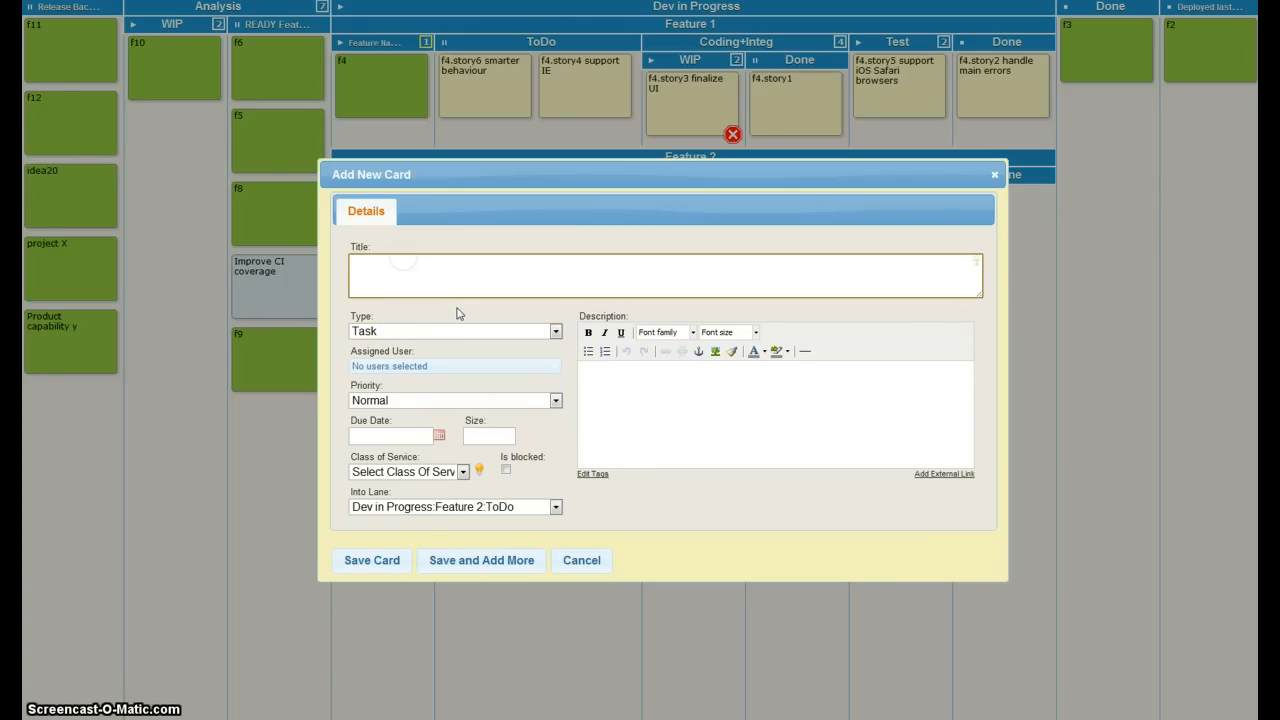
type("F7.s1")
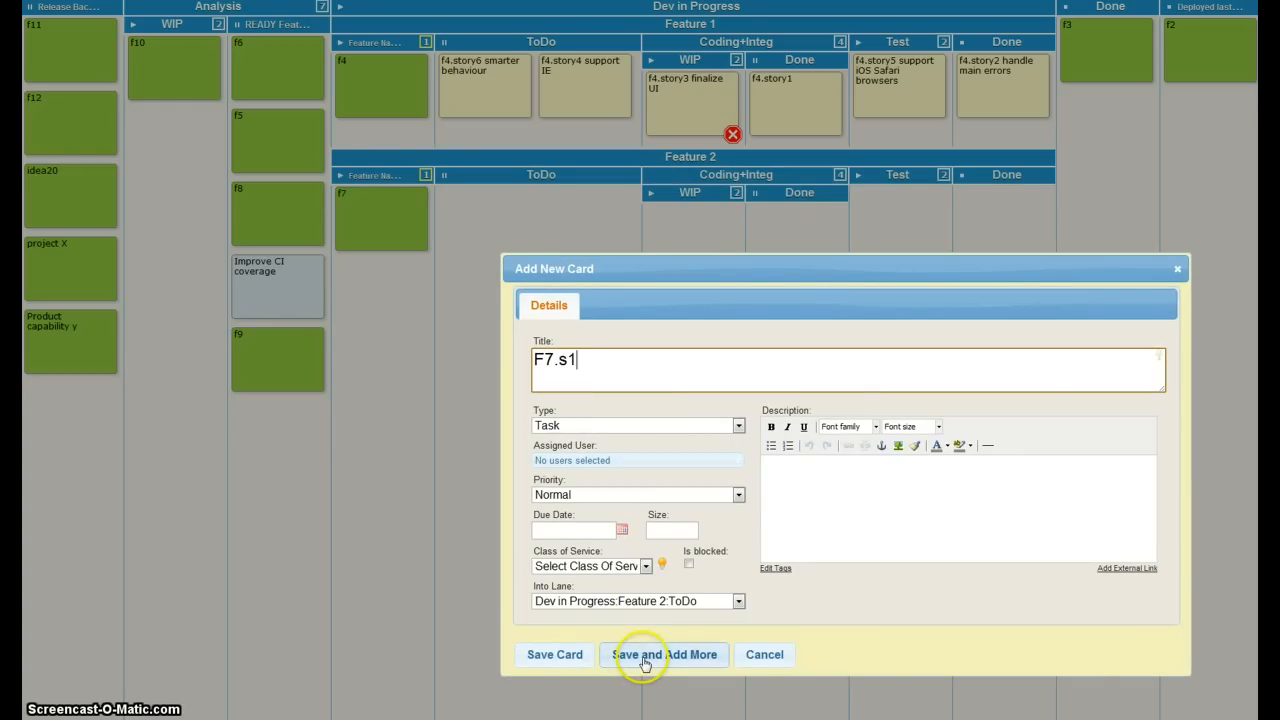
left_click(664, 654)
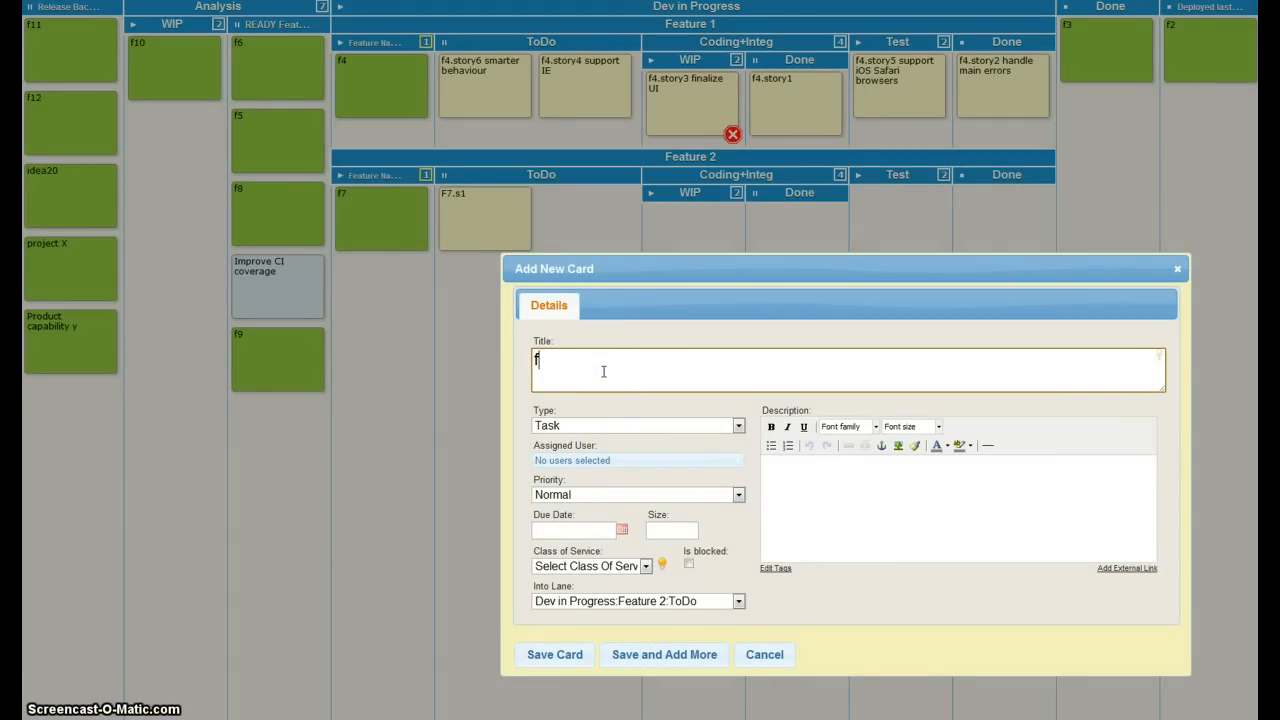
Step: Add task cards f7.s2 and f7.s3 to ToDo and close the new card form
type("7.s2")
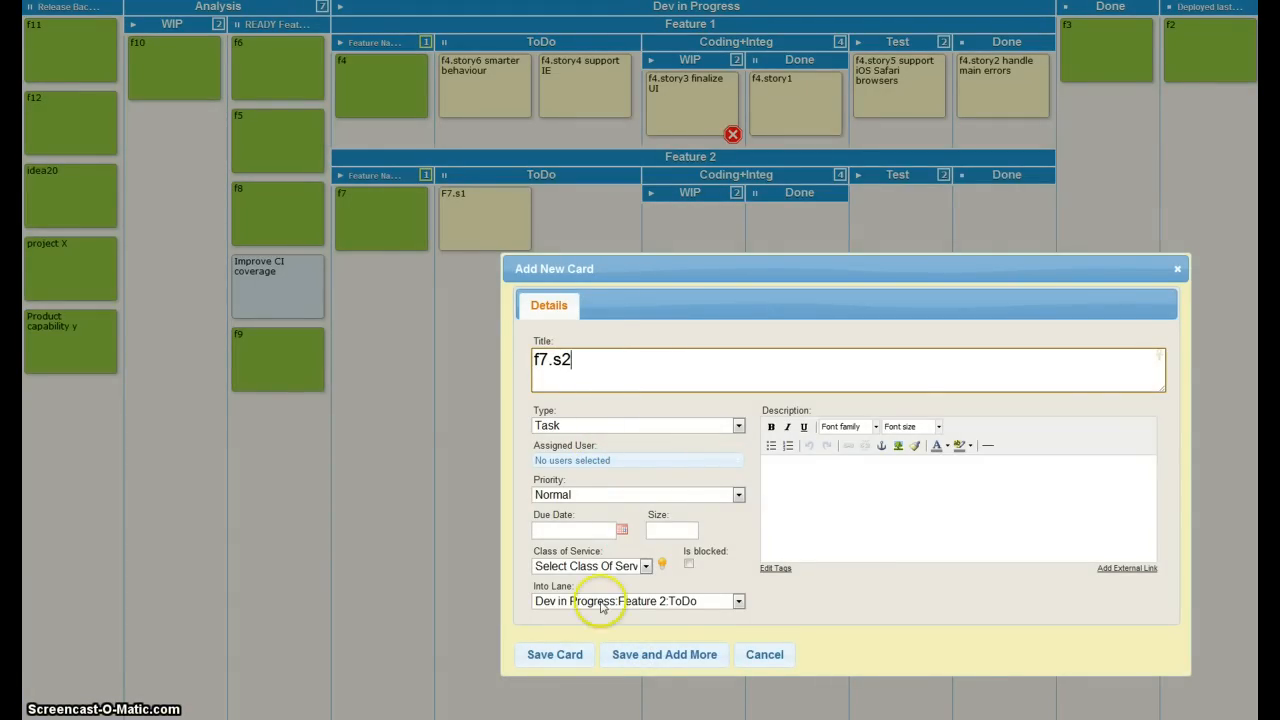
left_click(664, 654)
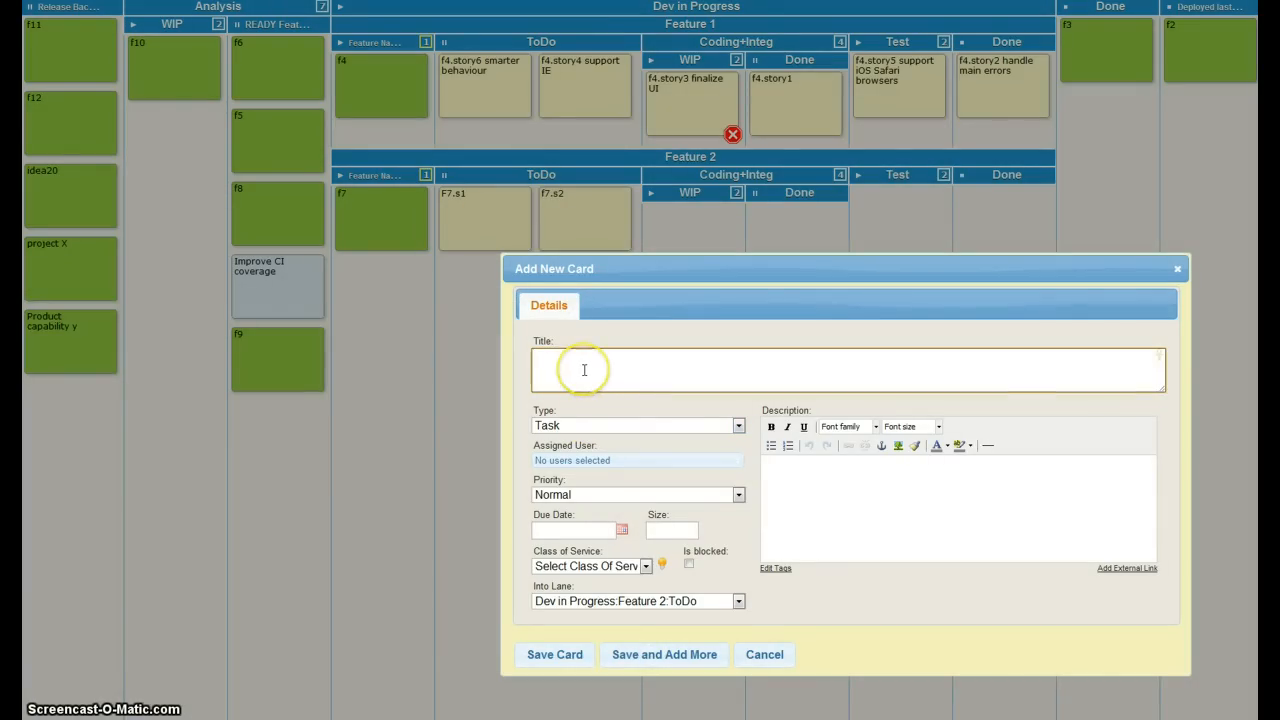
type("f7.s3")
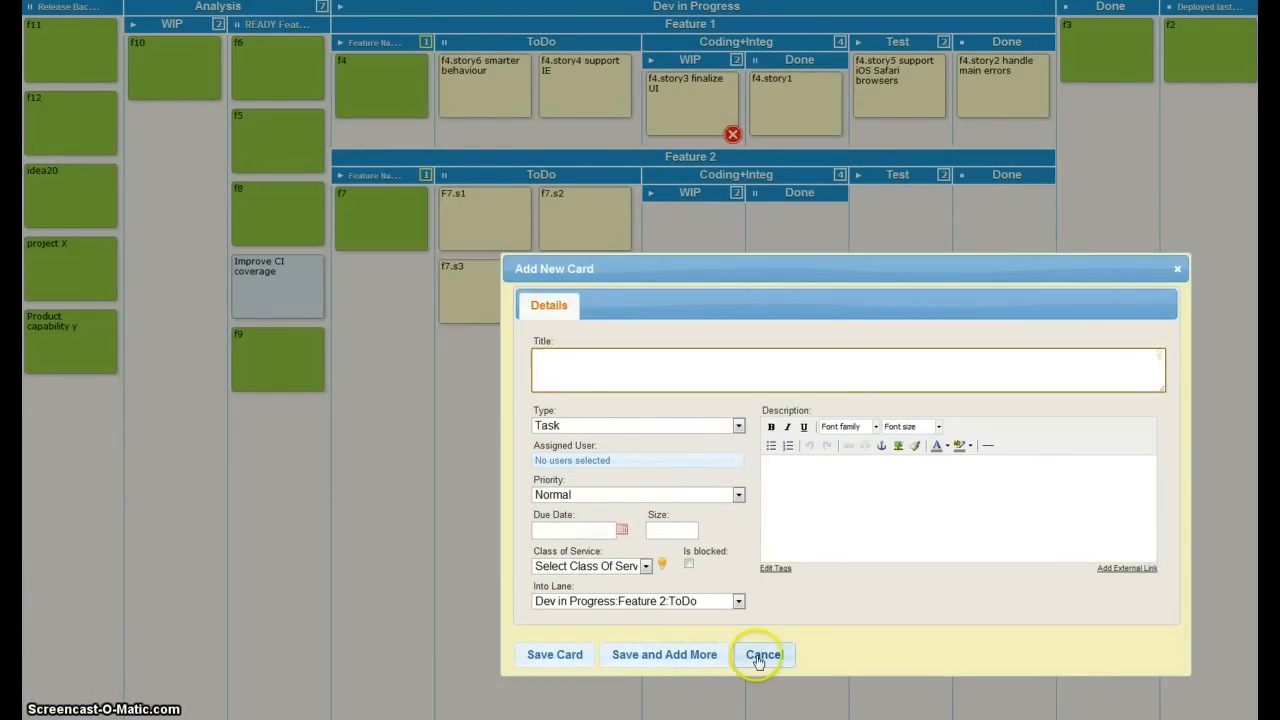
left_click(762, 654)
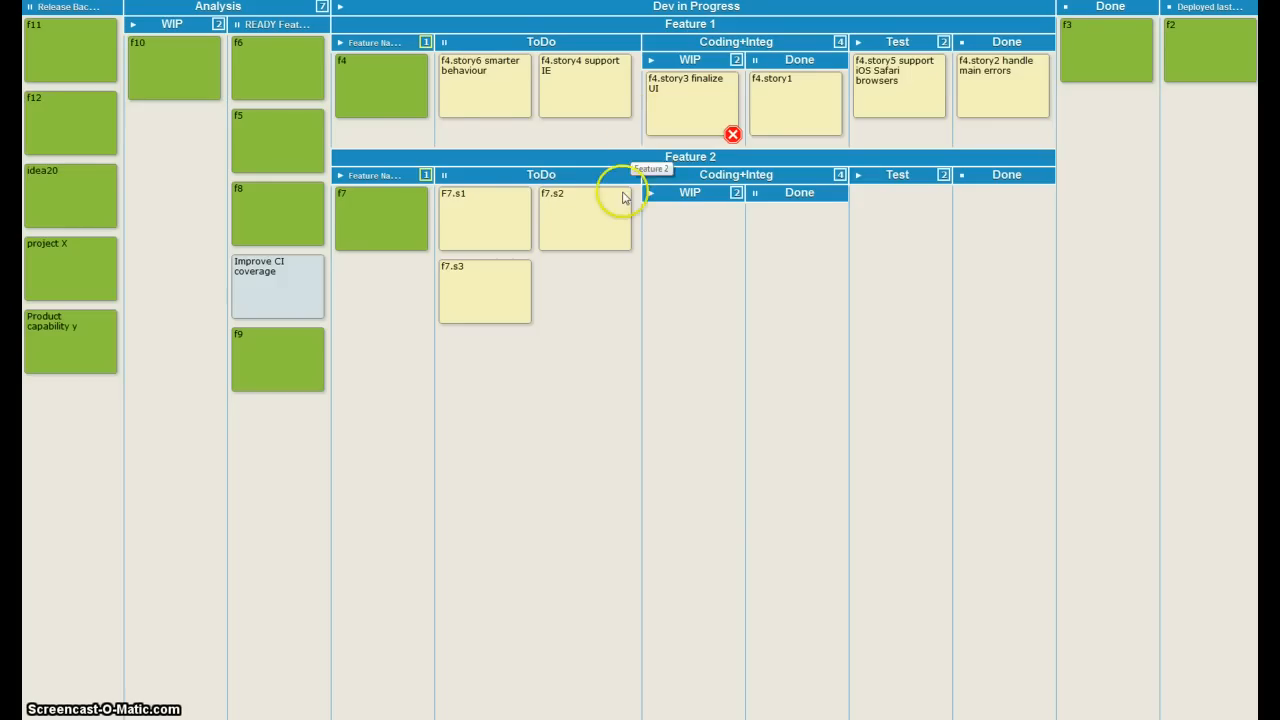
mouse_move(500, 238)
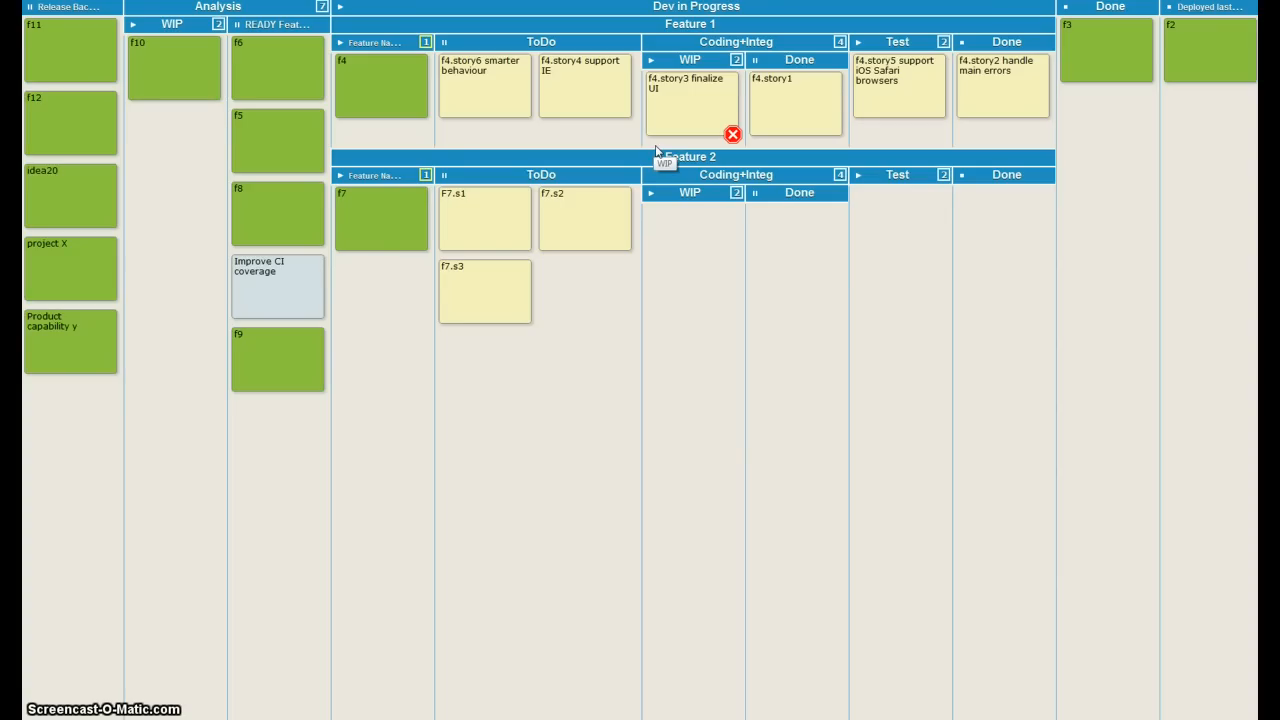
left_click(684, 120)
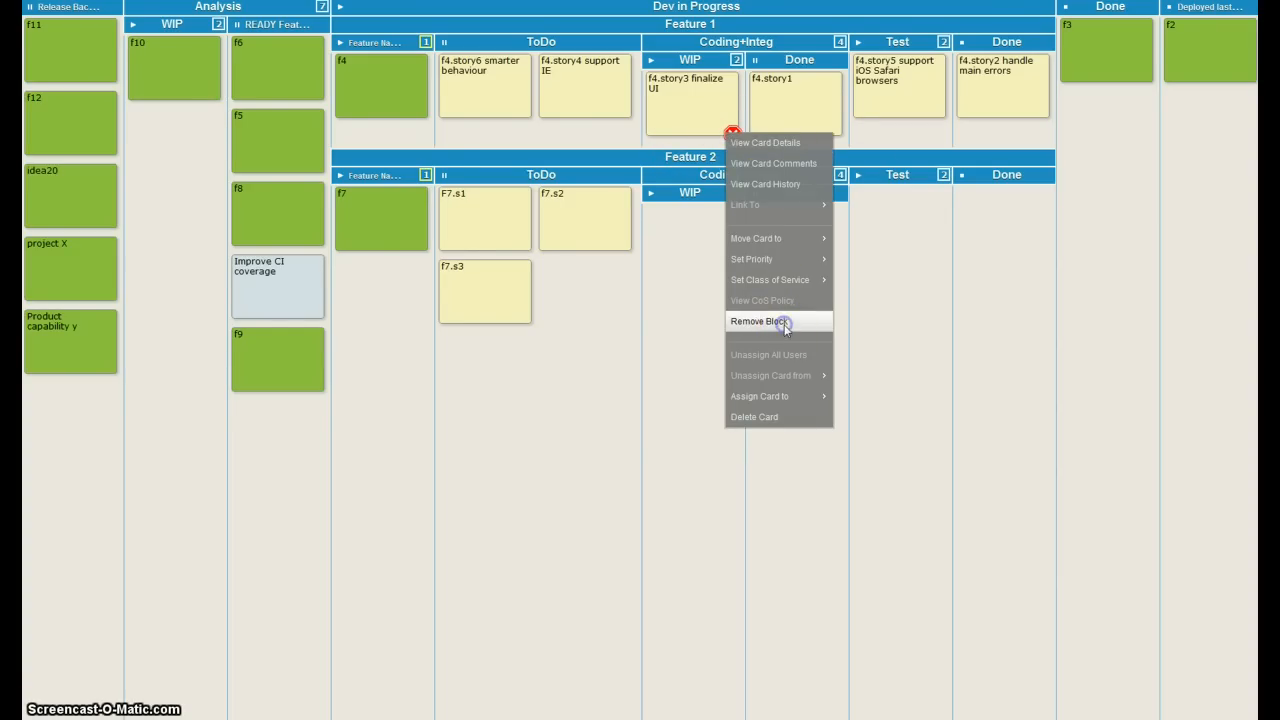
Step: Unblock f4.story3, move it to coding Done, start f4.story4 in WIP, and advance the Test card to Done
left_click(758, 320)
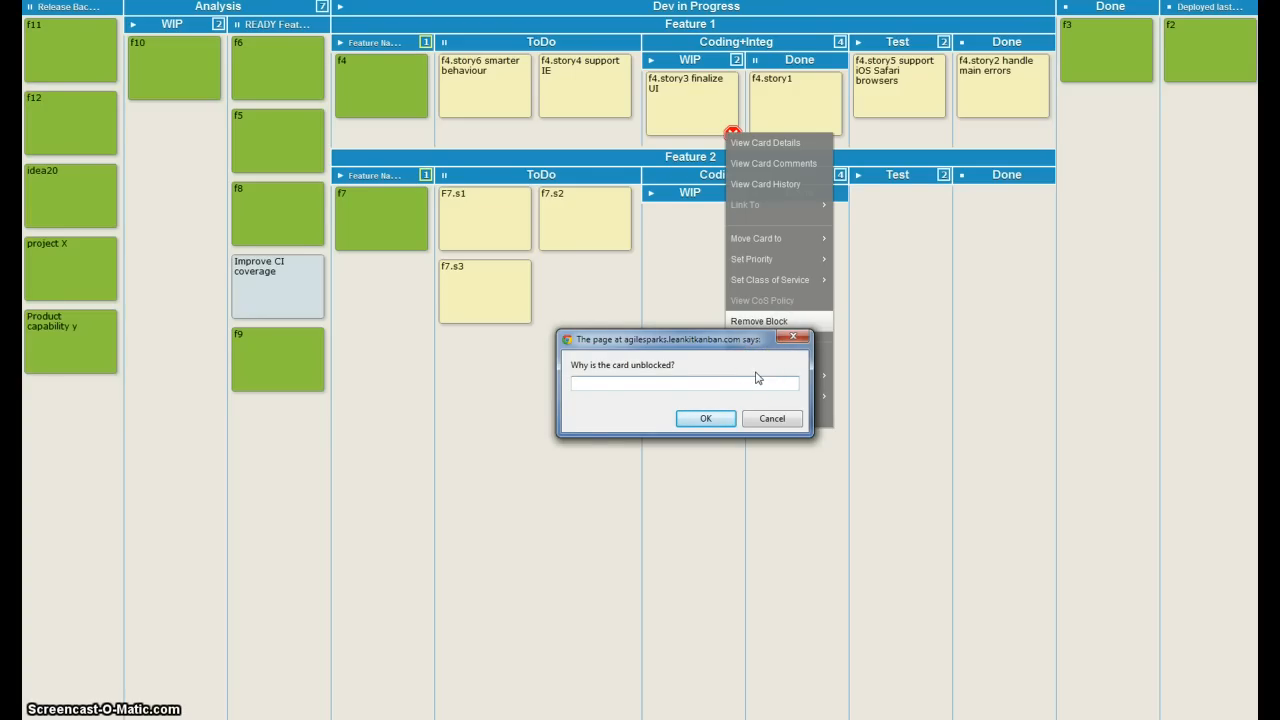
left_click(704, 418)
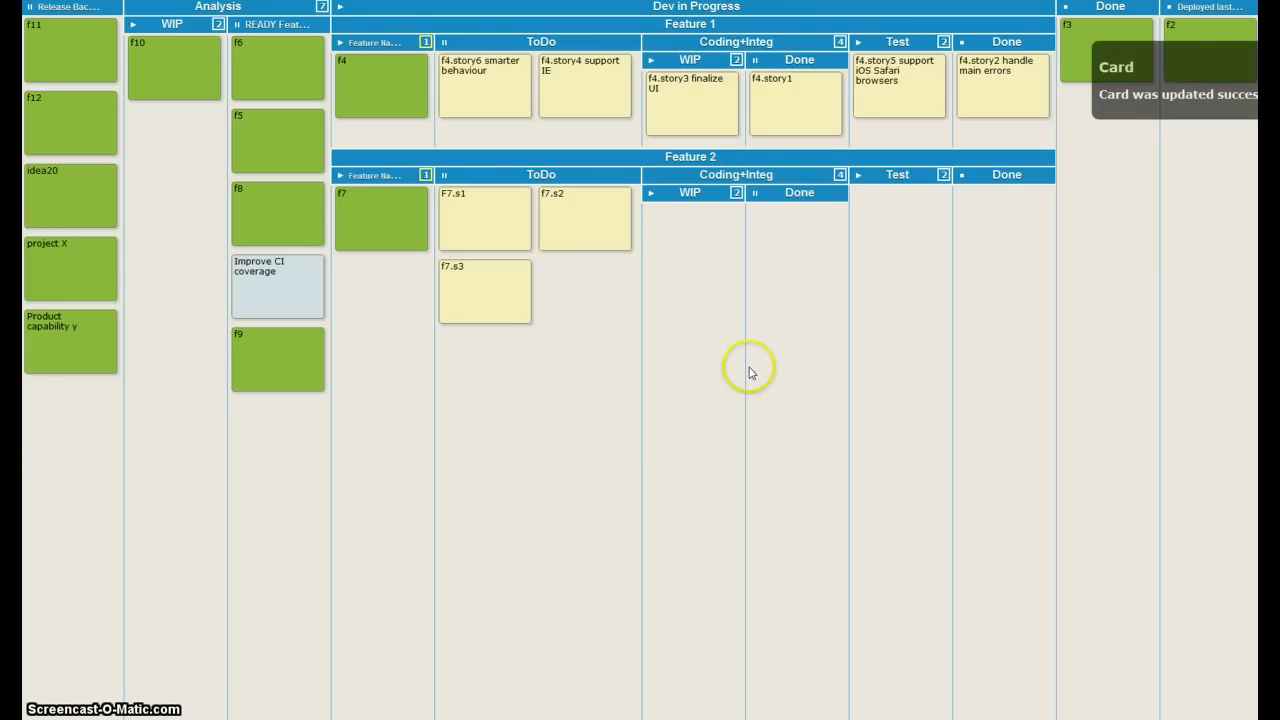
left_click_drag(692, 104, 744, 156)
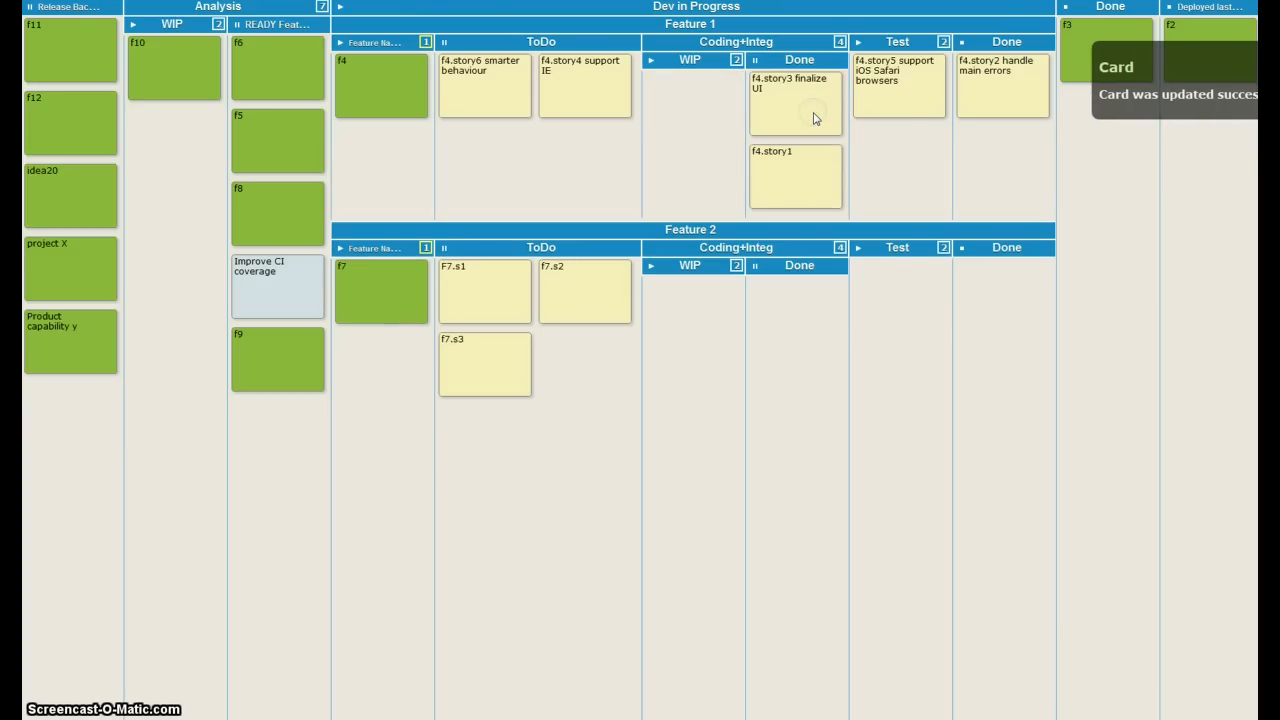
mouse_move(796, 104)
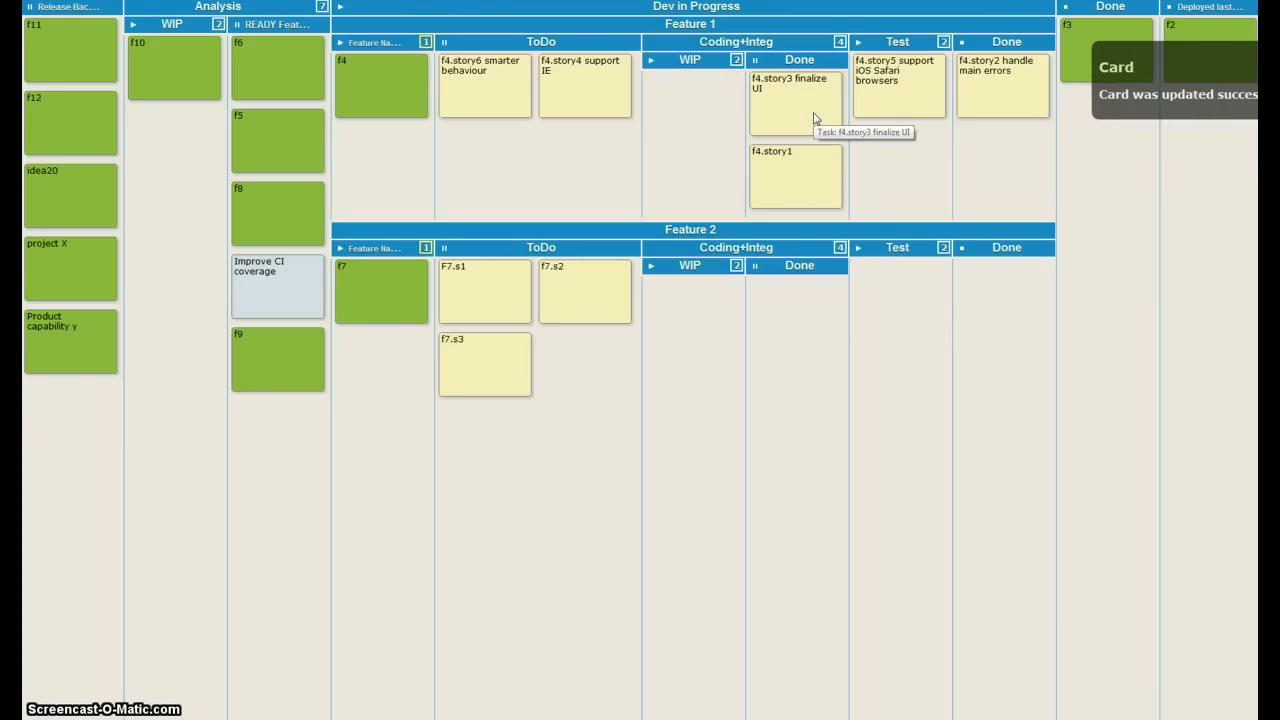
mouse_move(824, 160)
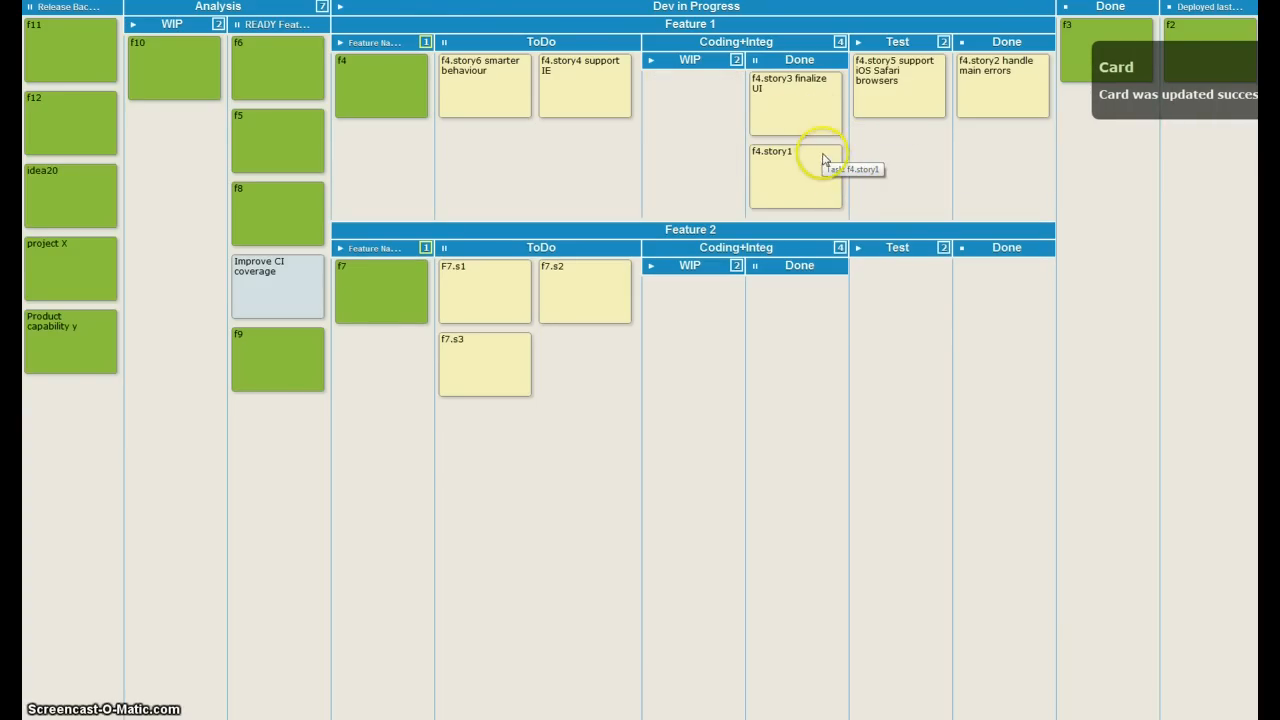
left_click_drag(584, 84, 690, 120)
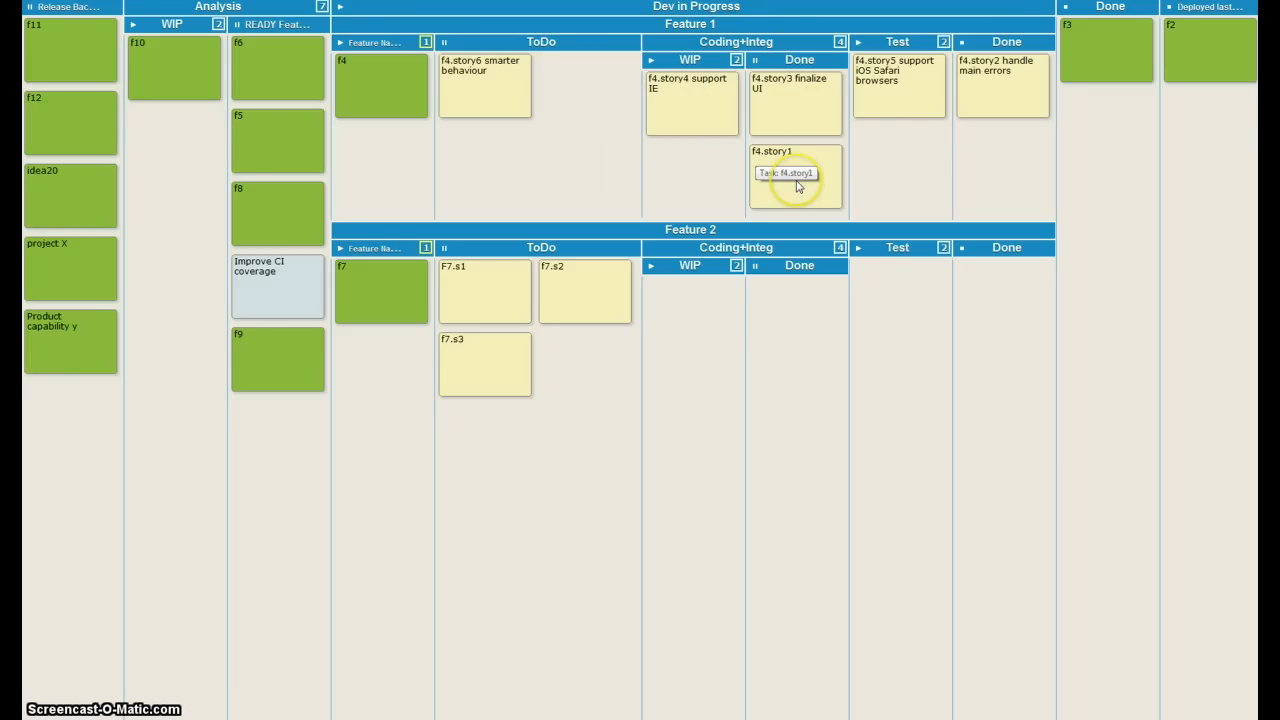
left_click_drag(896, 84, 1016, 164)
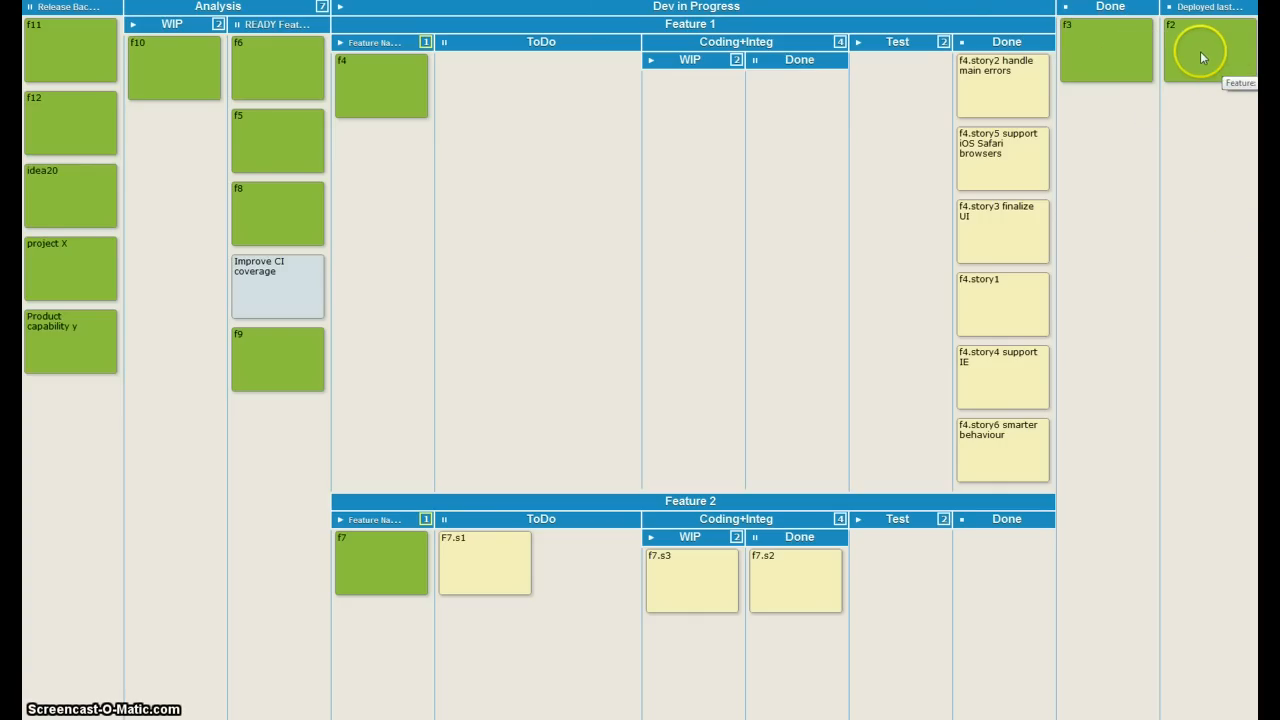
Step: Remove card f2 from Deployed and move f3 from Done into Deployed
right_click(1210, 56)
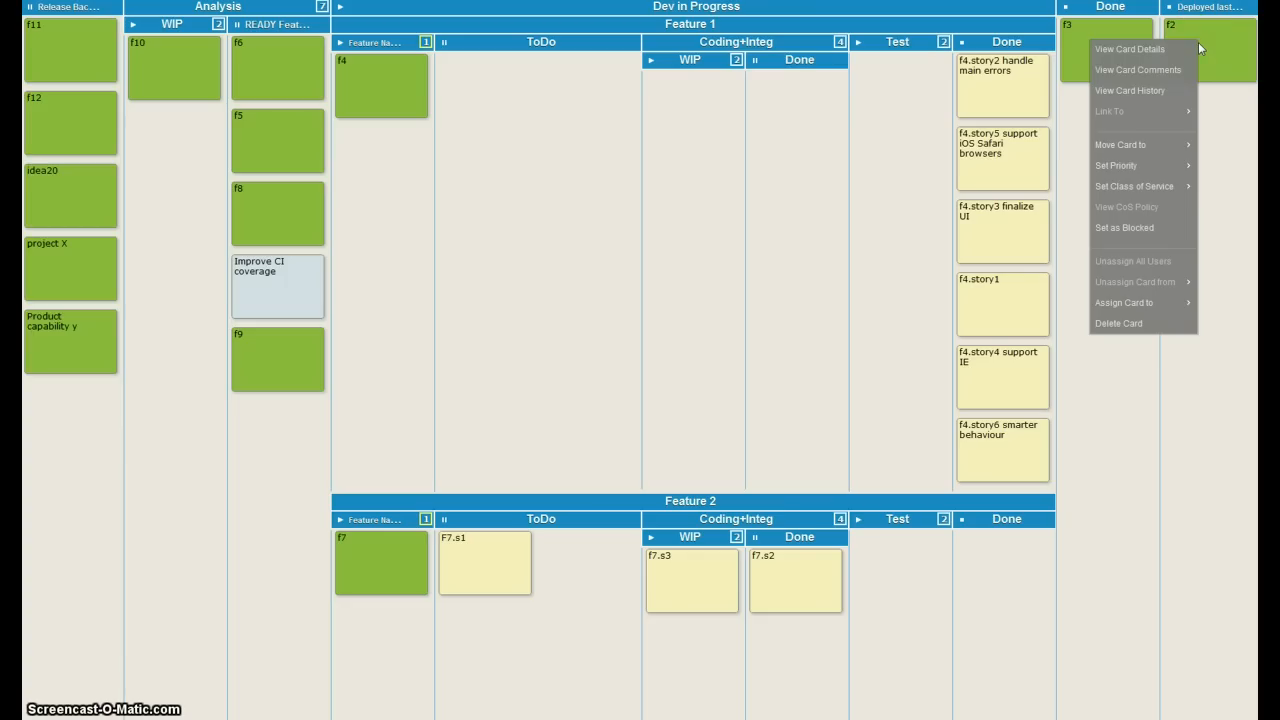
mouse_move(1120, 144)
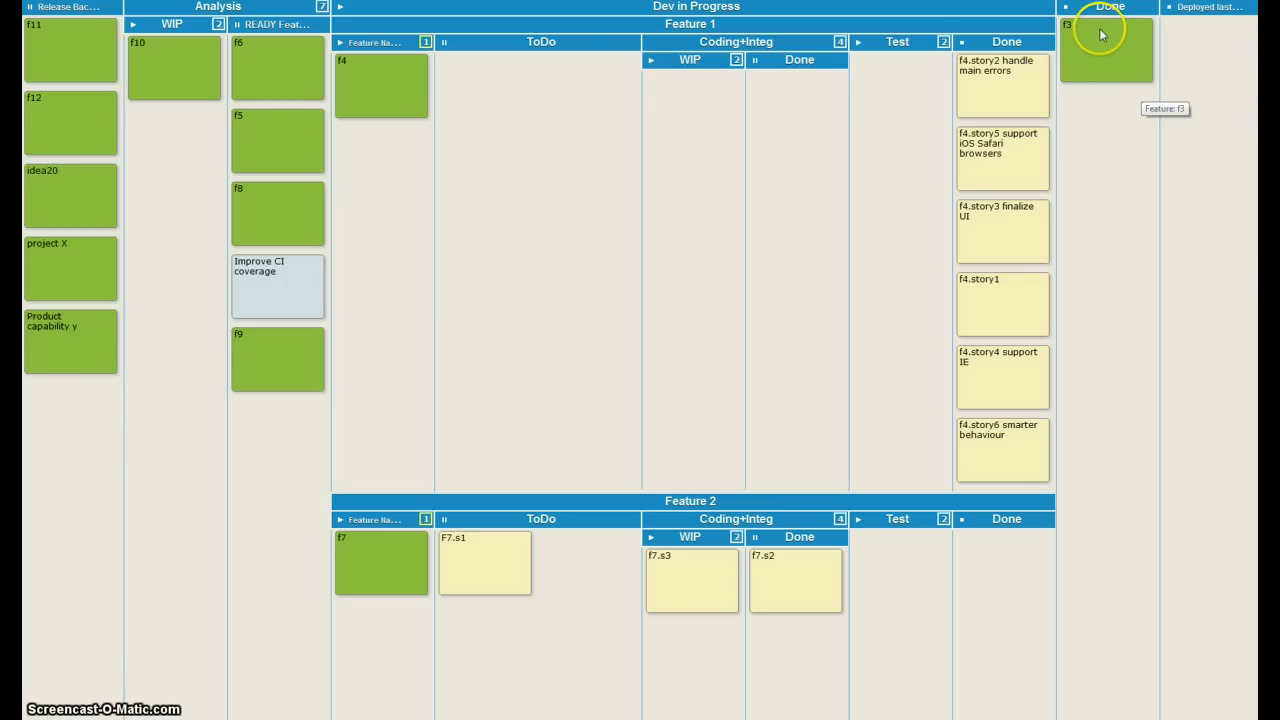
left_click_drag(1106, 50, 1210, 50)
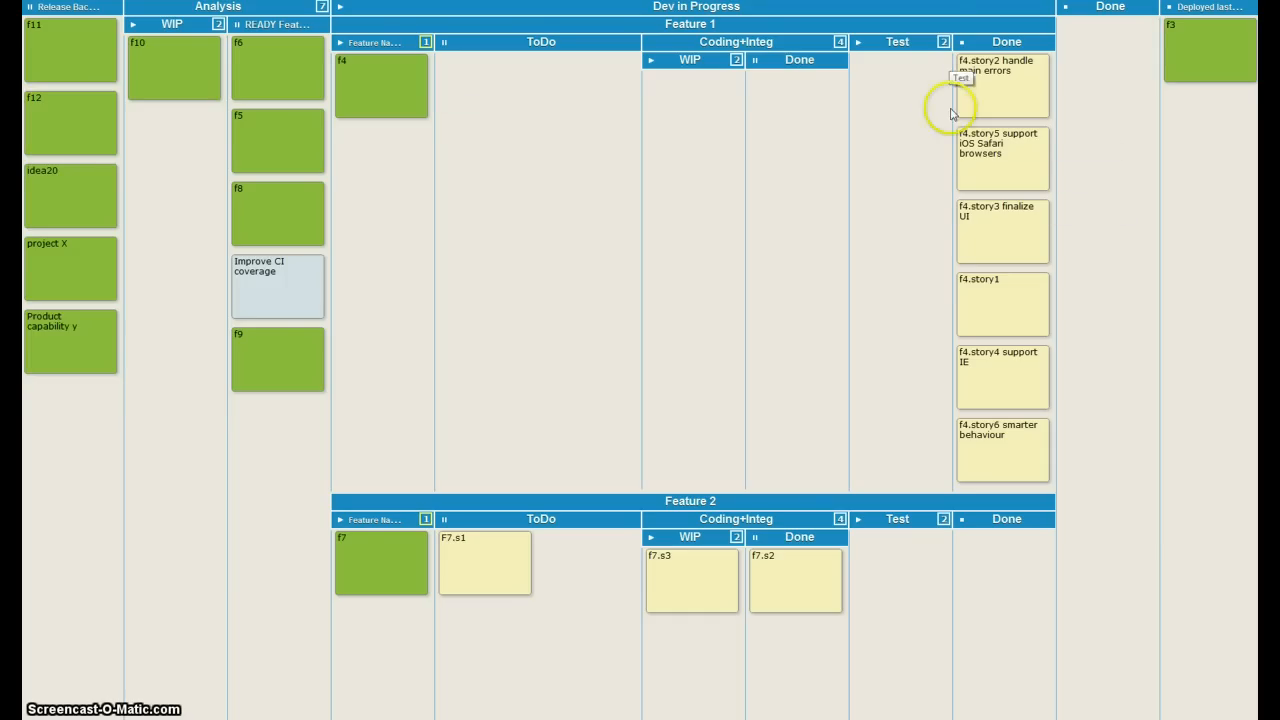
mouse_move(958, 184)
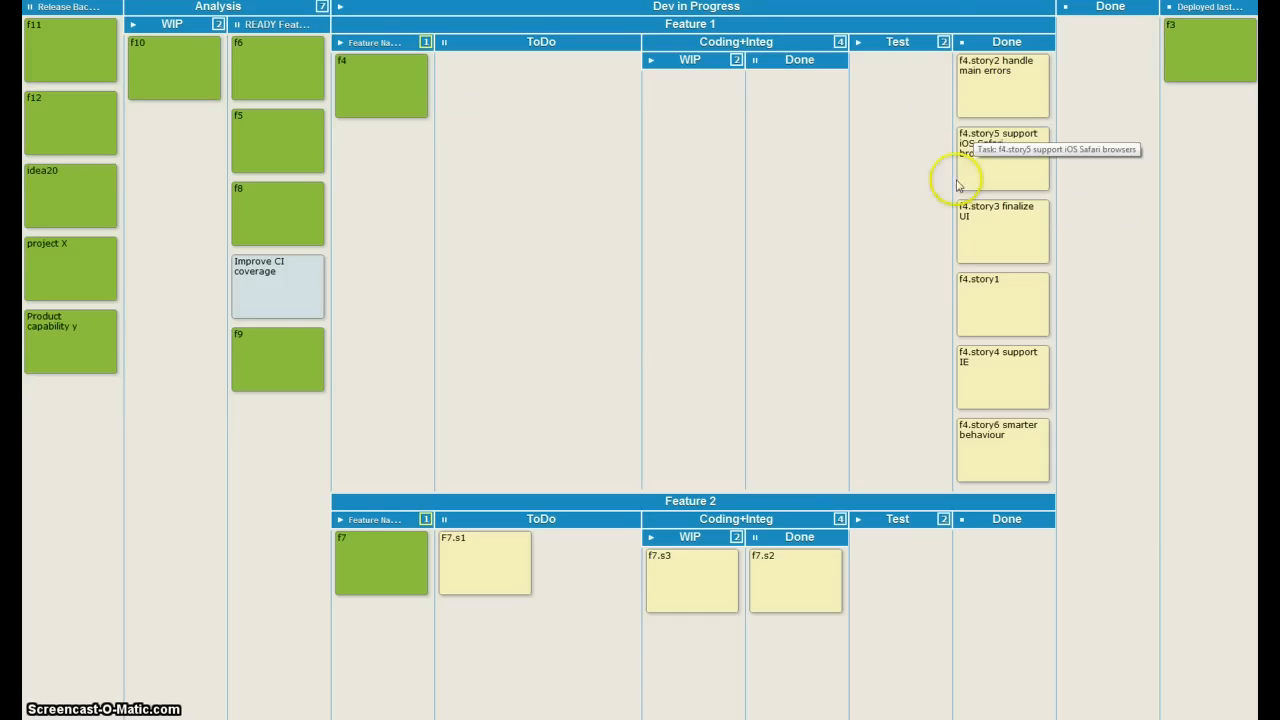
left_click(1000, 42)
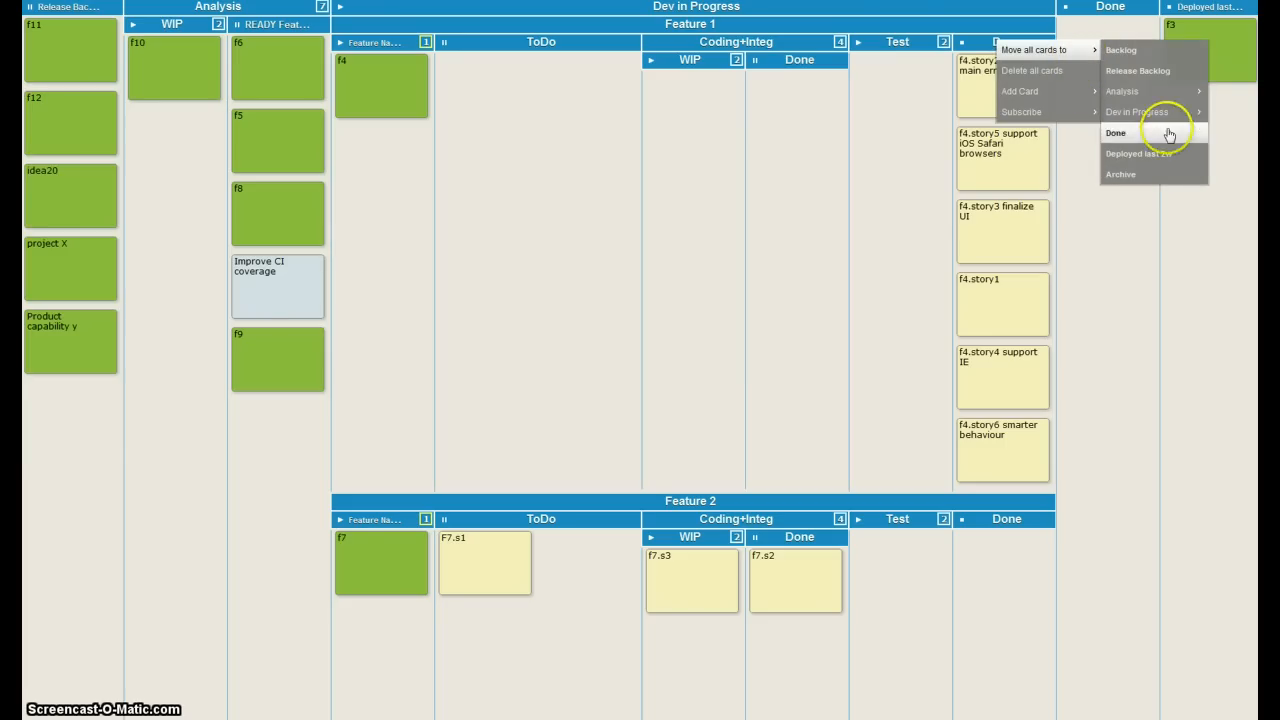
Step: Move all Feature 1 finished stories to Done and drag f4 into Deployed
left_click(1116, 132)
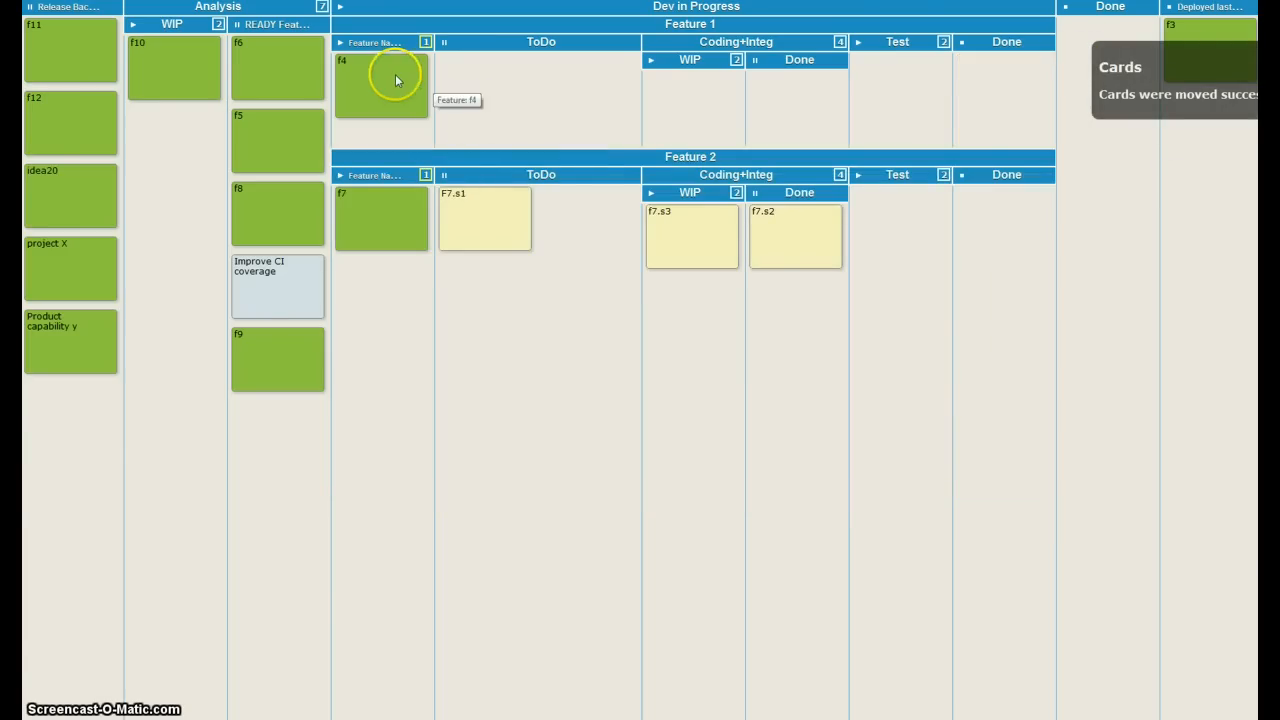
left_click_drag(384, 80, 1104, 52)
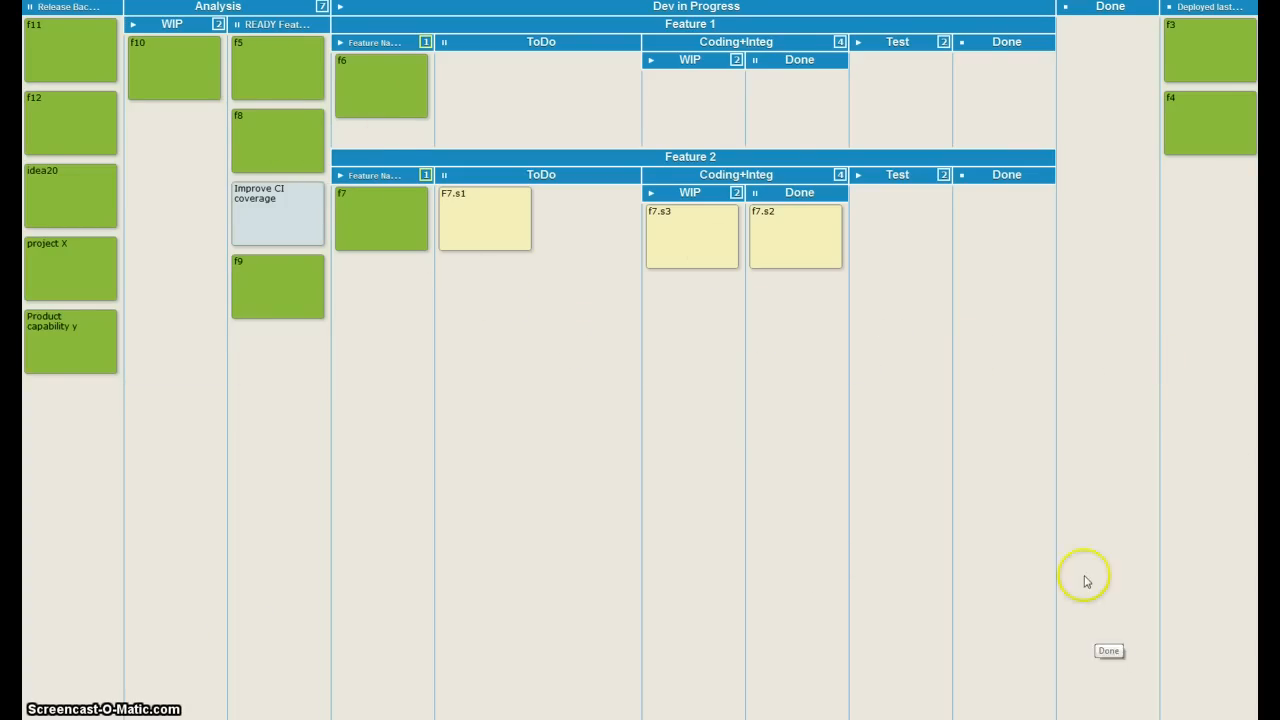
mouse_move(60, 40)
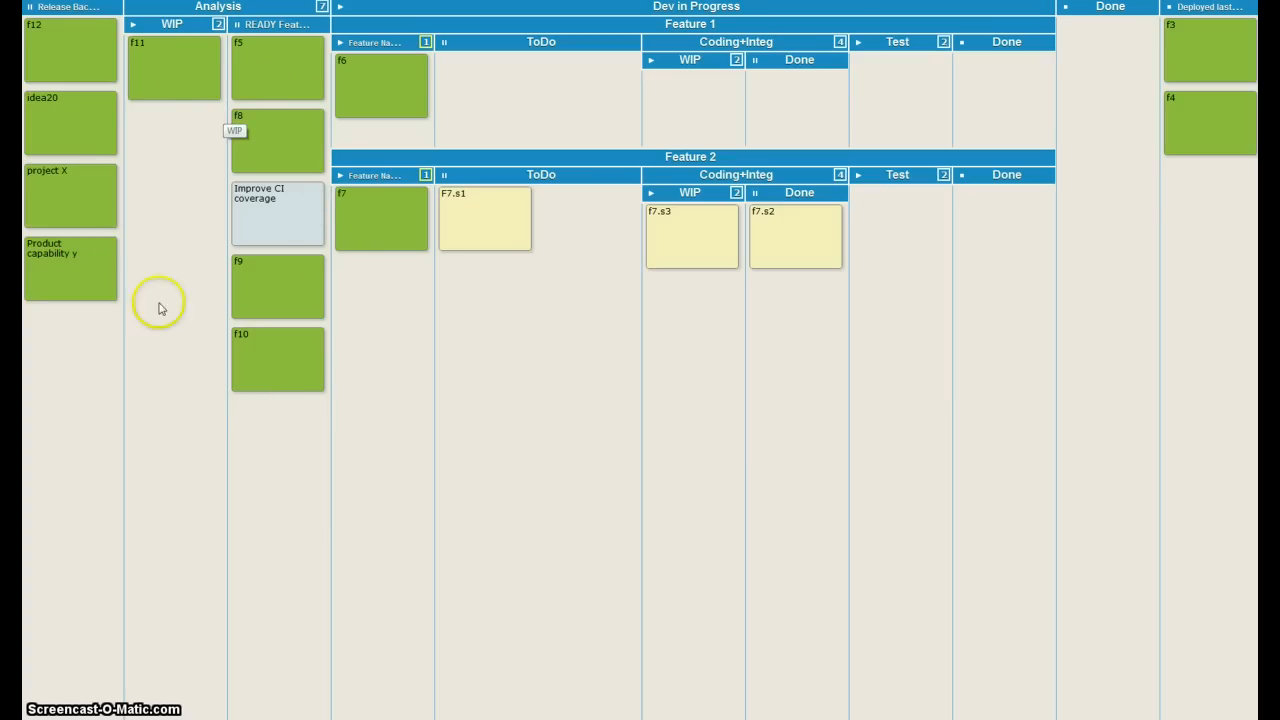
mouse_move(258, 408)
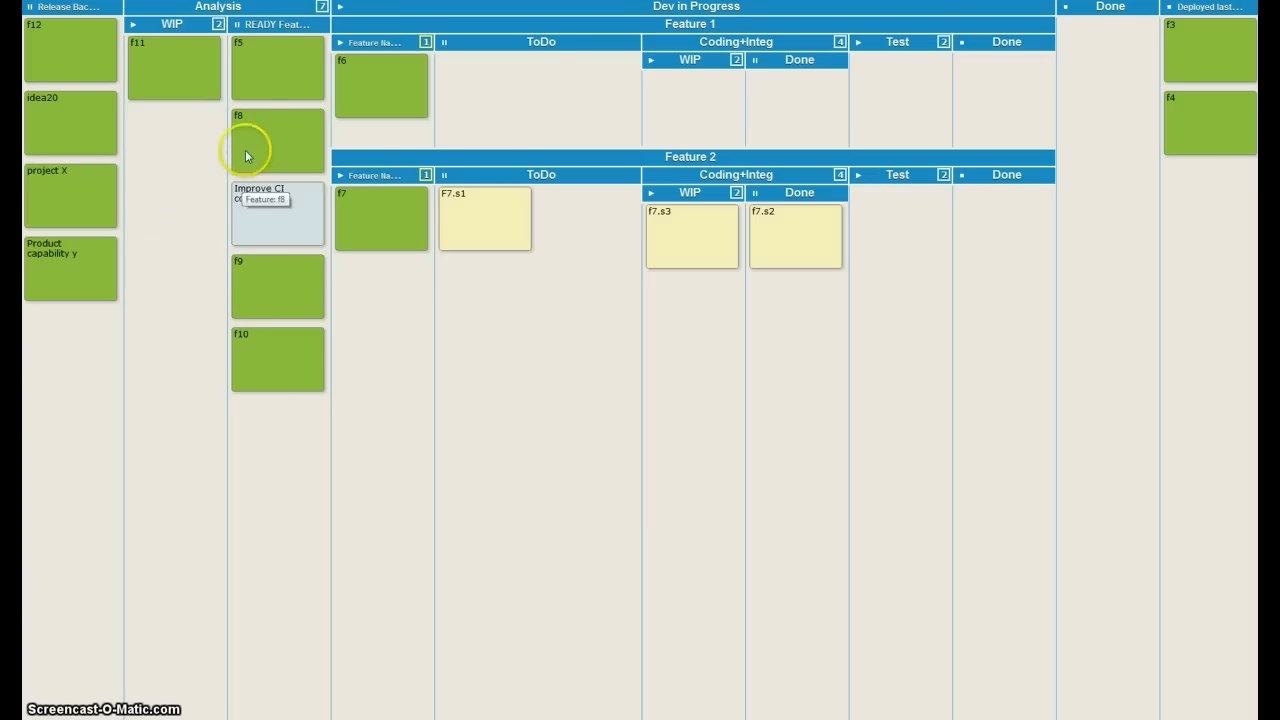
mouse_move(268, 300)
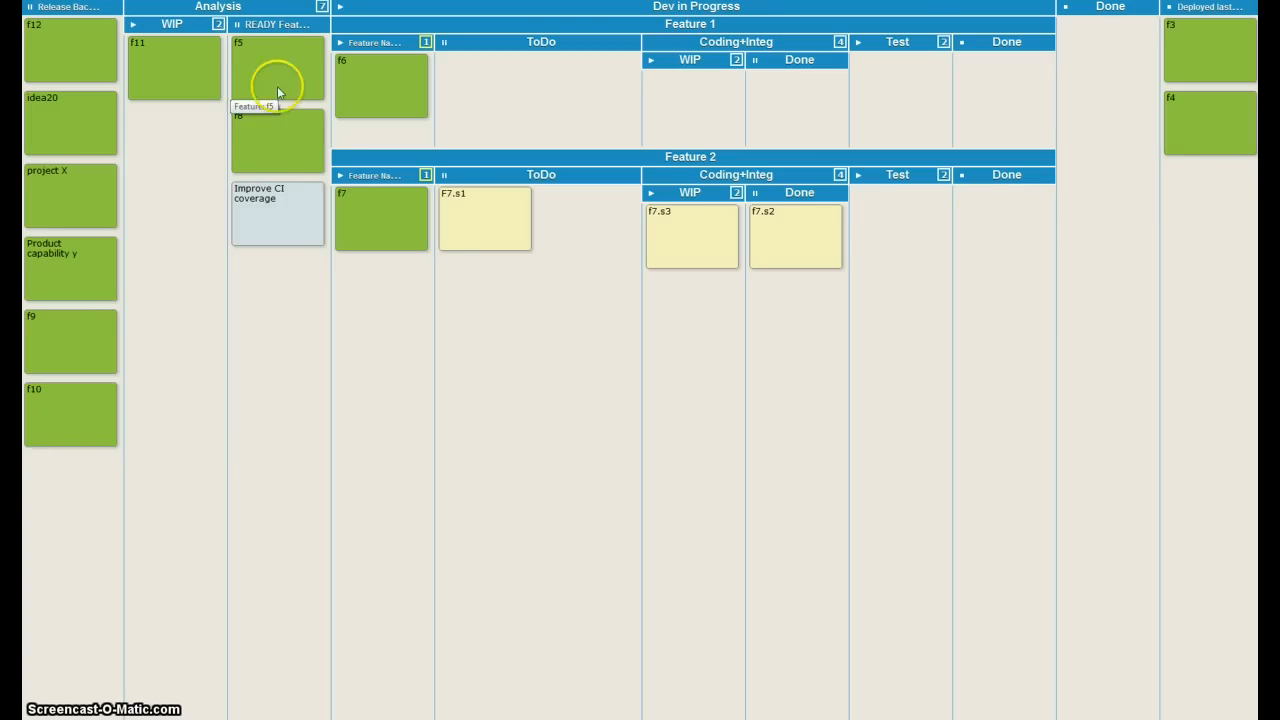
mouse_move(296, 80)
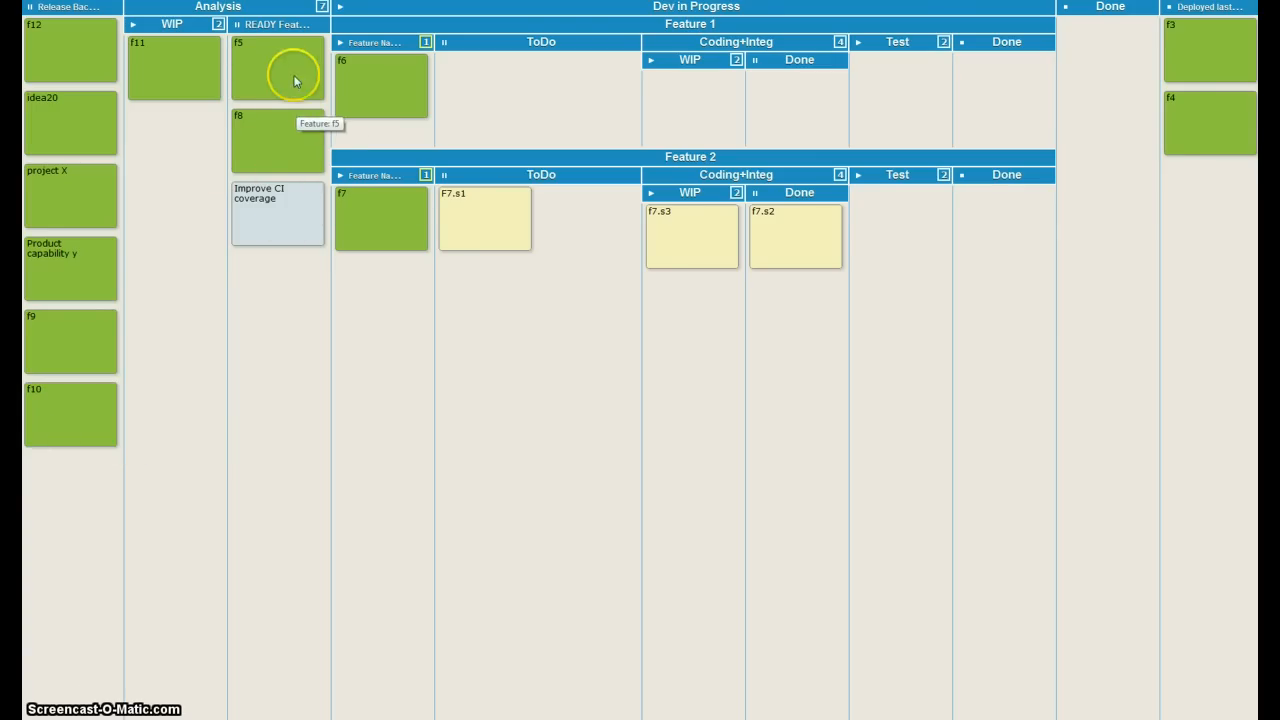
mouse_move(330, 18)
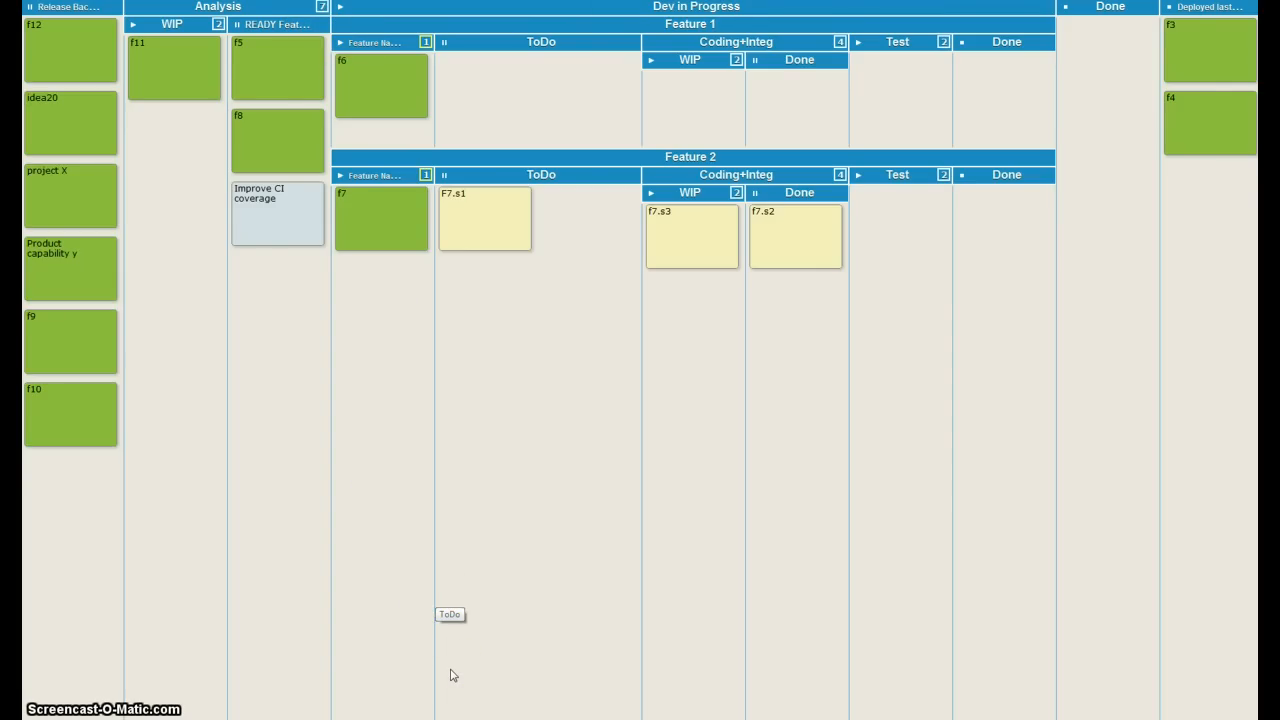
mouse_move(52, 72)
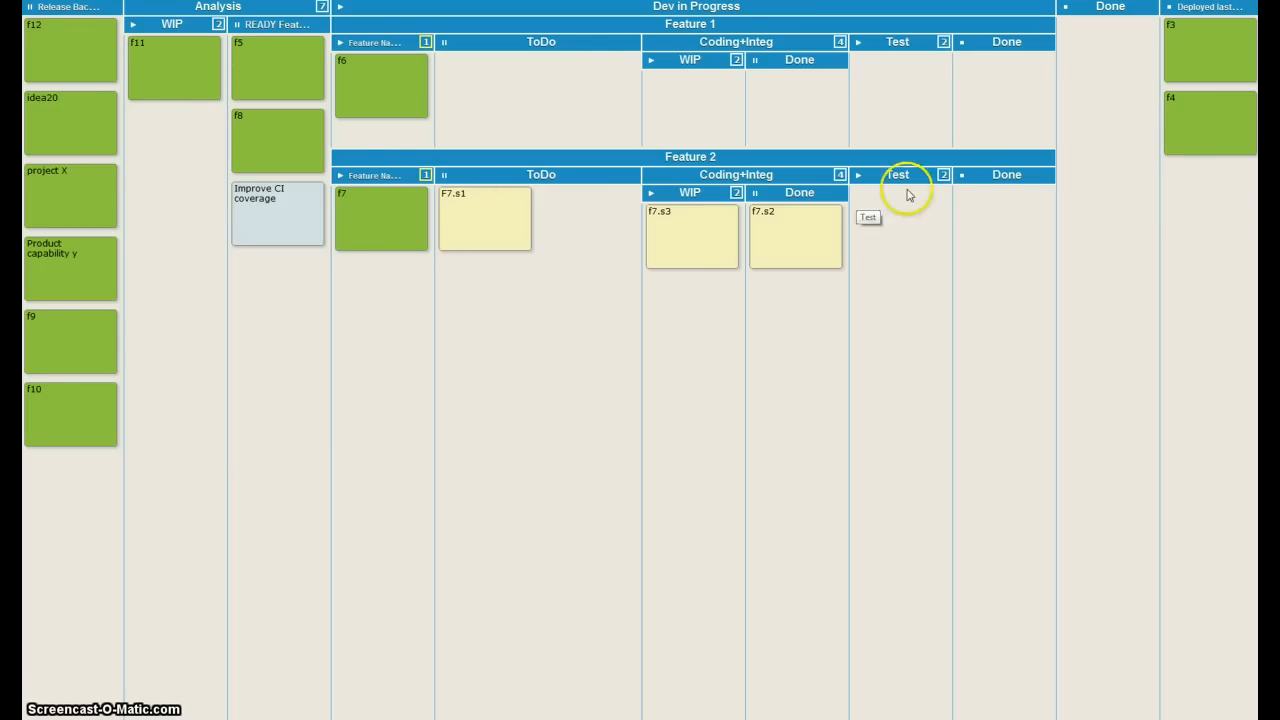
mouse_move(896, 124)
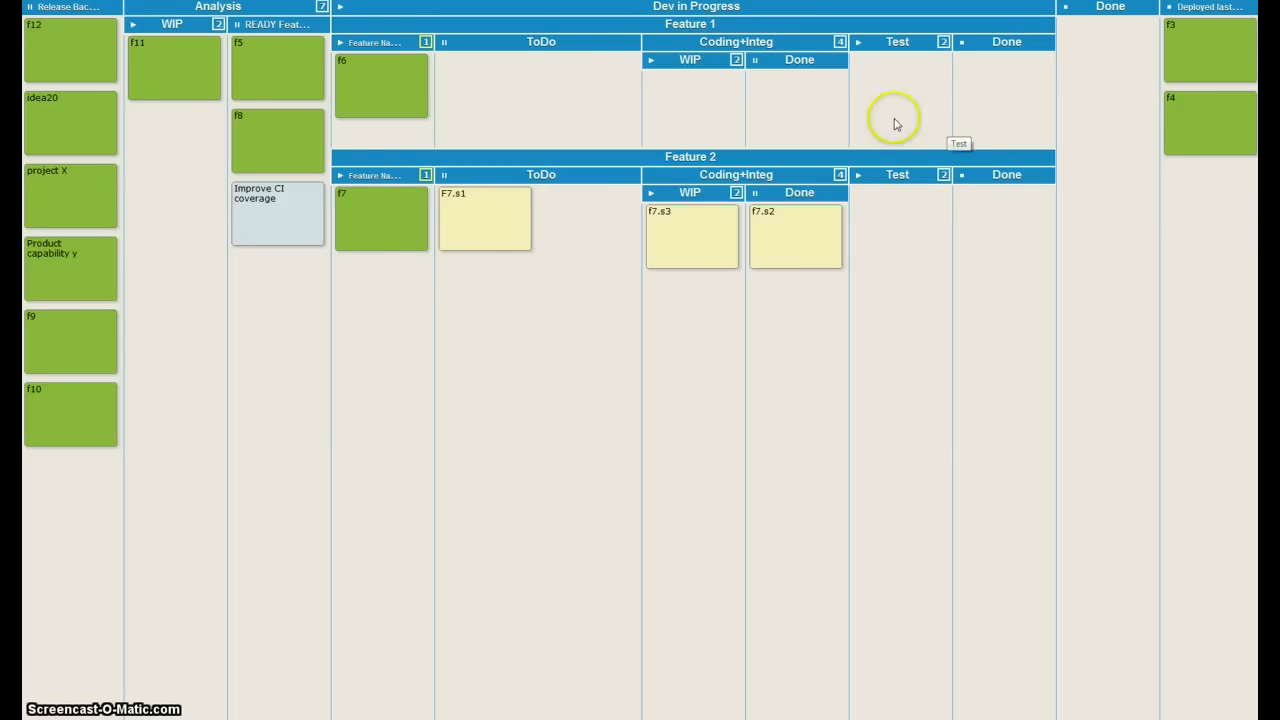
mouse_move(240, 140)
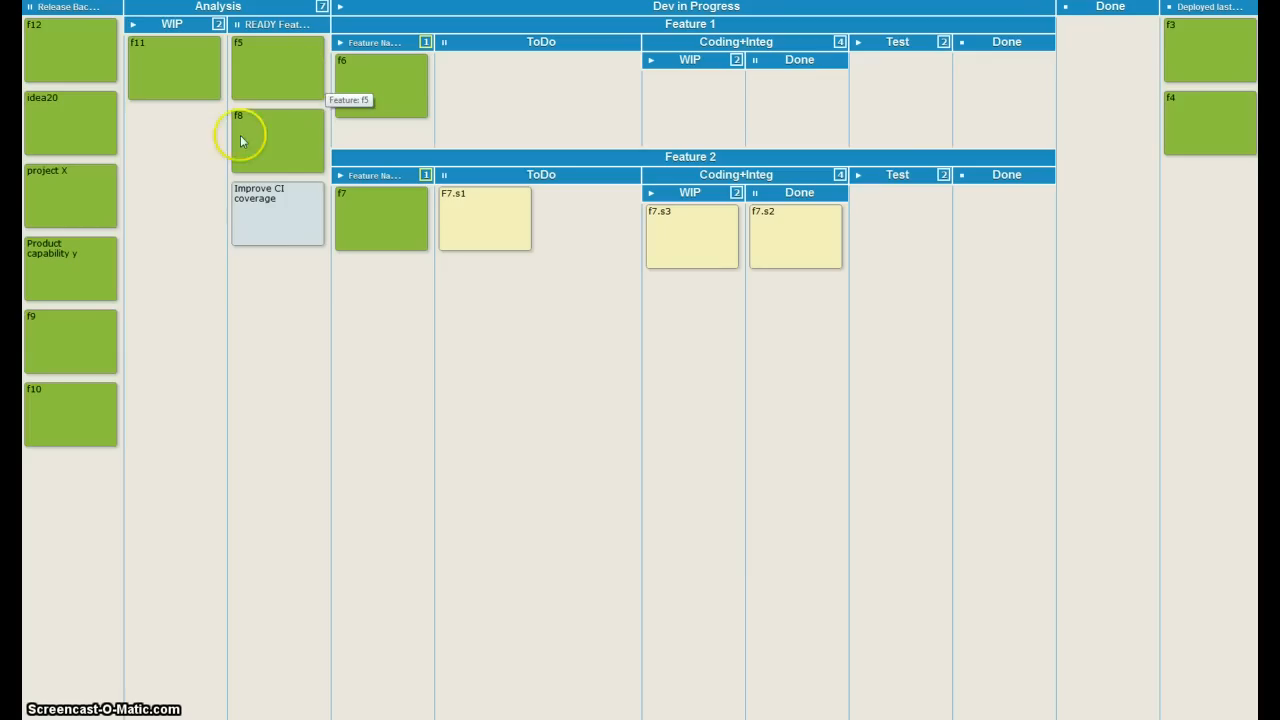
mouse_move(964, 344)
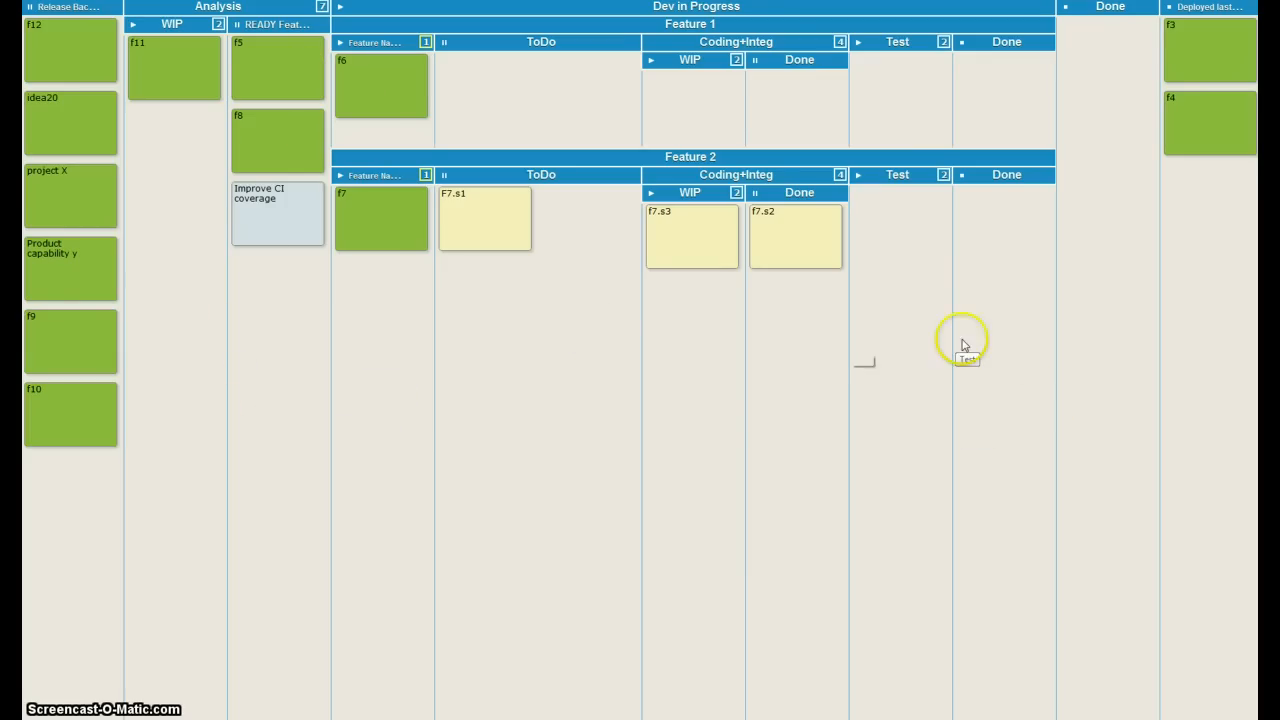
mouse_move(1098, 348)
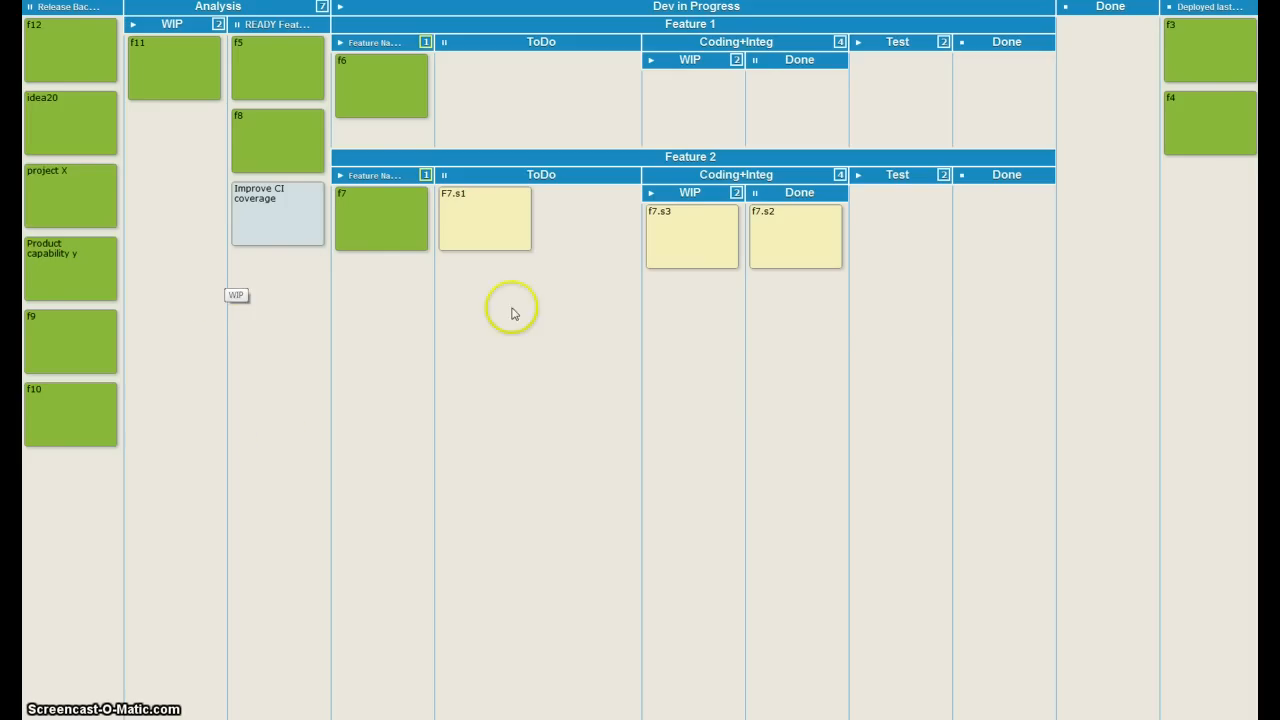
mouse_move(1018, 316)
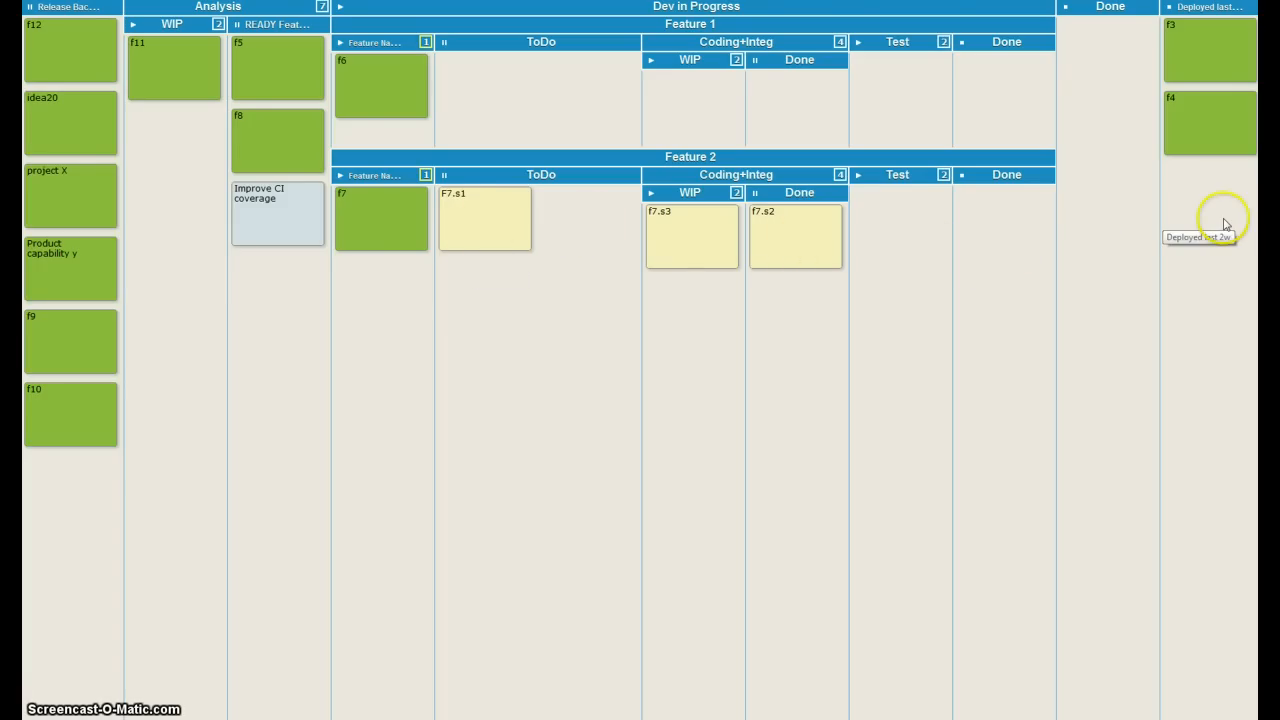
mouse_move(938, 300)
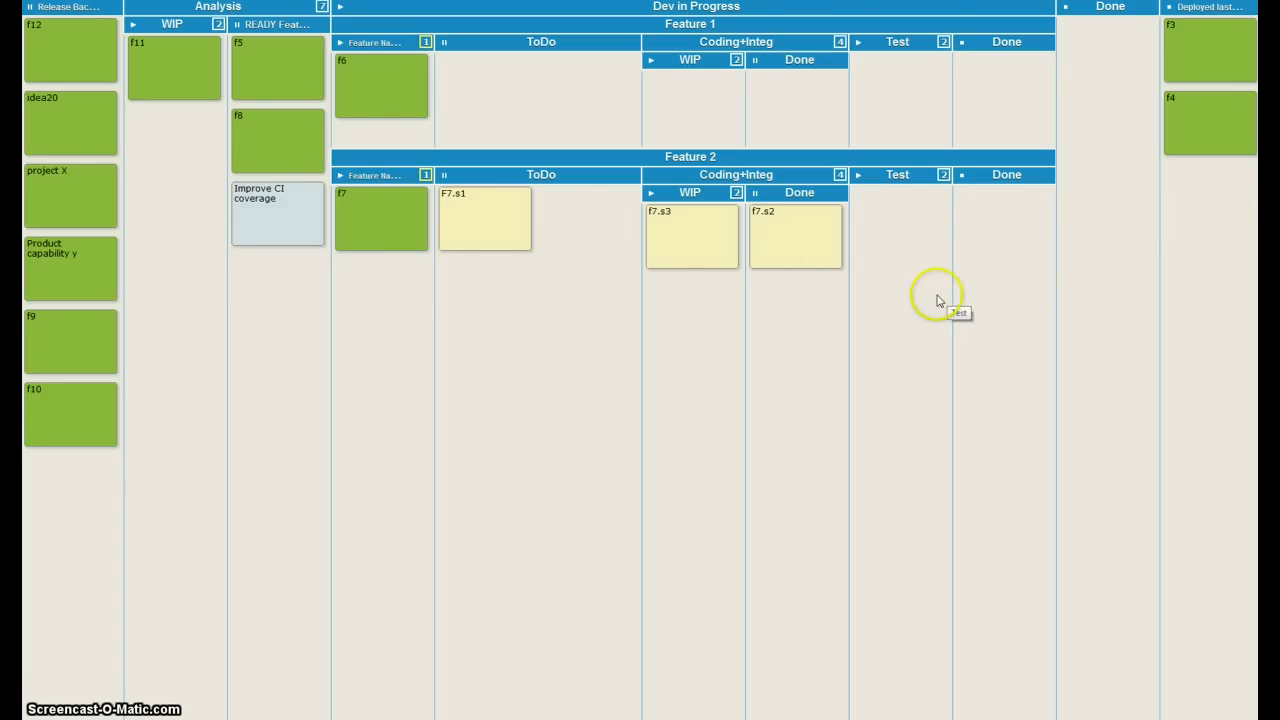
mouse_move(464, 36)
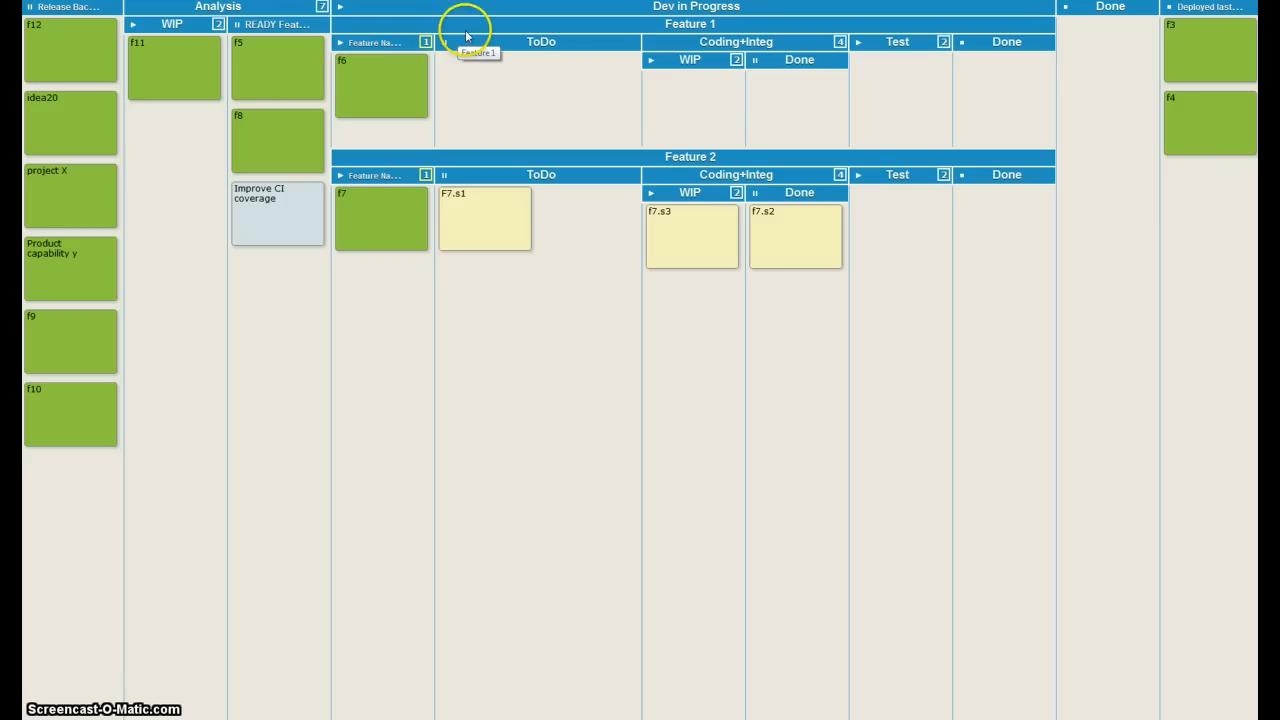
mouse_move(630, 170)
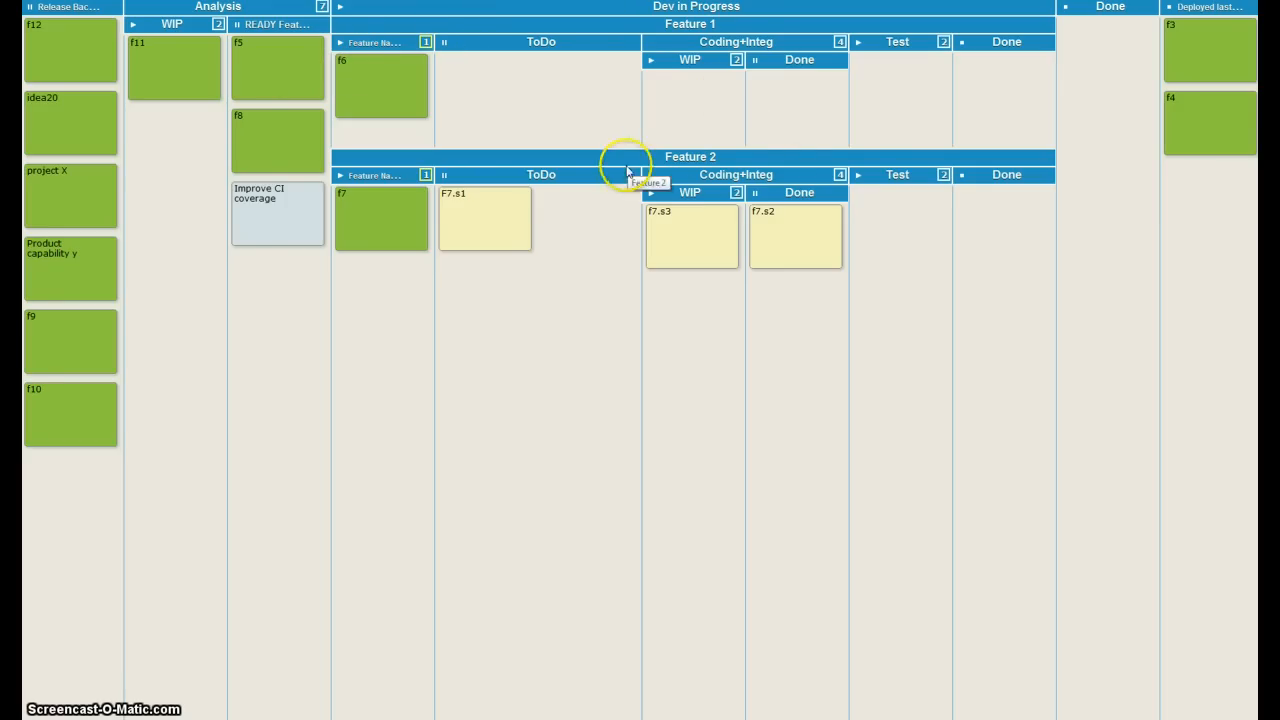
mouse_move(710, 160)
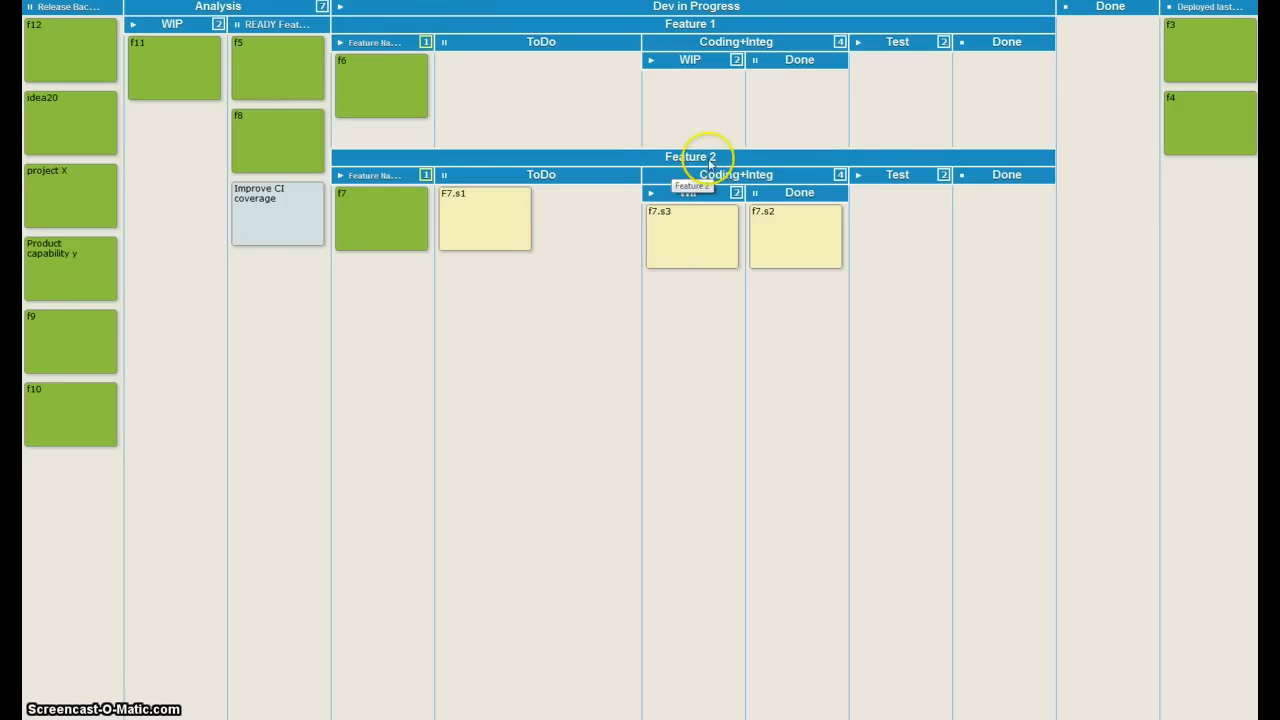
mouse_move(52, 442)
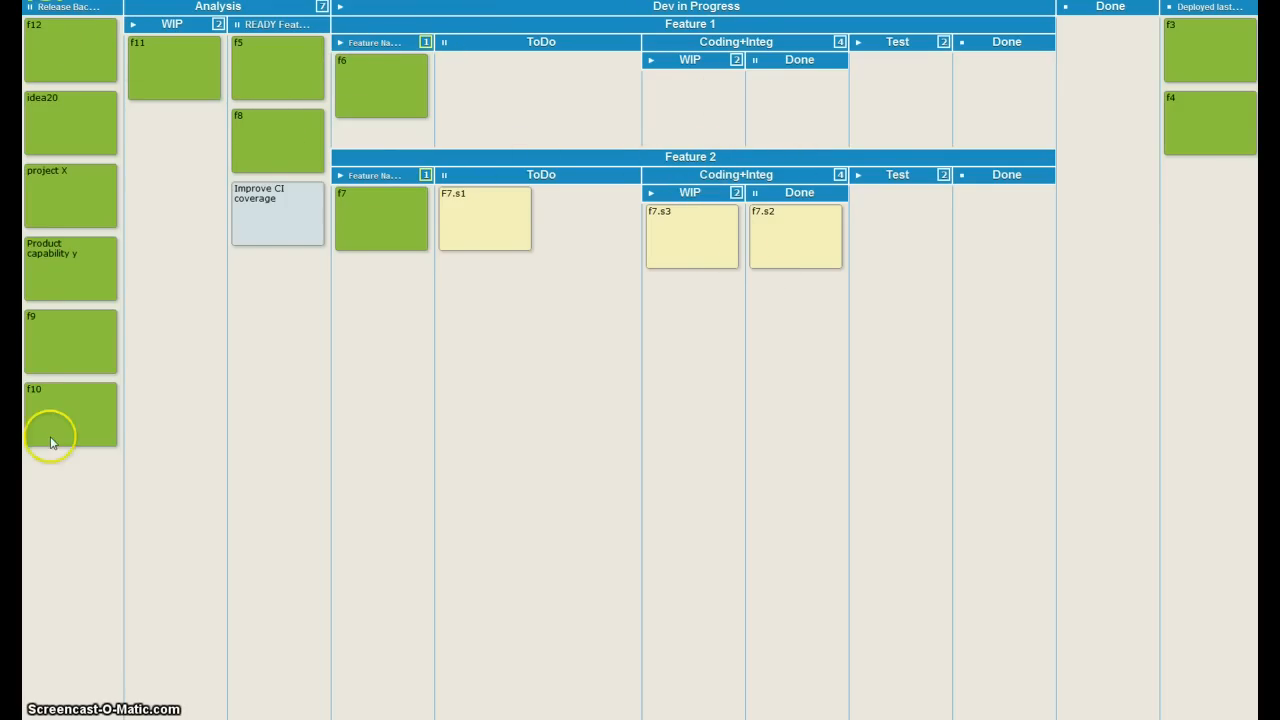
mouse_move(70, 398)
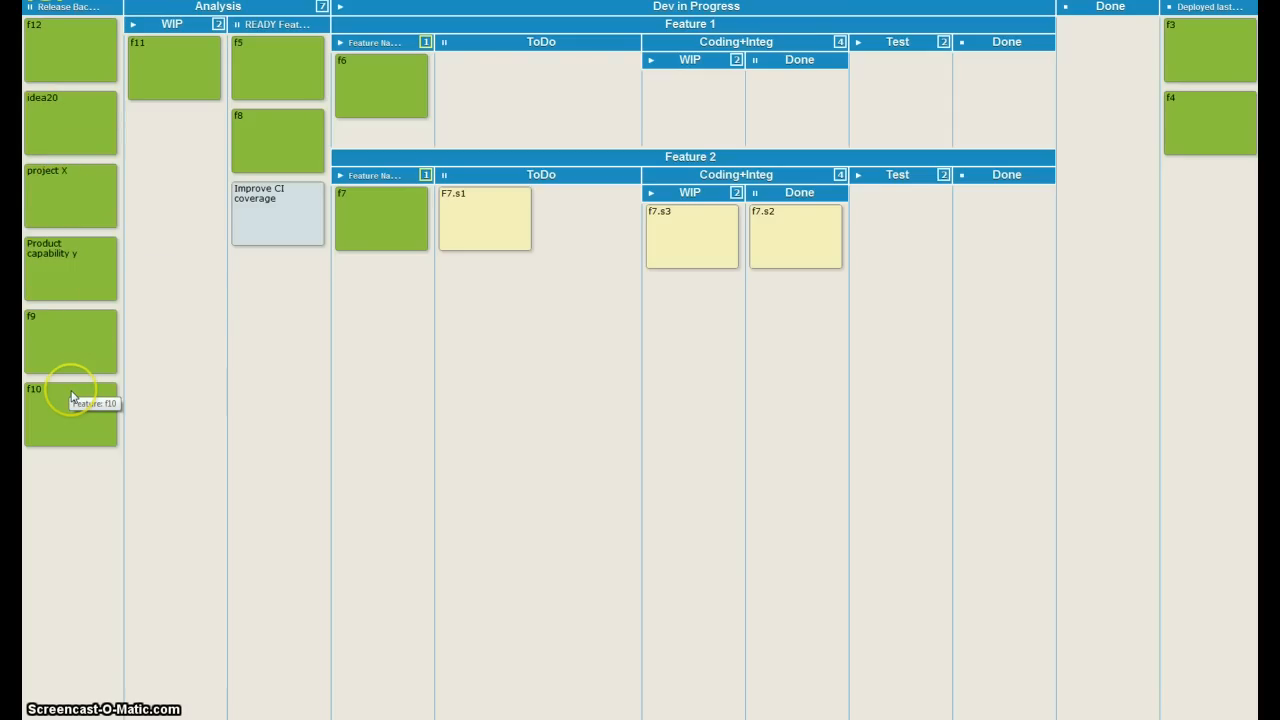